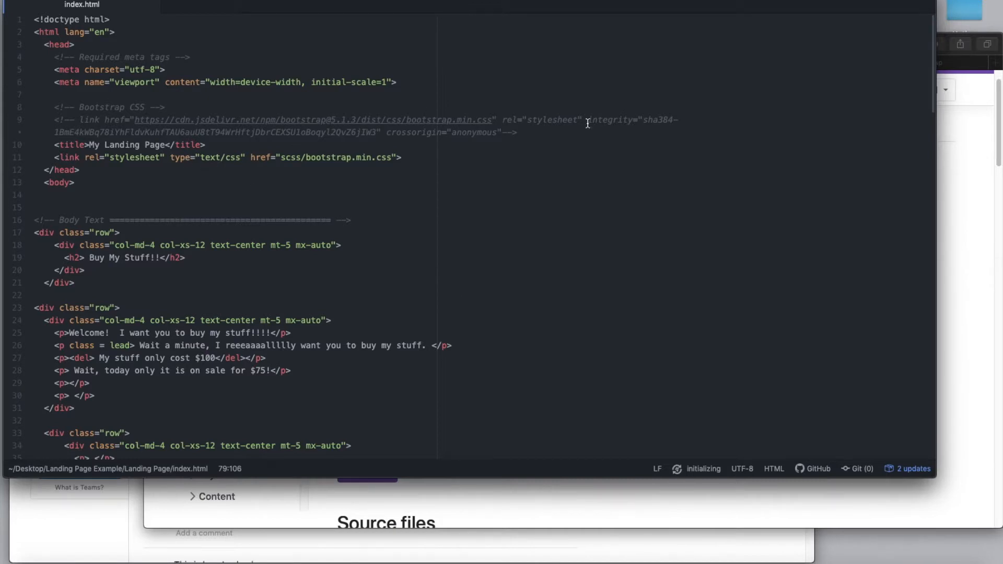
pyautogui.moveTo(547, 162)
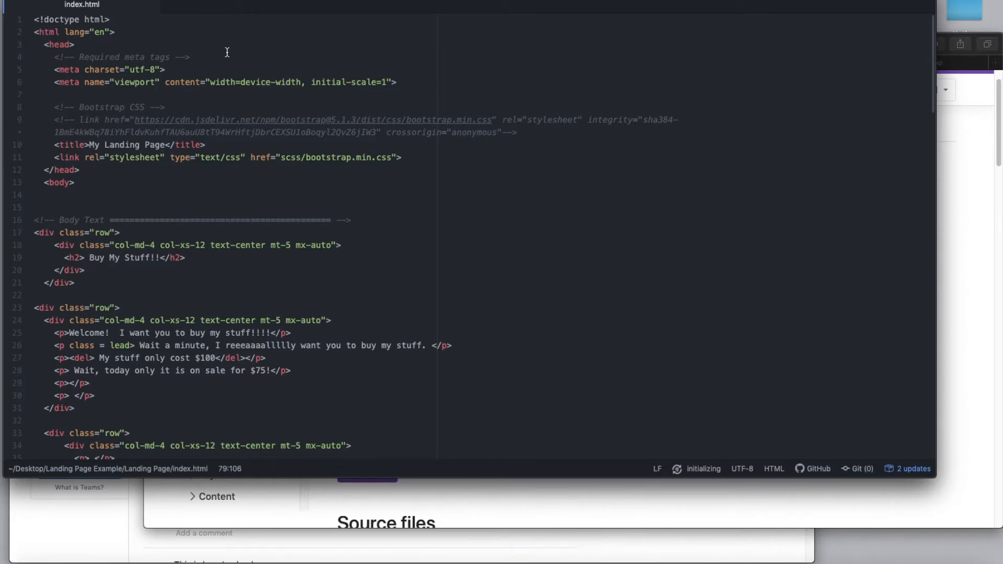
pyautogui.moveTo(386, 160)
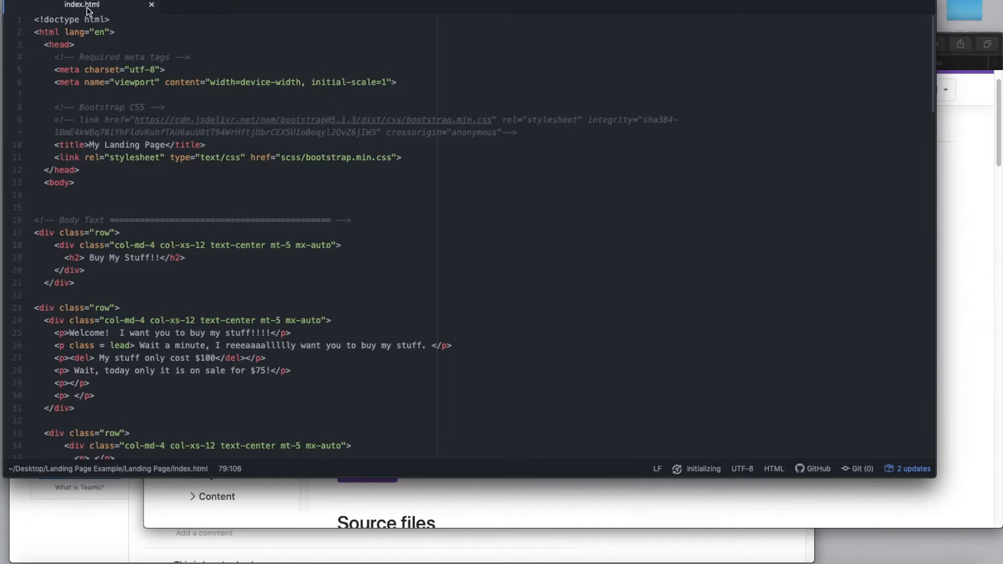
pyautogui.moveTo(81, 5)
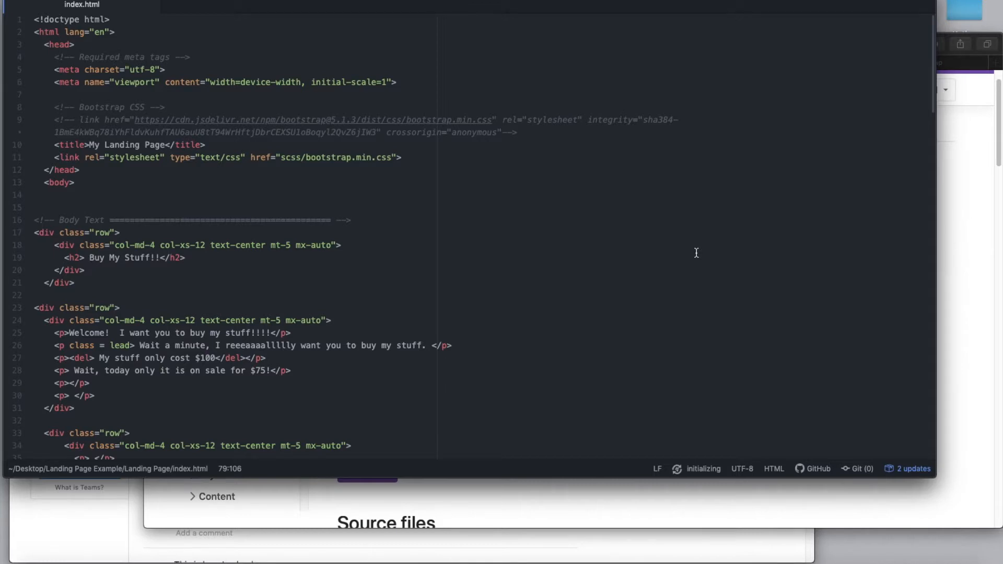
pyautogui.moveTo(471, 328)
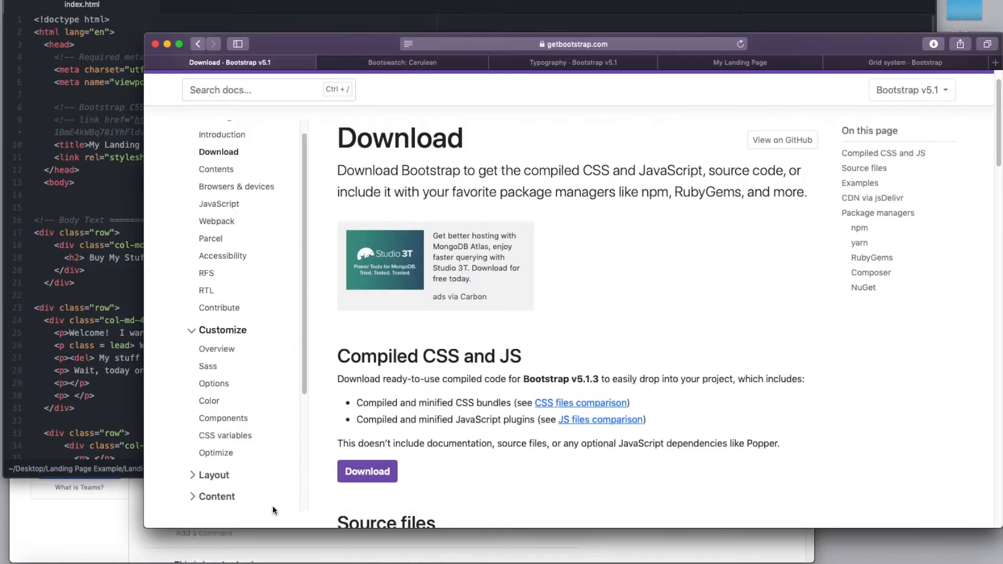
pyautogui.moveTo(471, 326)
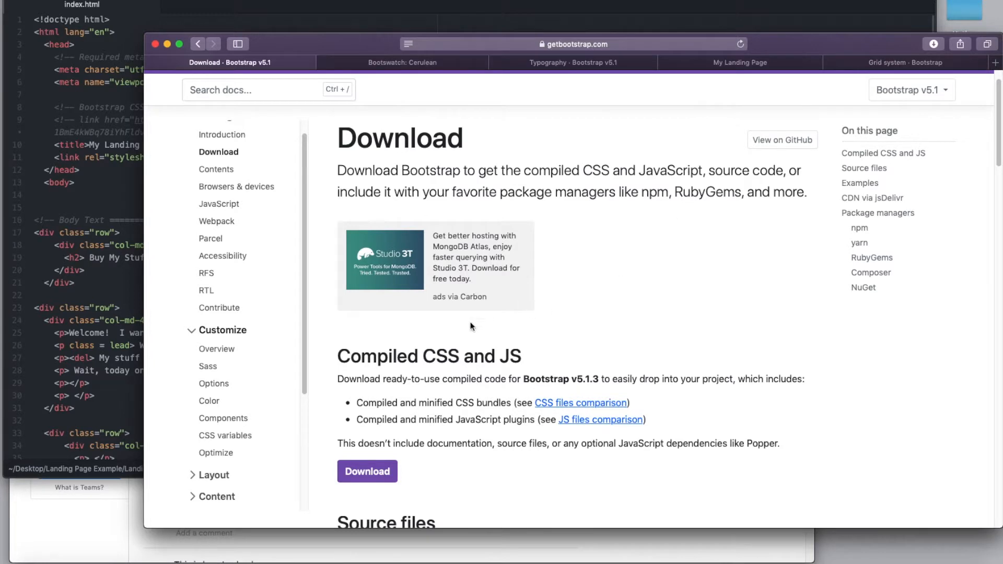
pyautogui.moveTo(466, 333)
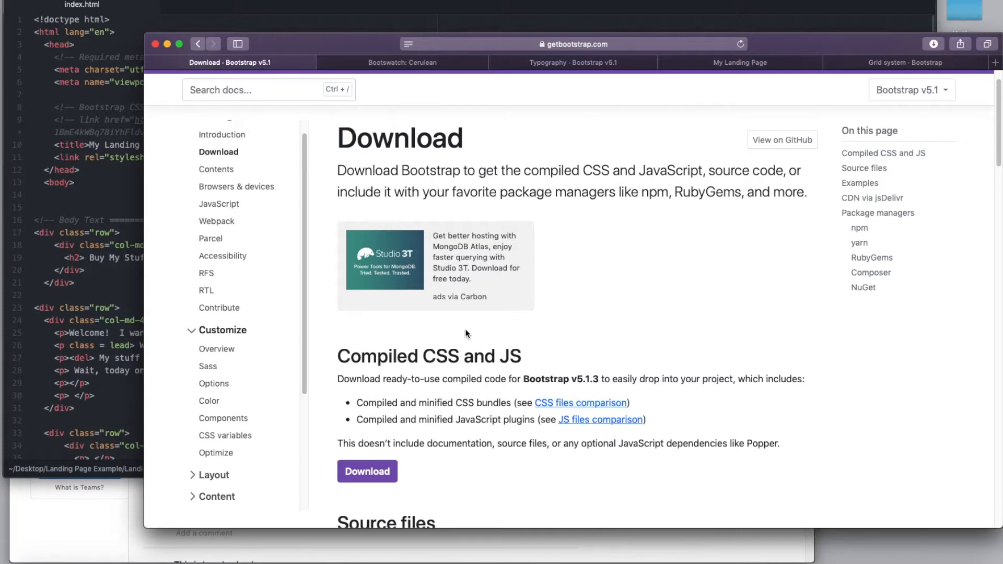
pyautogui.moveTo(420, 194)
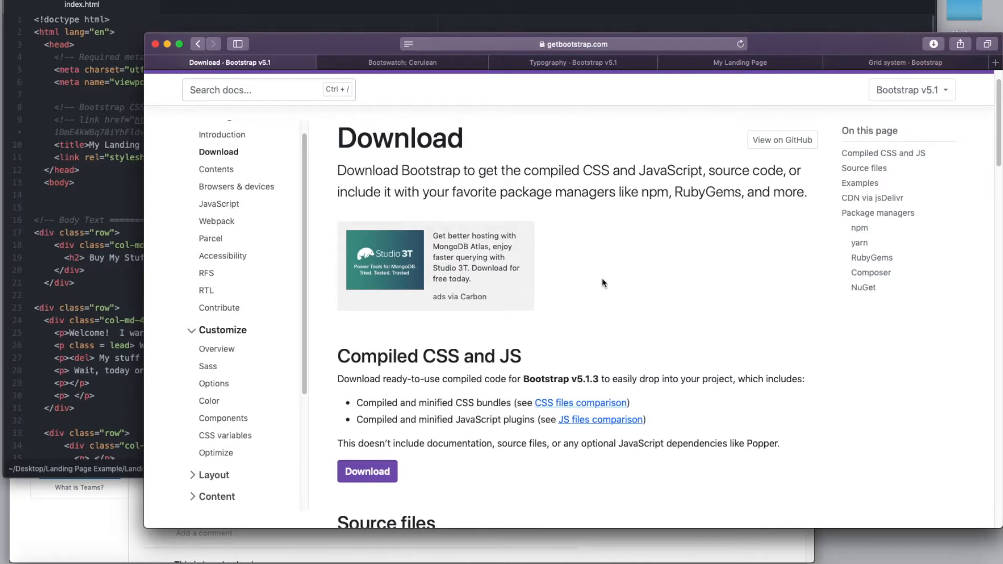
pyautogui.moveTo(350, 217)
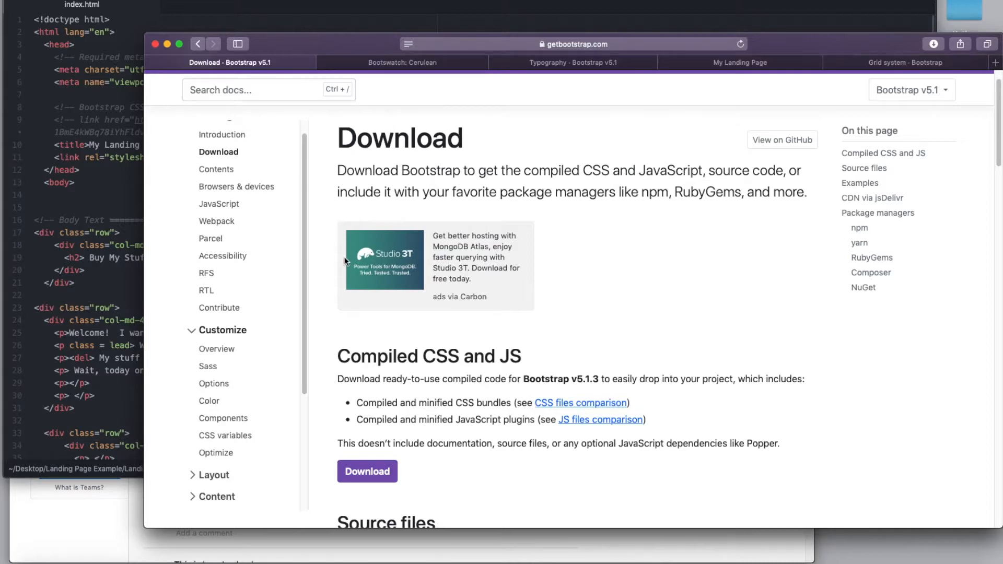
pyautogui.moveTo(322, 245)
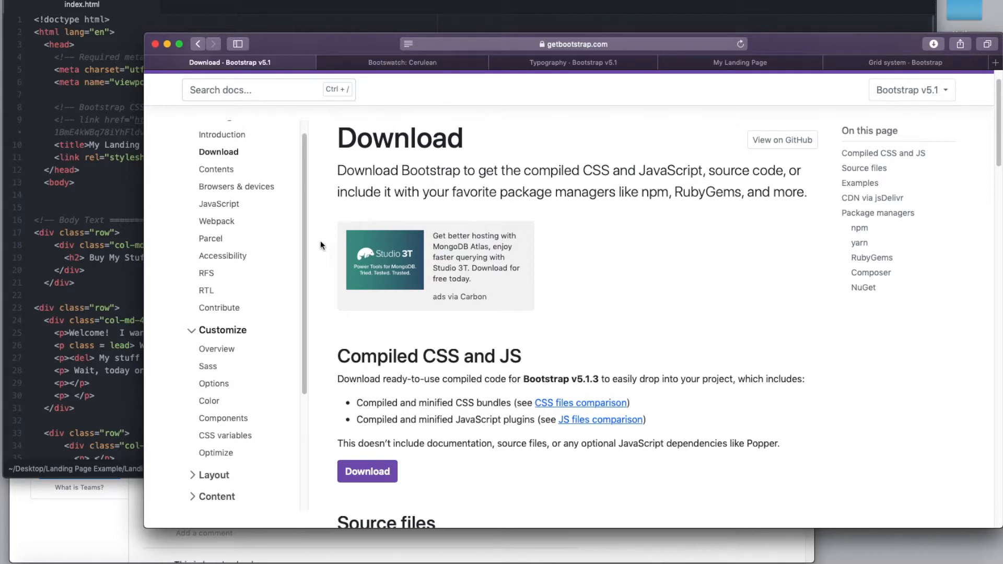
pyautogui.moveTo(487, 413)
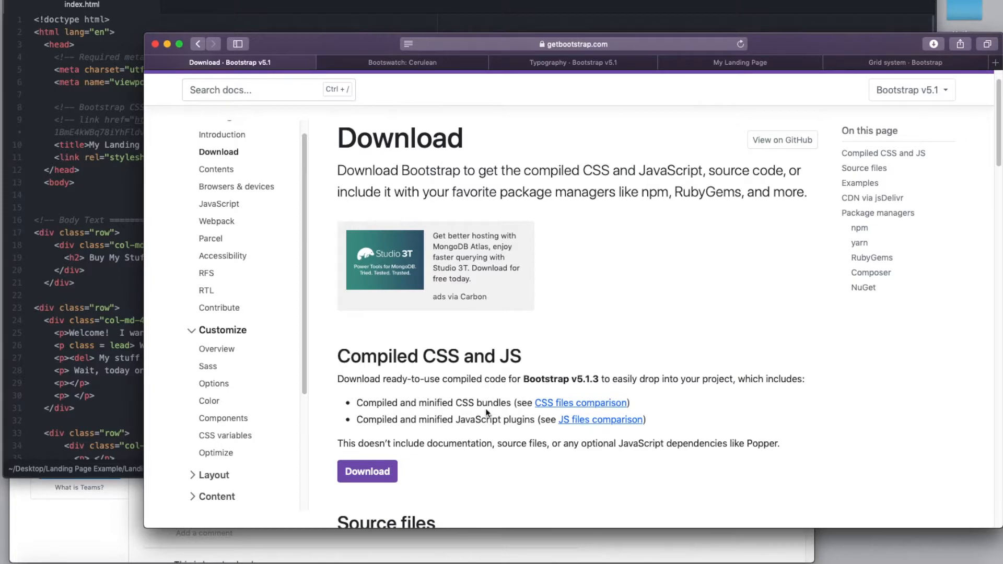
pyautogui.moveTo(398, 69)
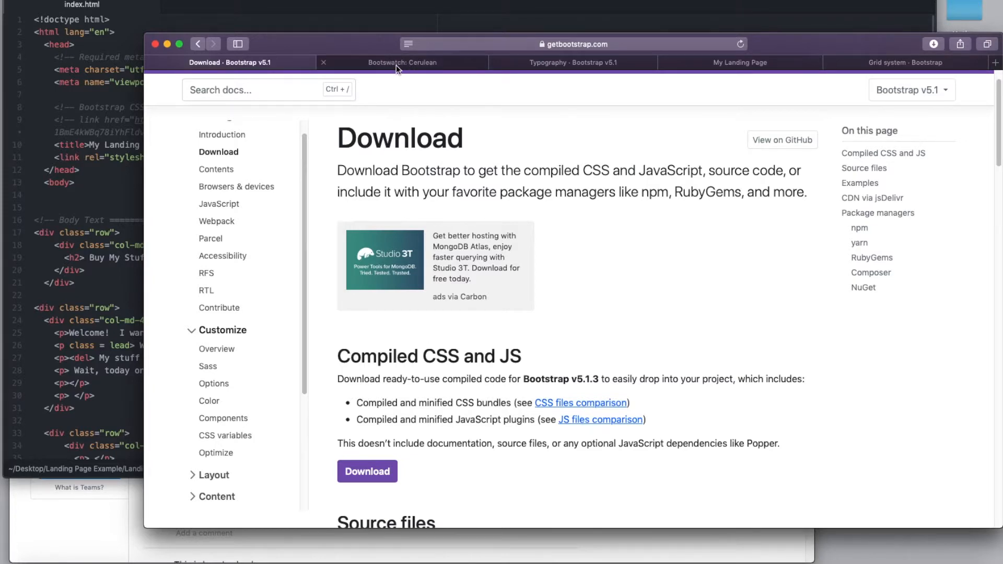
# Go from the Bootswatch Cerulean page to the Bootswatch home theme gallery and browse it
pyautogui.click(401, 62)
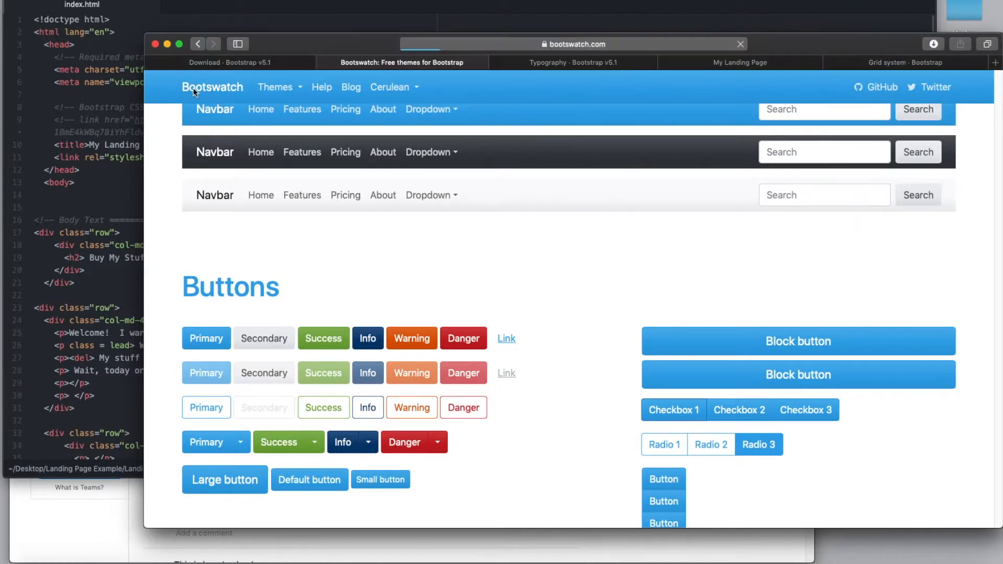
pyautogui.click(213, 88)
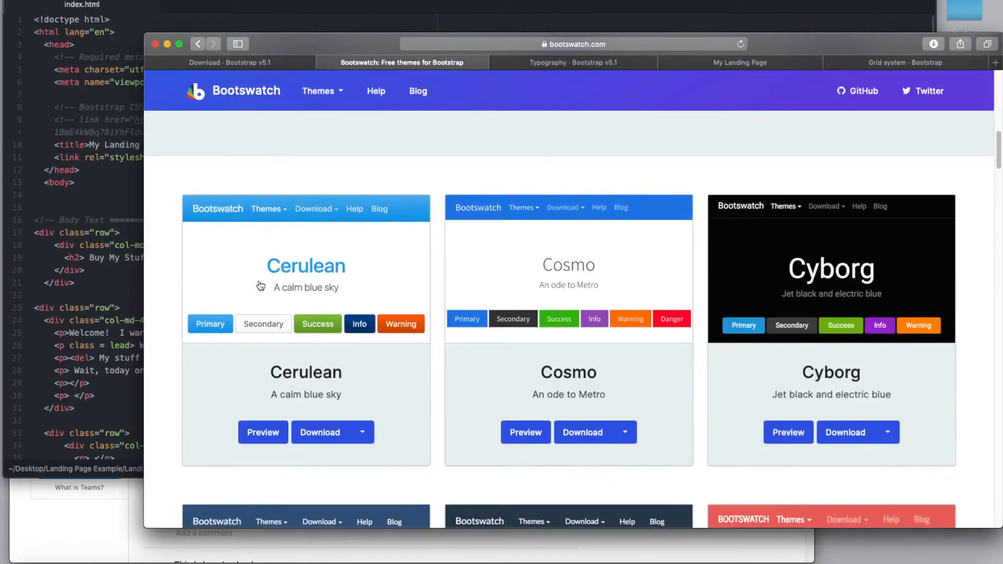
pyautogui.scroll(-3)
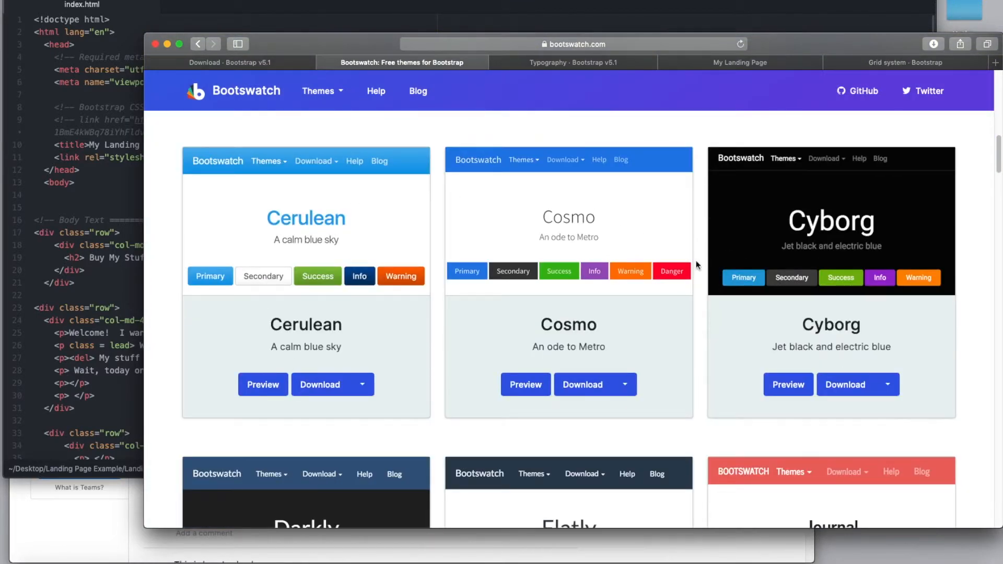
pyautogui.scroll(-3)
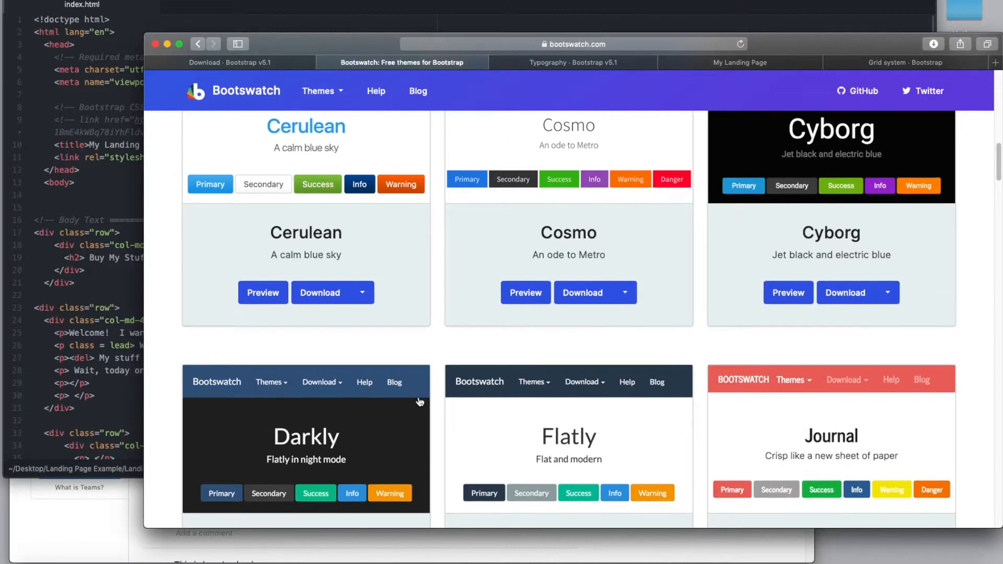
pyautogui.scroll(-3)
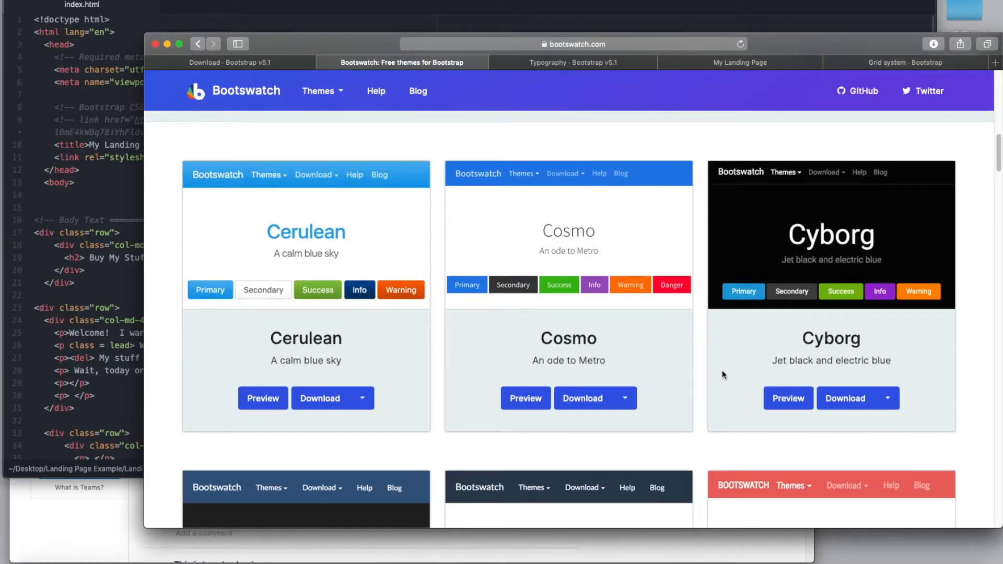
pyautogui.moveTo(439, 330)
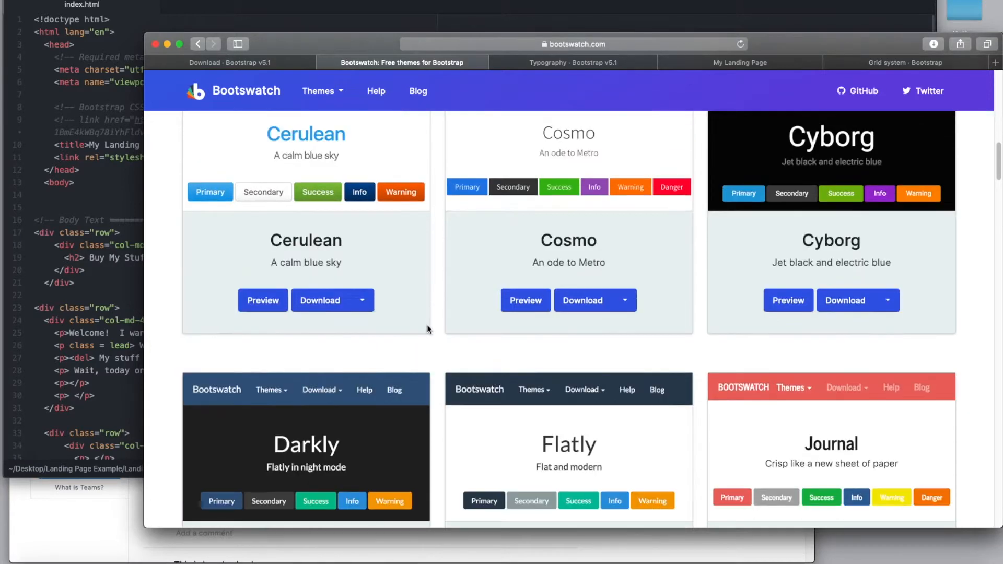
pyautogui.moveTo(372, 351)
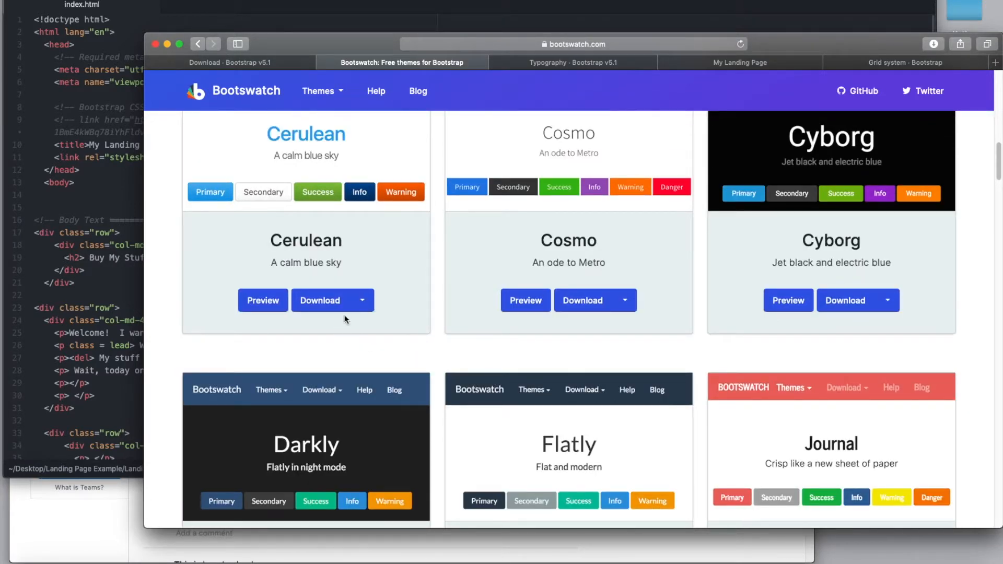
pyautogui.moveTo(396, 299)
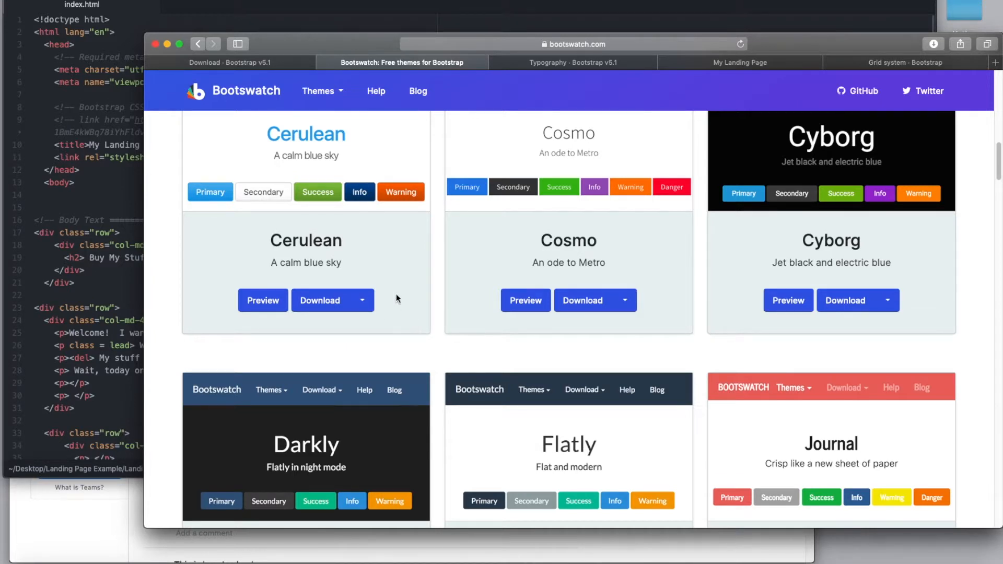
# Open and close Darkly's Download file list, then return to the landing page editor
pyautogui.scroll(-3)
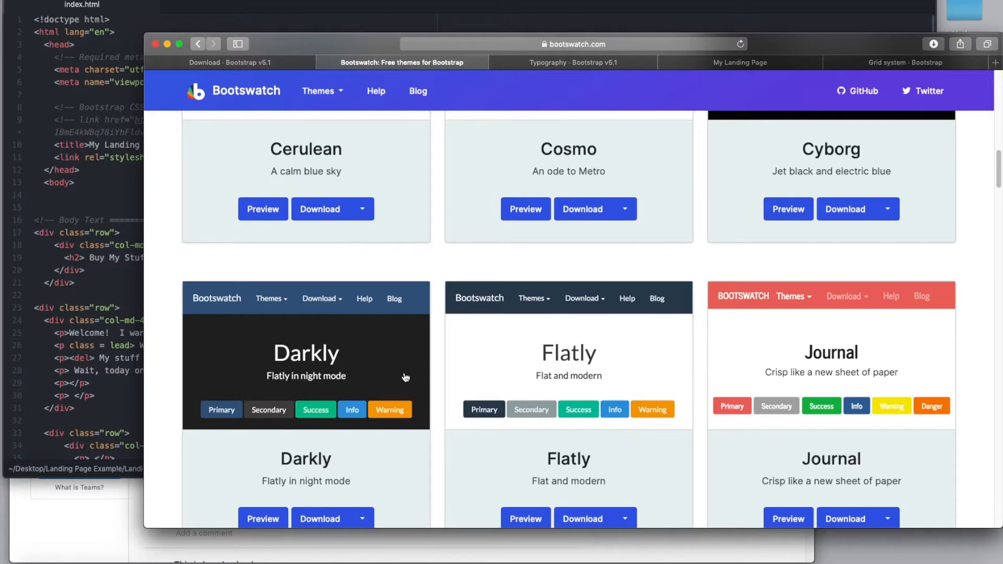
pyautogui.scroll(-3)
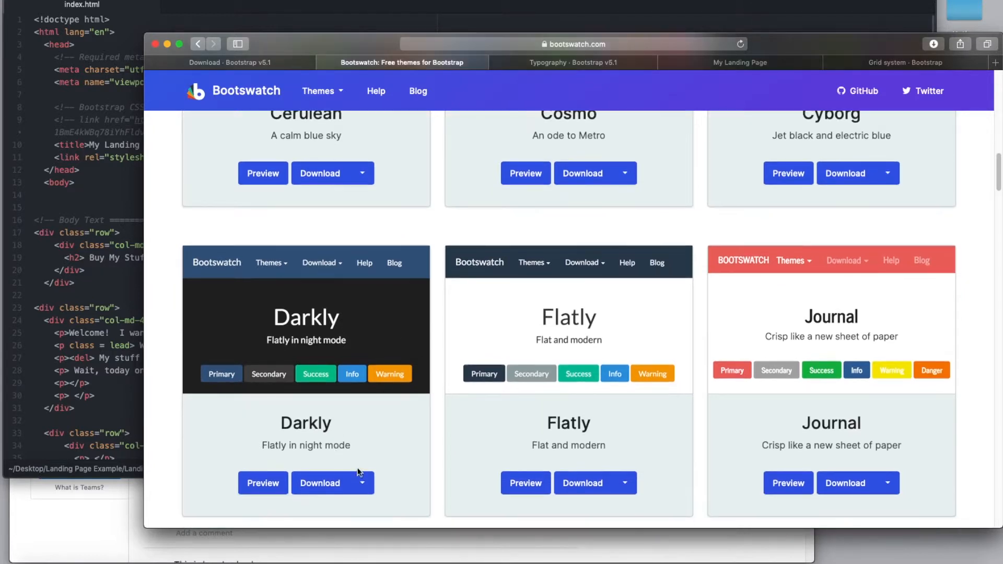
pyautogui.click(361, 482)
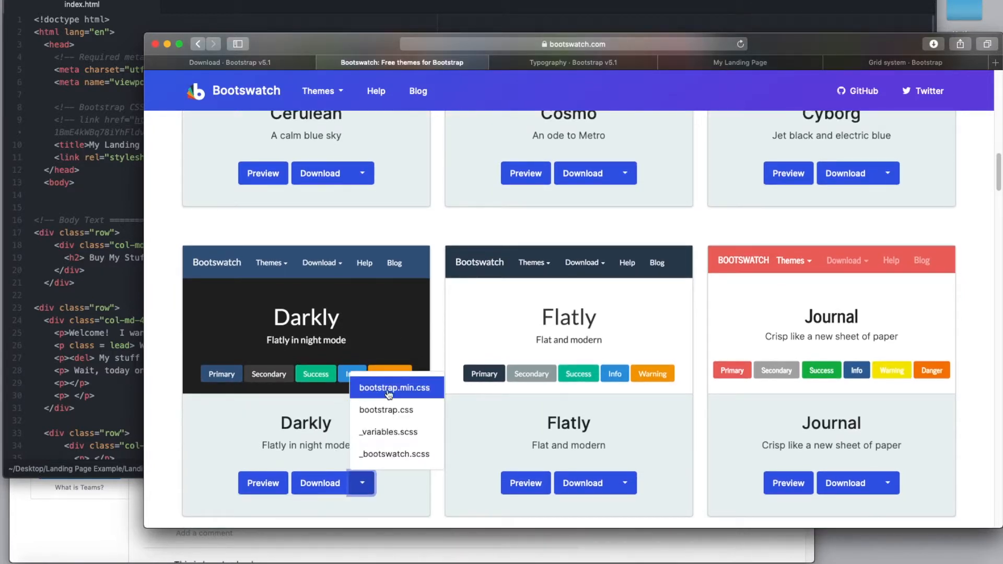
pyautogui.moveTo(389, 236)
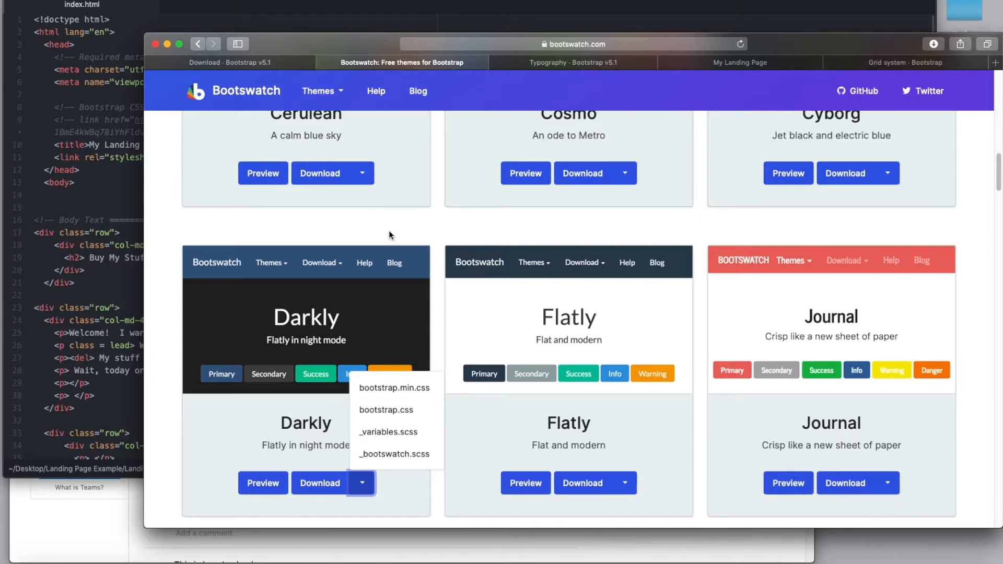
pyautogui.click(361, 483)
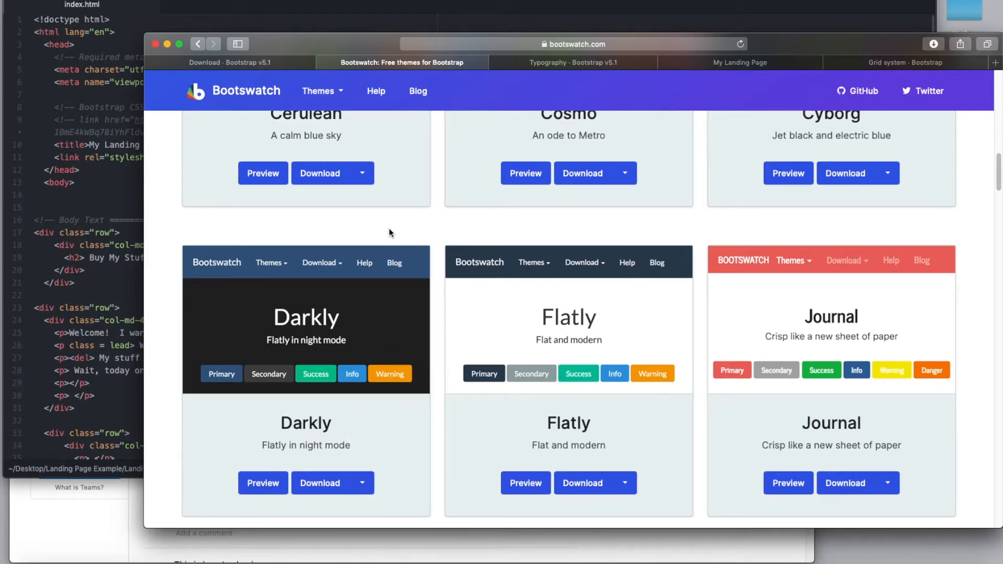
pyautogui.moveTo(203, 211)
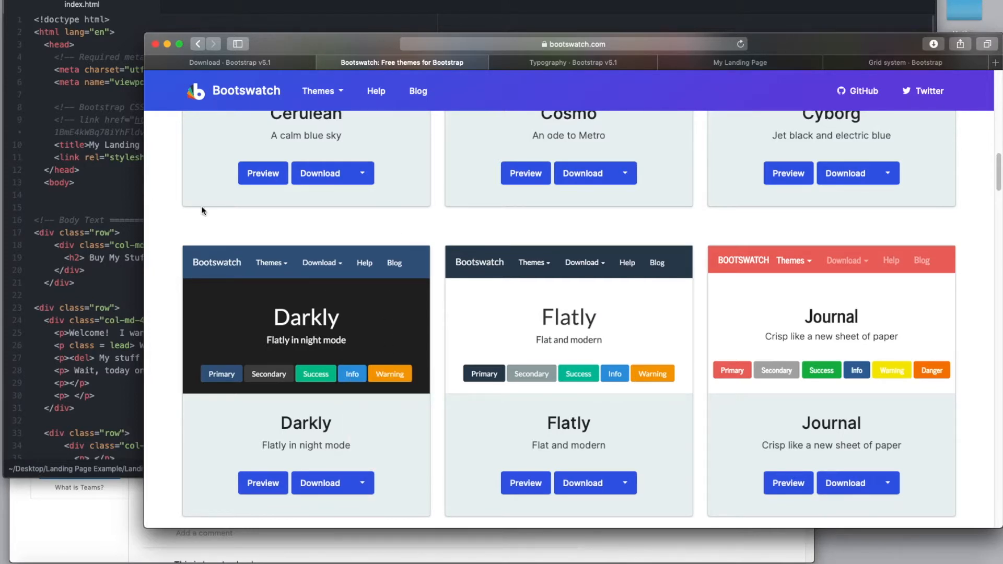
pyautogui.moveTo(247, 275)
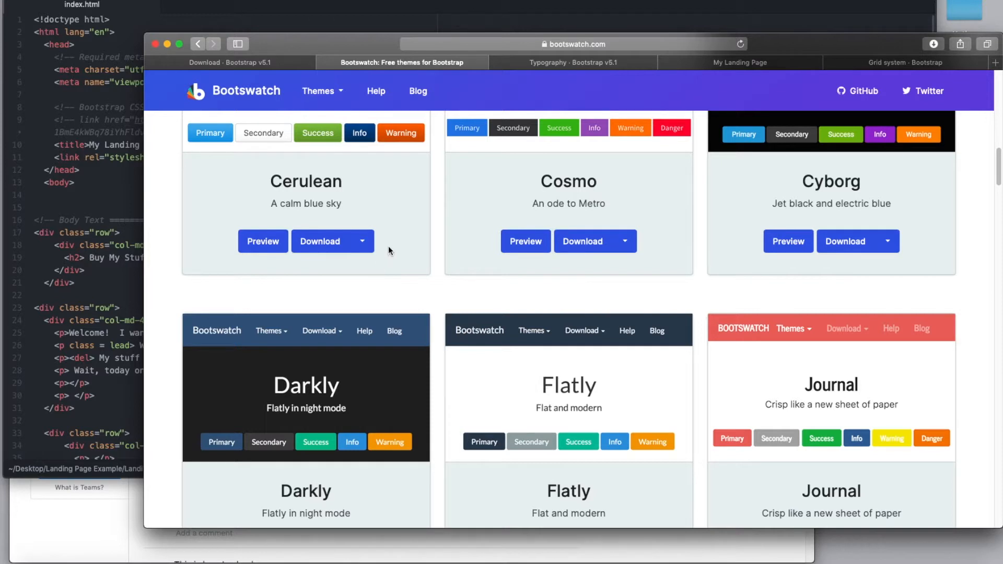
pyautogui.click(362, 241)
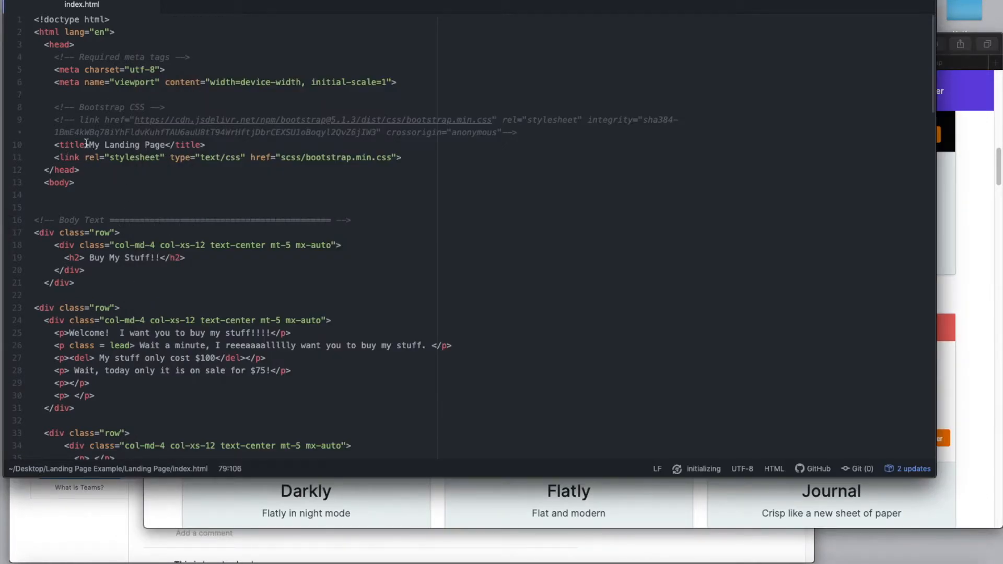
pyautogui.moveTo(208, 116)
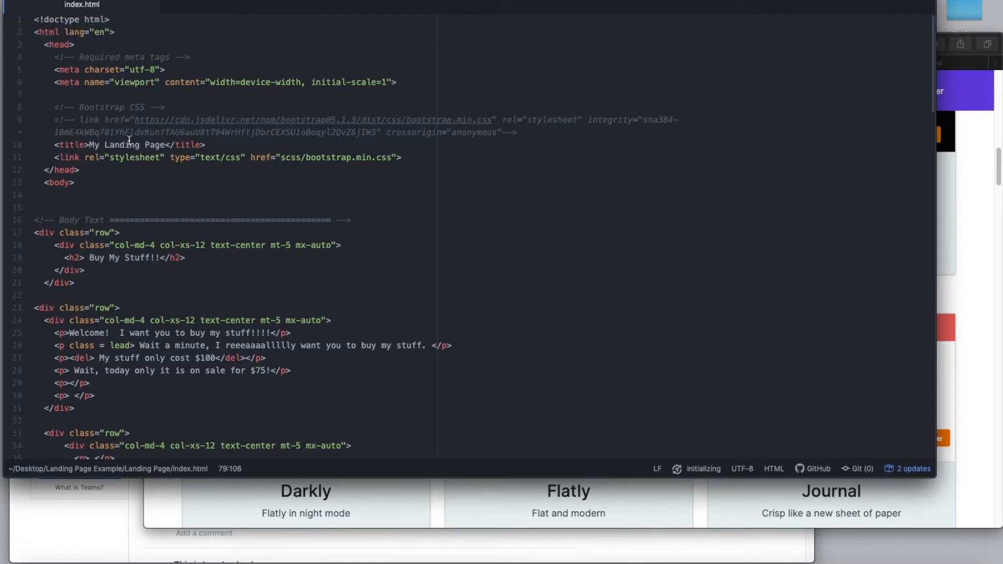
pyautogui.moveTo(500, 99)
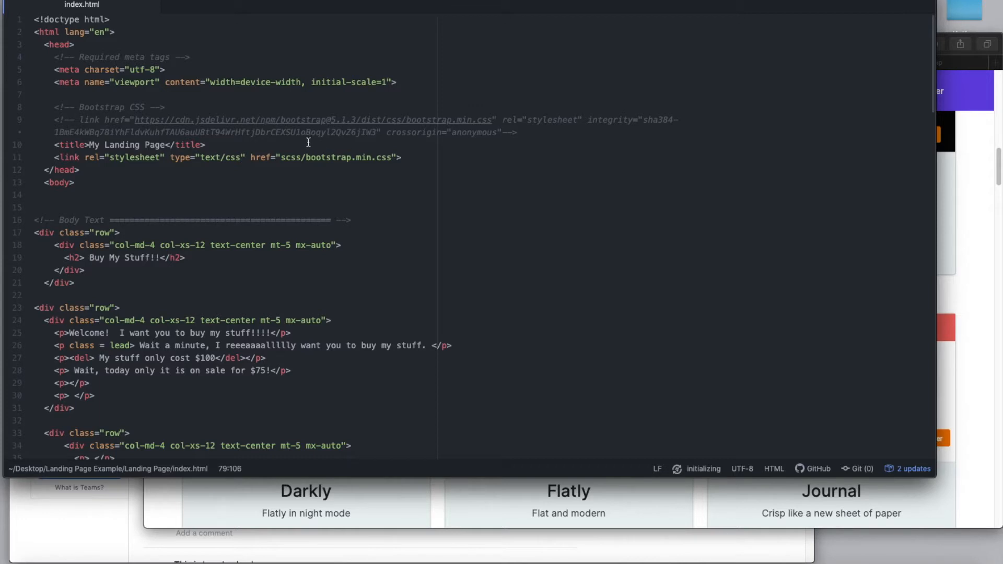
pyautogui.moveTo(169, 187)
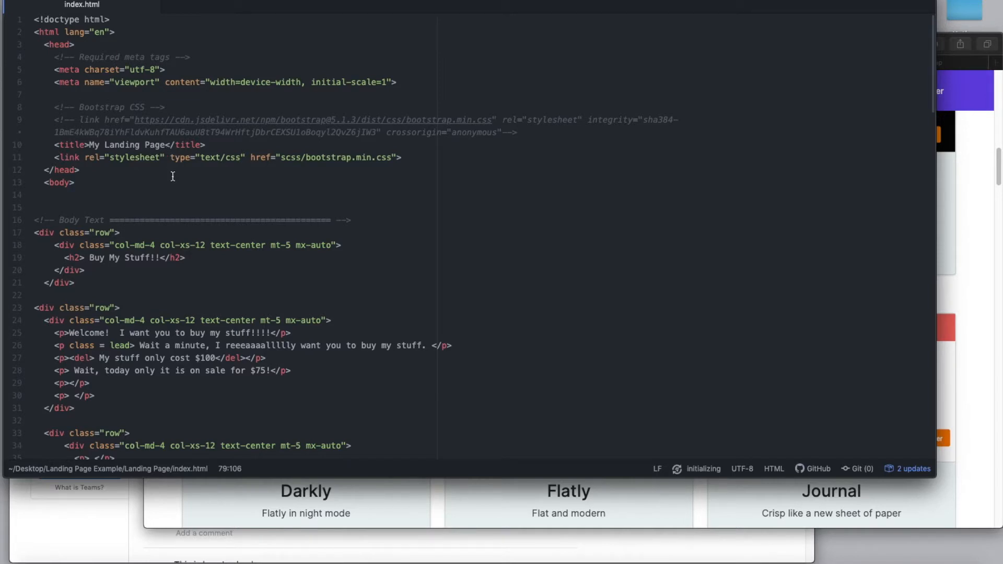
pyautogui.moveTo(152, 243)
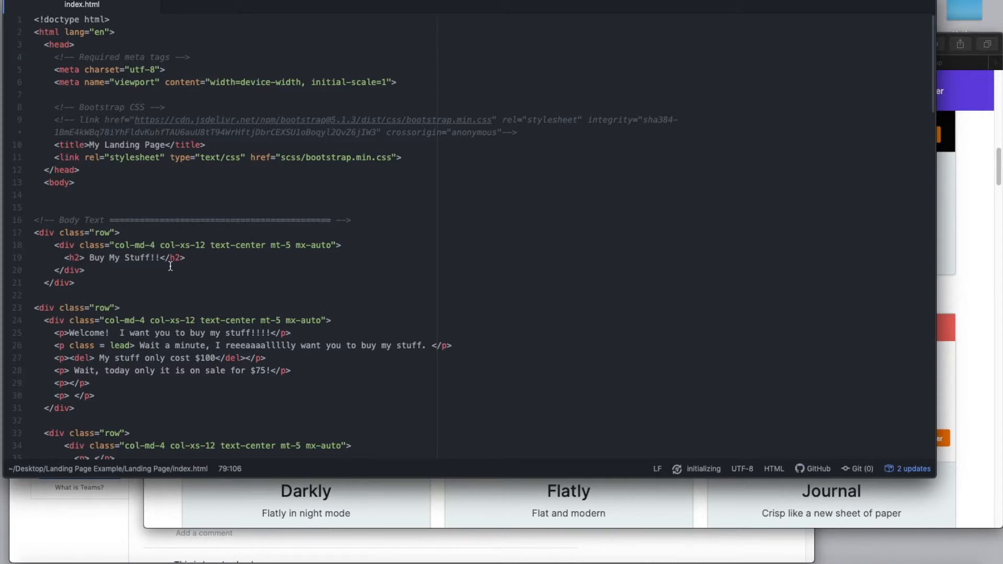
pyautogui.scroll(-3)
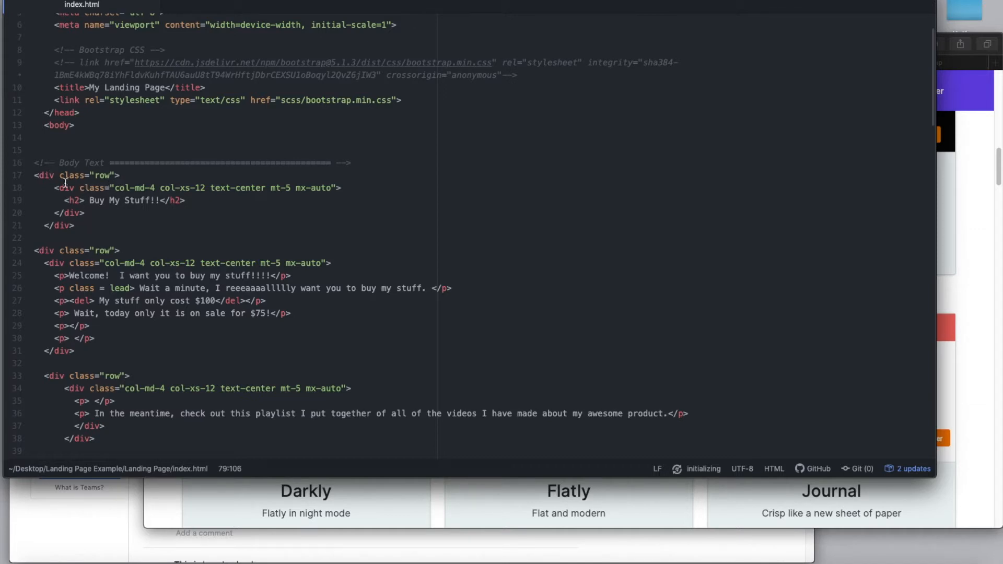
pyautogui.moveTo(128, 194)
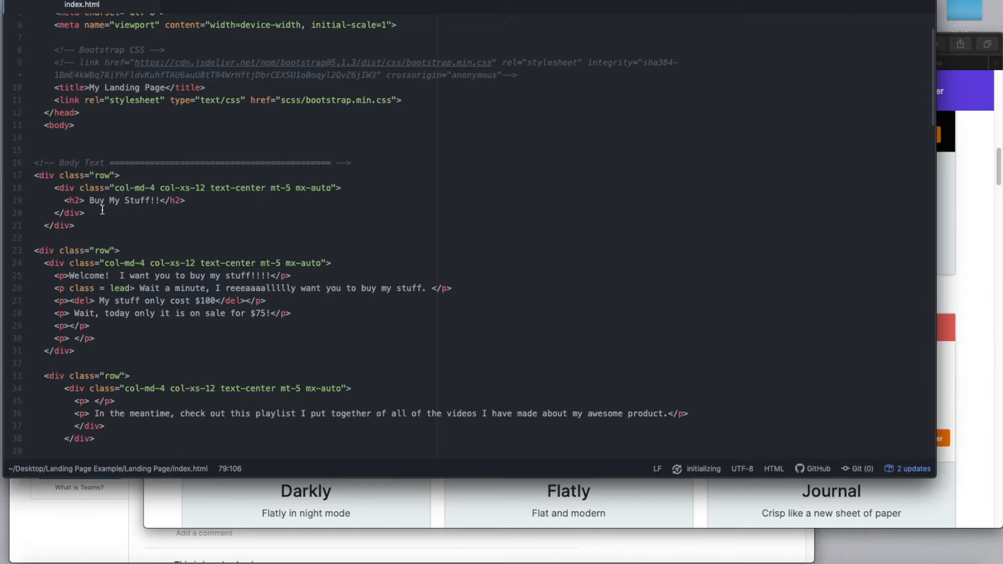
pyautogui.moveTo(171, 231)
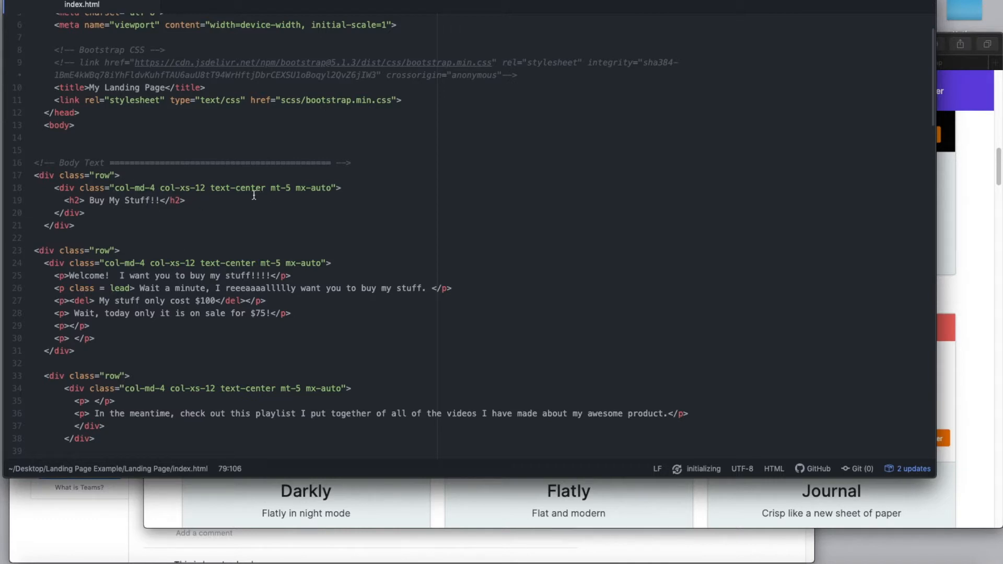
pyautogui.moveTo(76, 192)
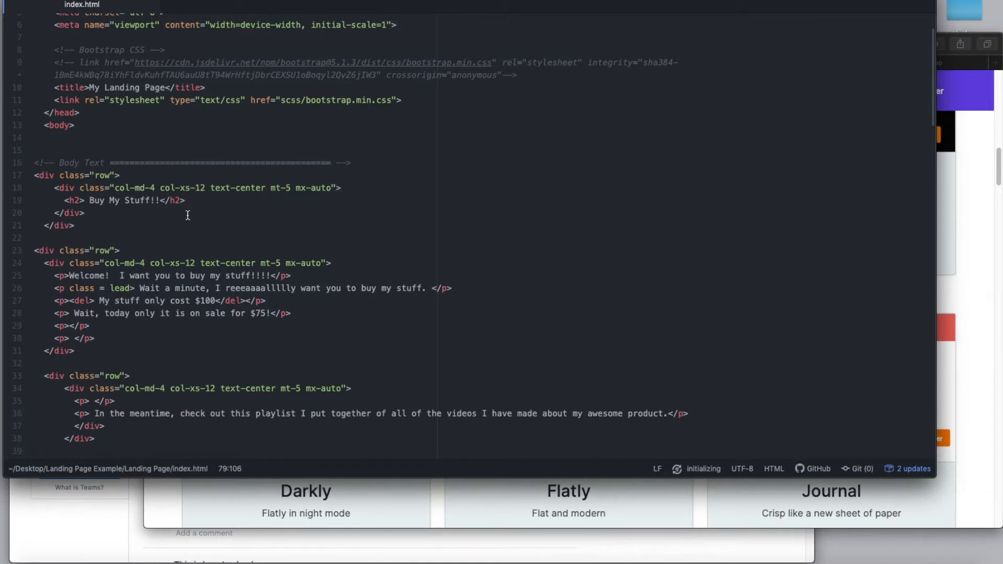
pyautogui.moveTo(270, 329)
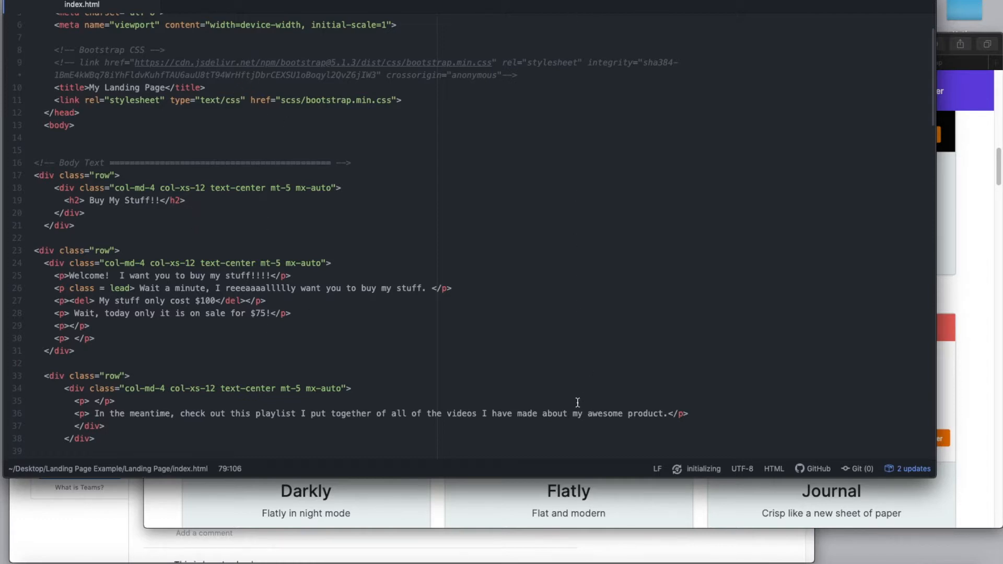
pyautogui.moveTo(450, 407)
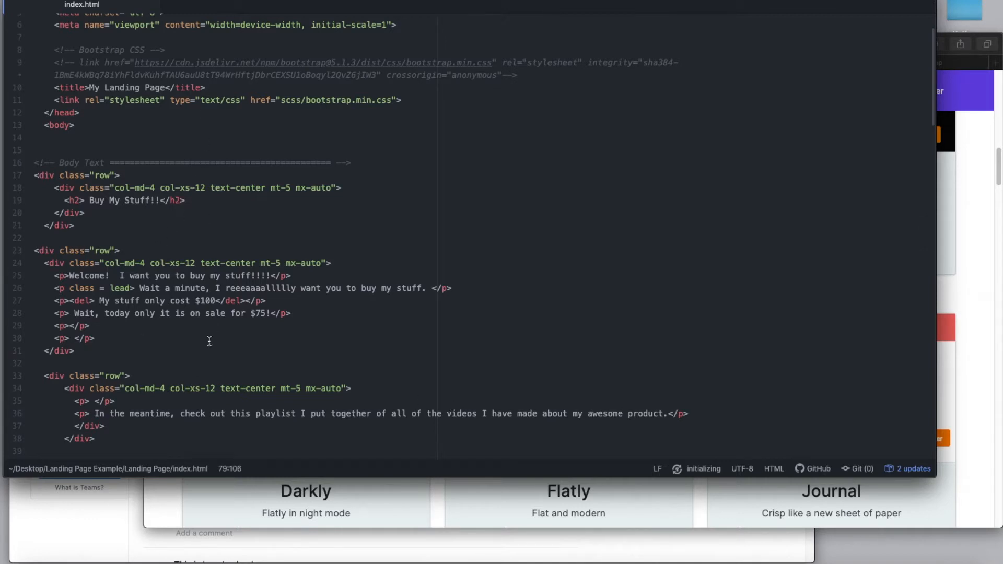
pyautogui.moveTo(160, 243)
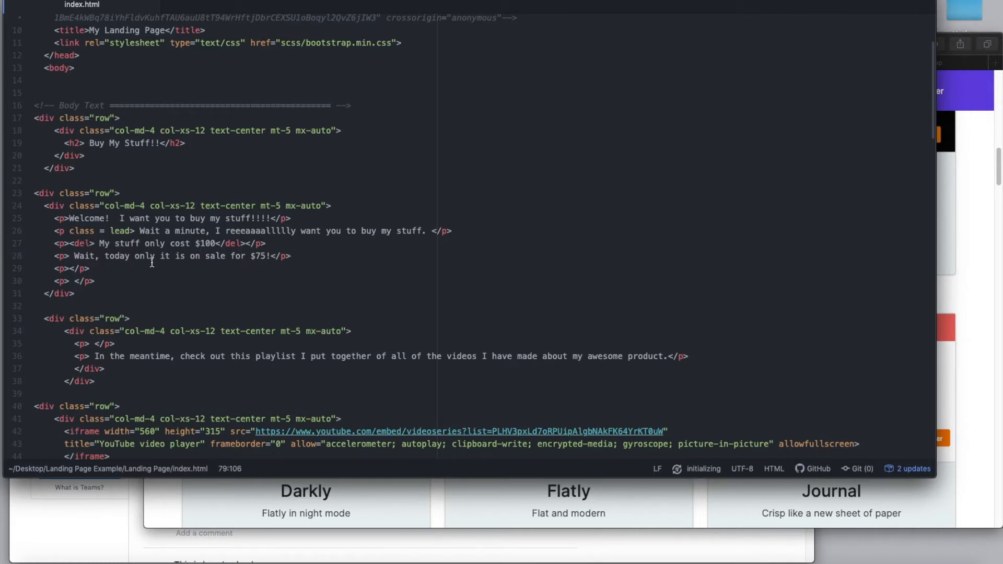
pyautogui.scroll(-3)
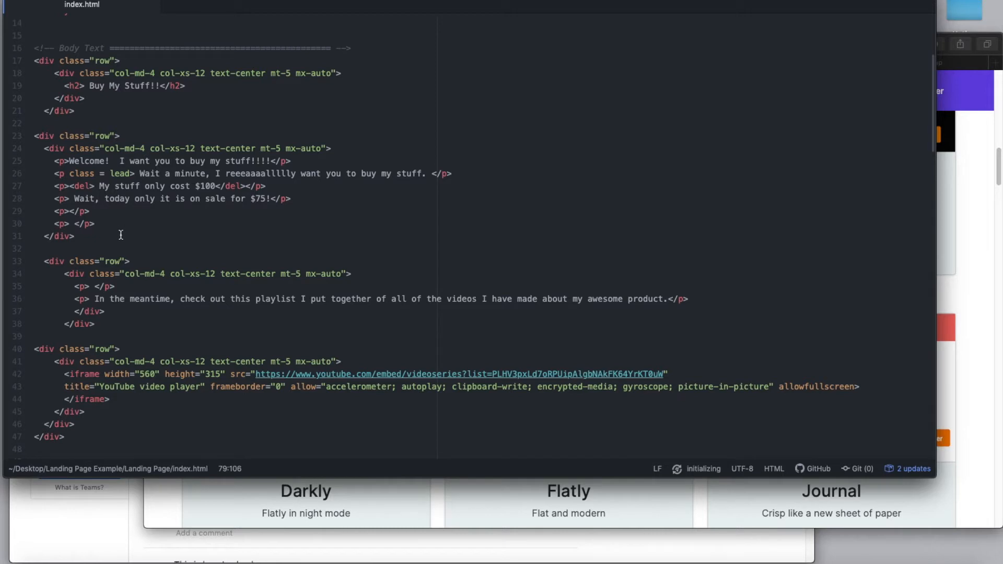
pyautogui.moveTo(186, 364)
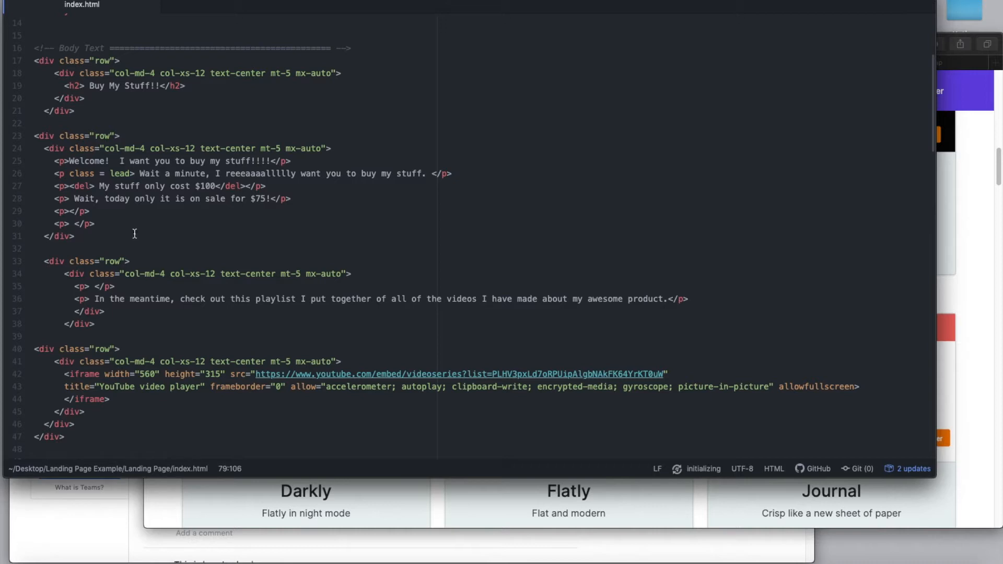
pyautogui.scroll(-3)
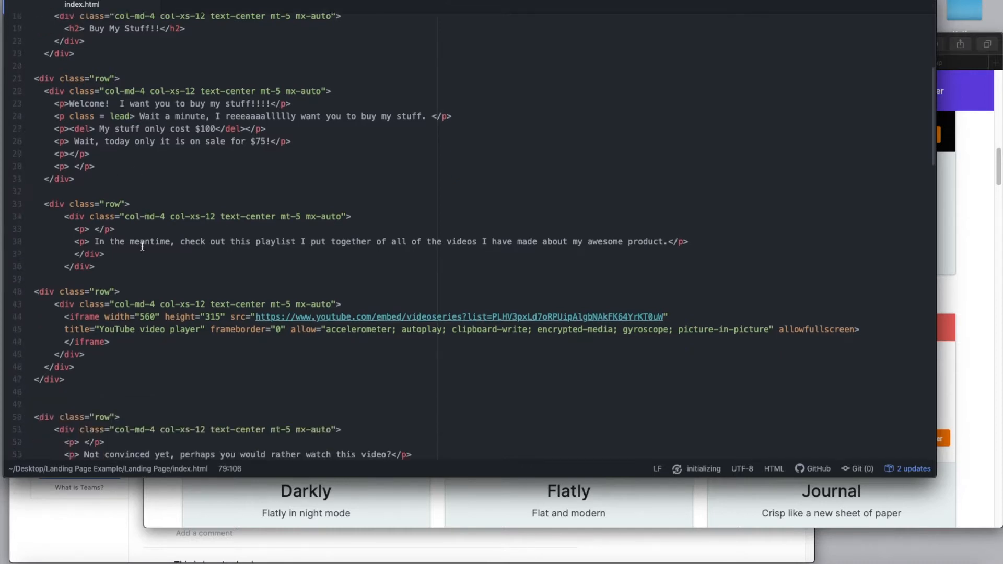
pyautogui.scroll(-3)
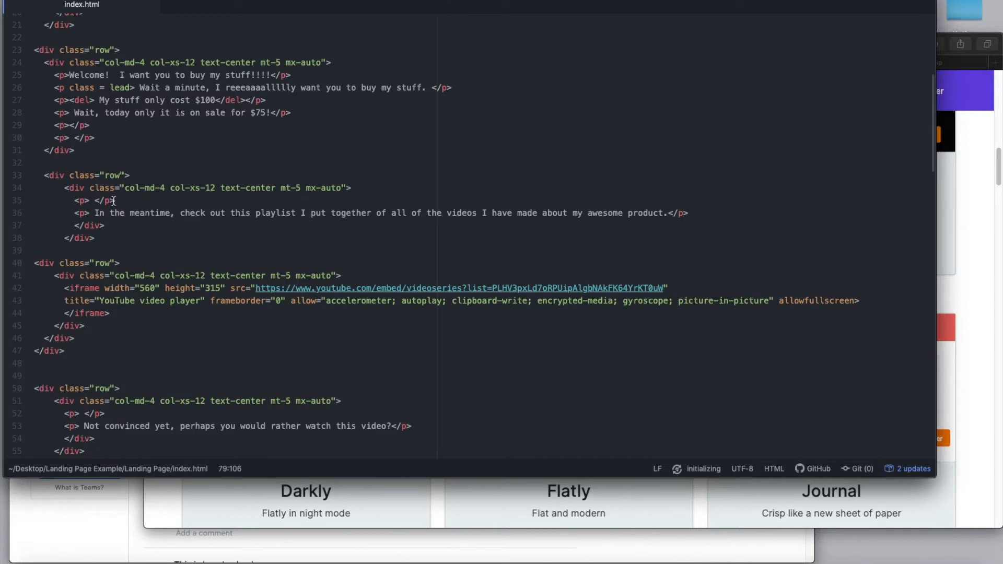
pyautogui.moveTo(197, 177)
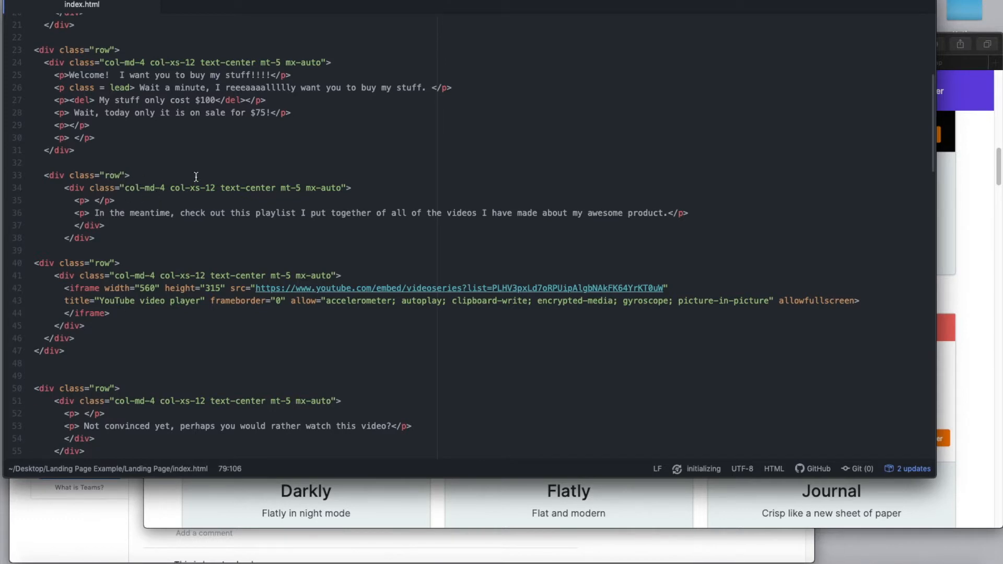
pyautogui.moveTo(295, 227)
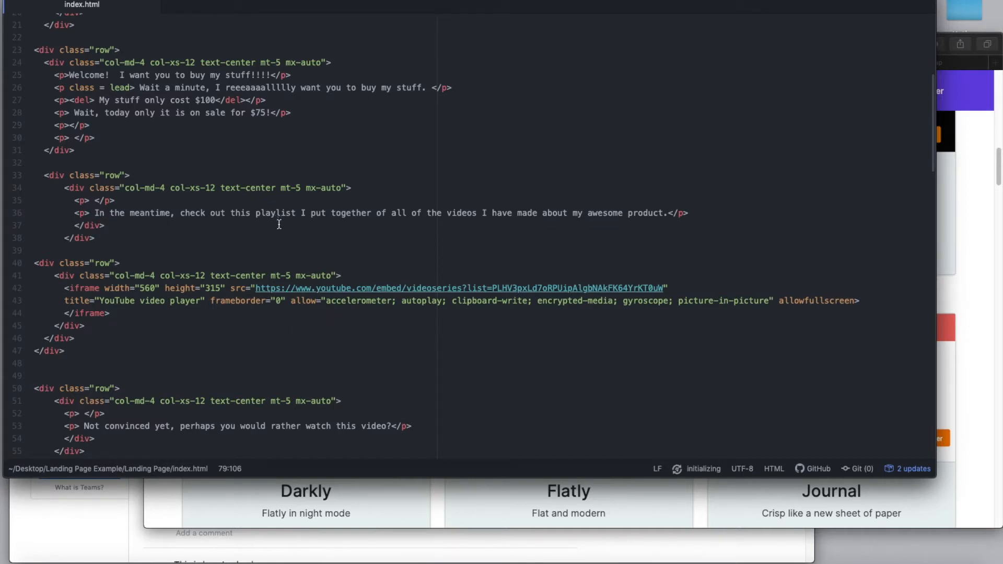
pyautogui.moveTo(464, 222)
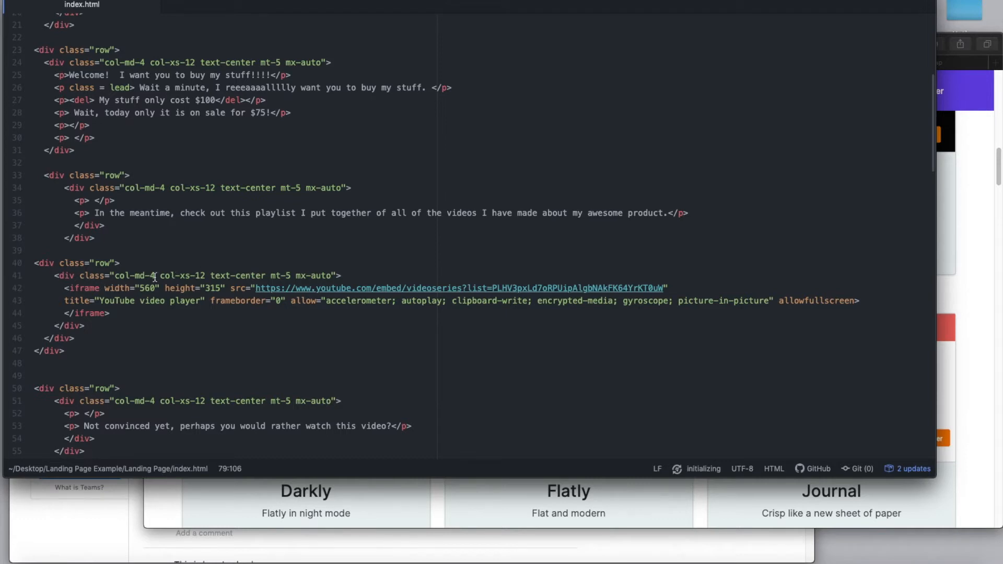
pyautogui.moveTo(93, 293)
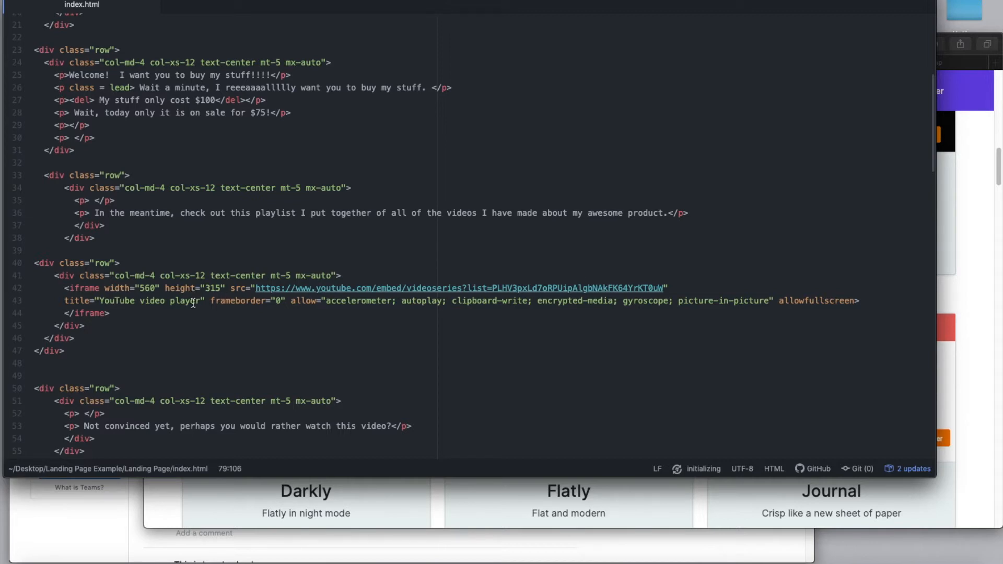
pyautogui.moveTo(169, 290)
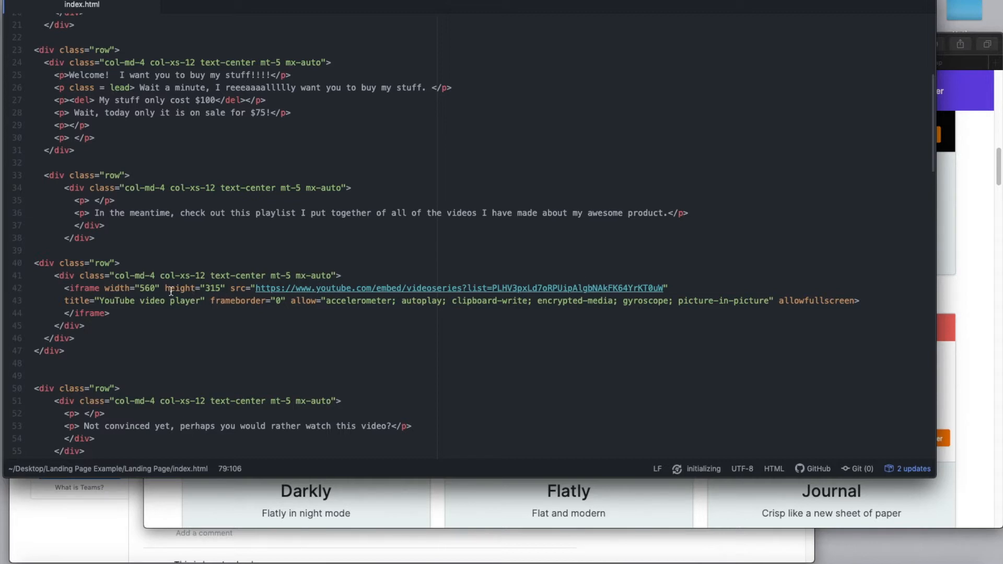
pyautogui.moveTo(165, 291)
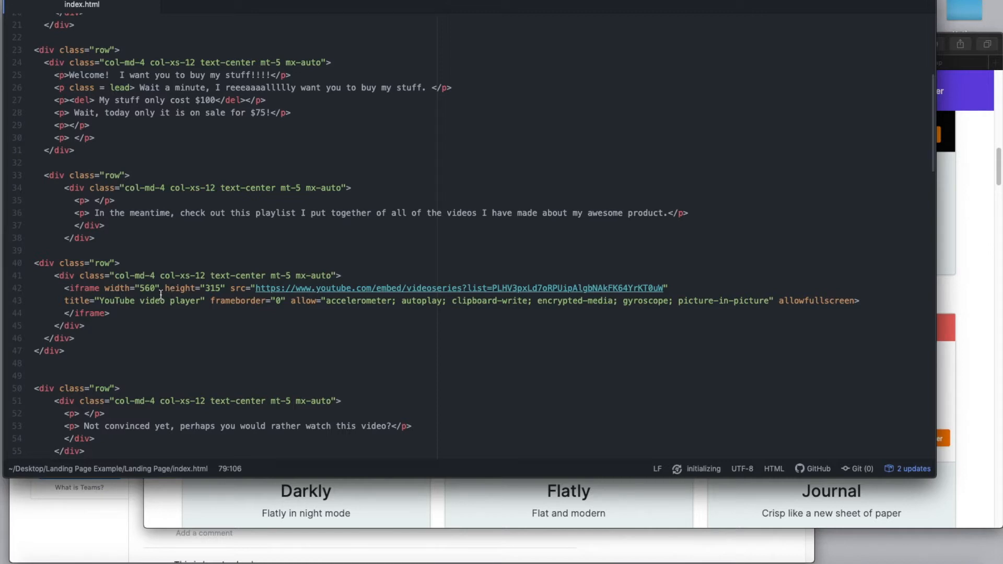
pyautogui.moveTo(153, 278)
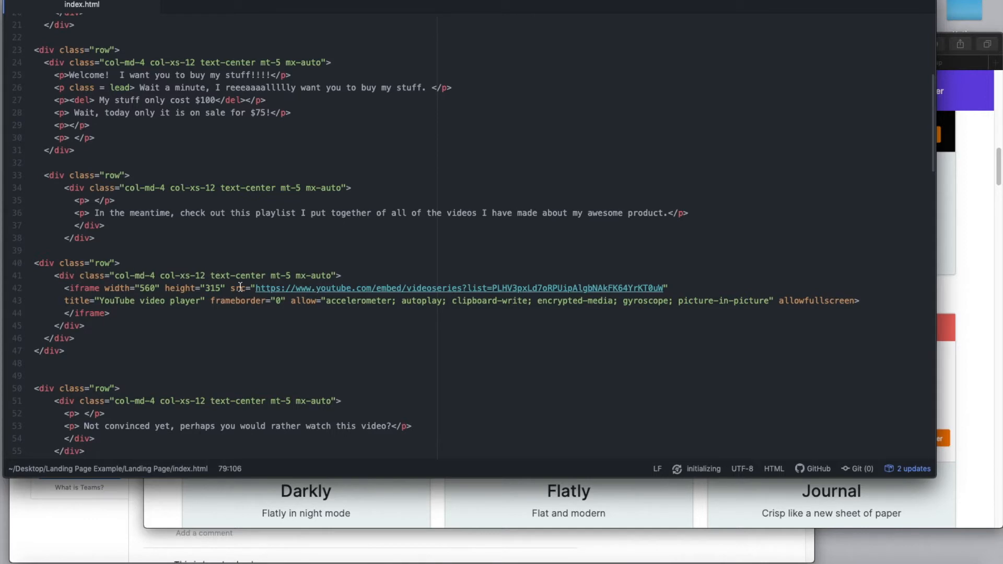
pyautogui.moveTo(256, 285)
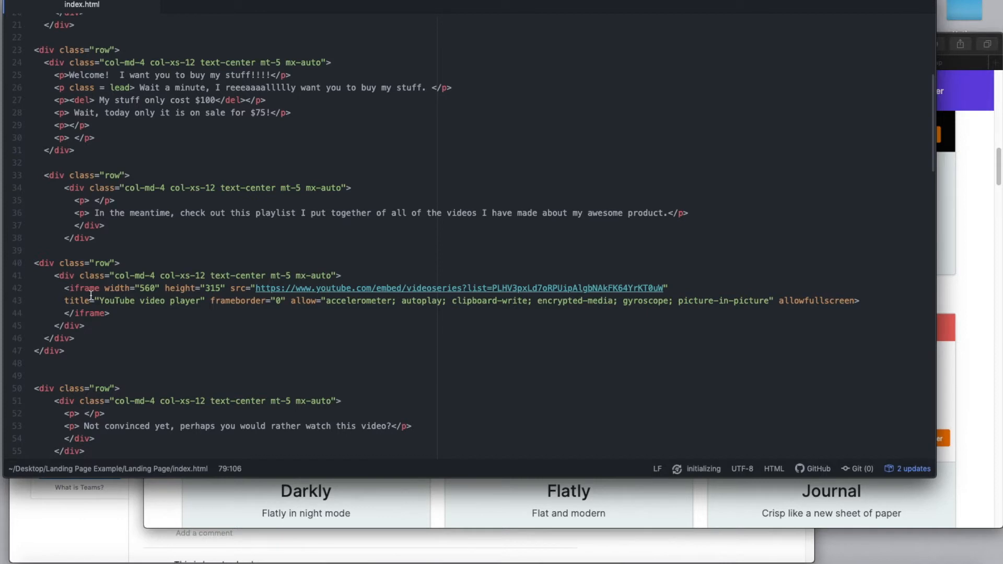
pyautogui.scroll(-3)
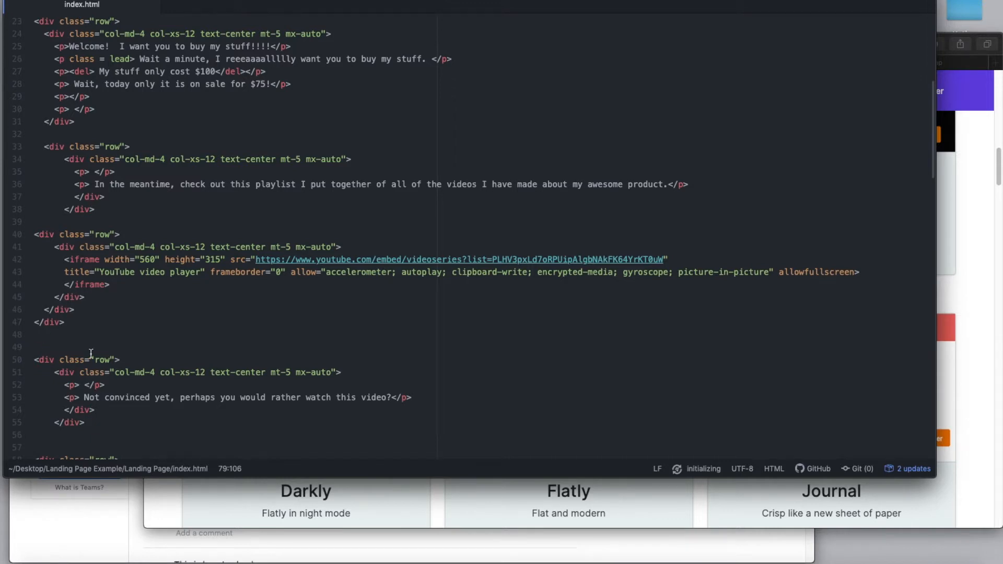
pyautogui.scroll(-3)
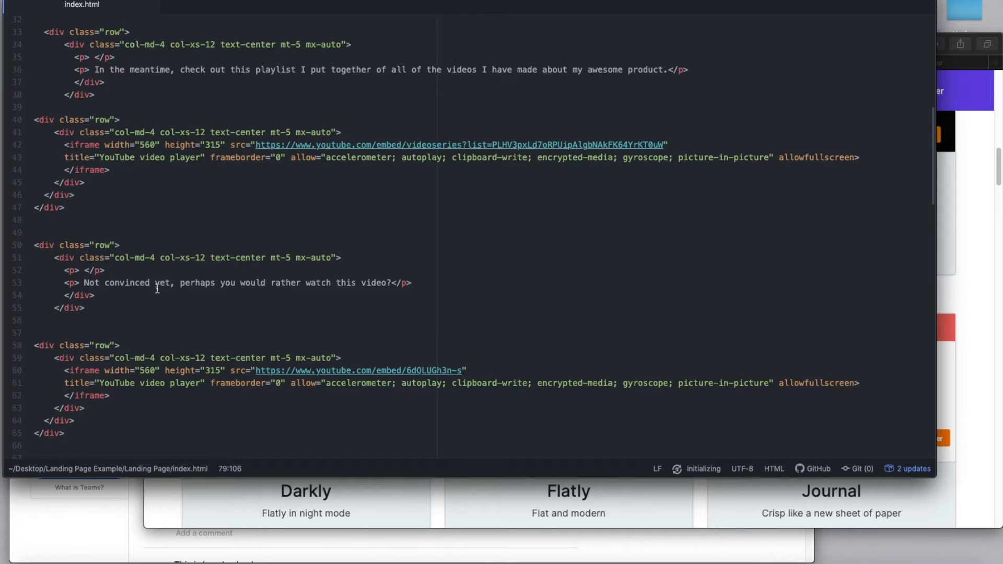
pyautogui.moveTo(117, 288)
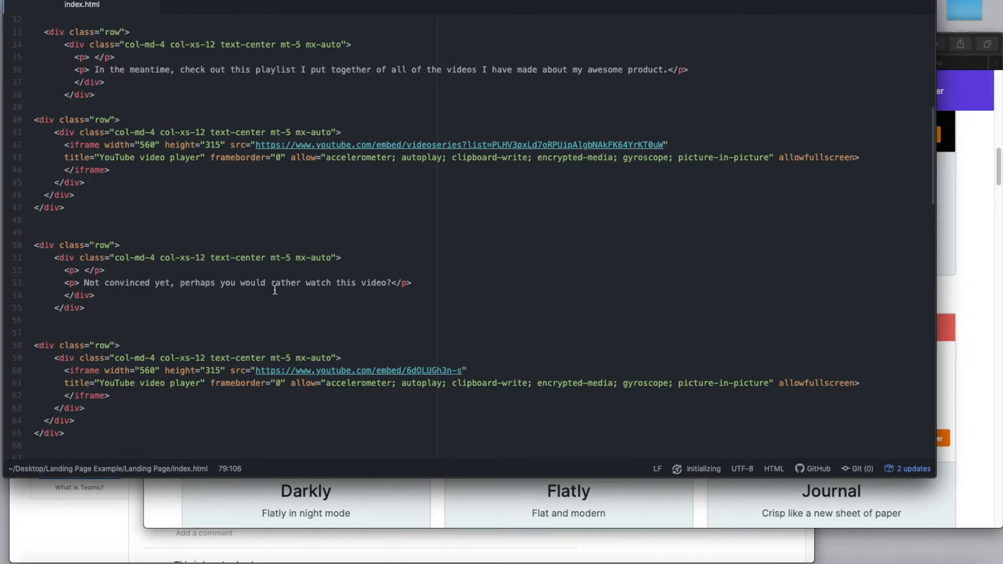
pyautogui.scroll(-3)
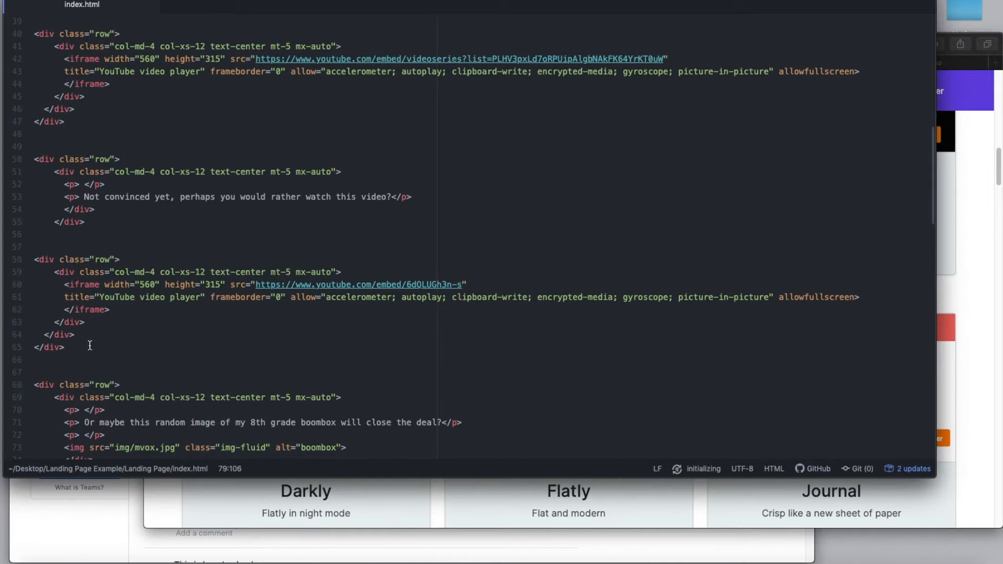
pyautogui.scroll(-3)
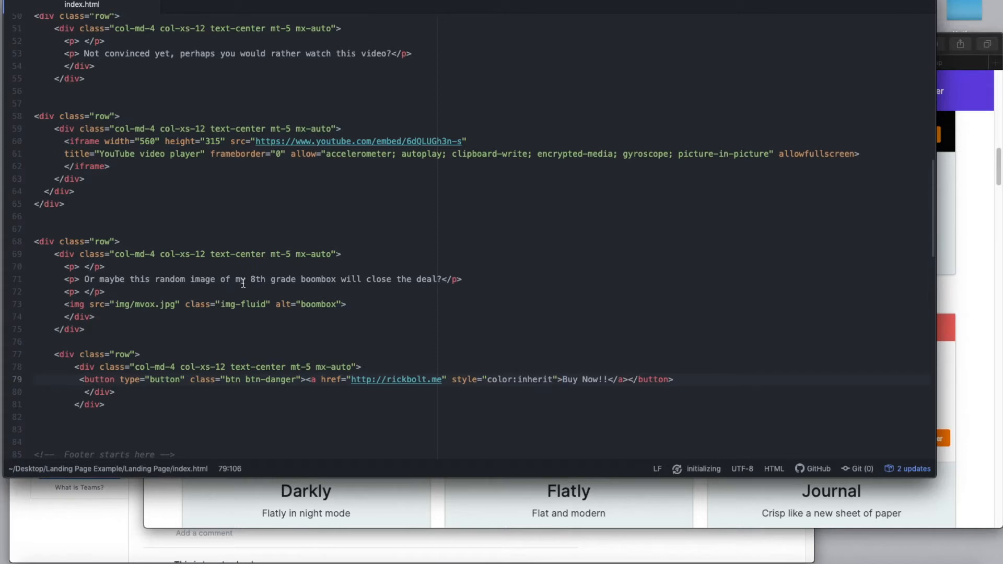
pyautogui.click(562, 380)
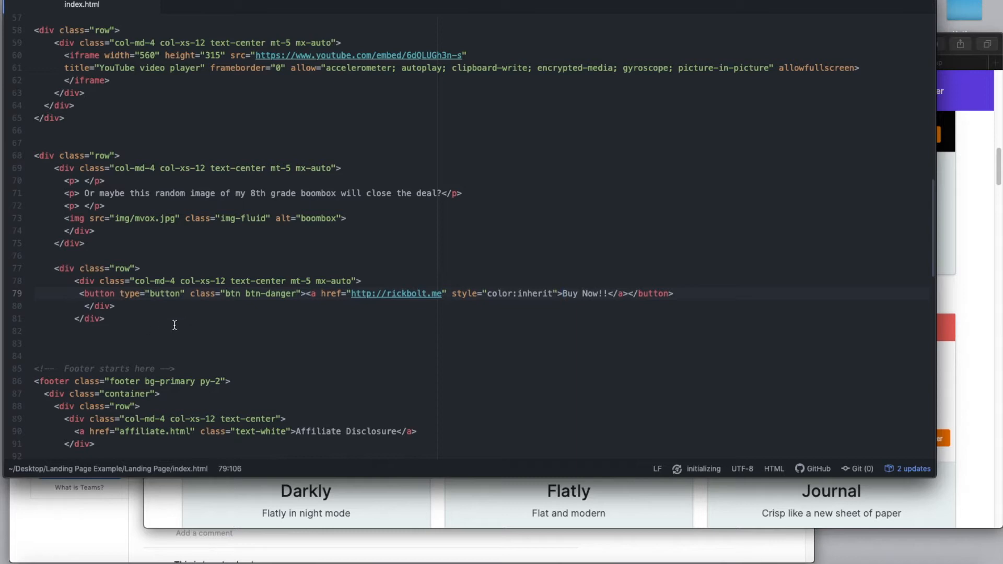
pyautogui.moveTo(152, 301)
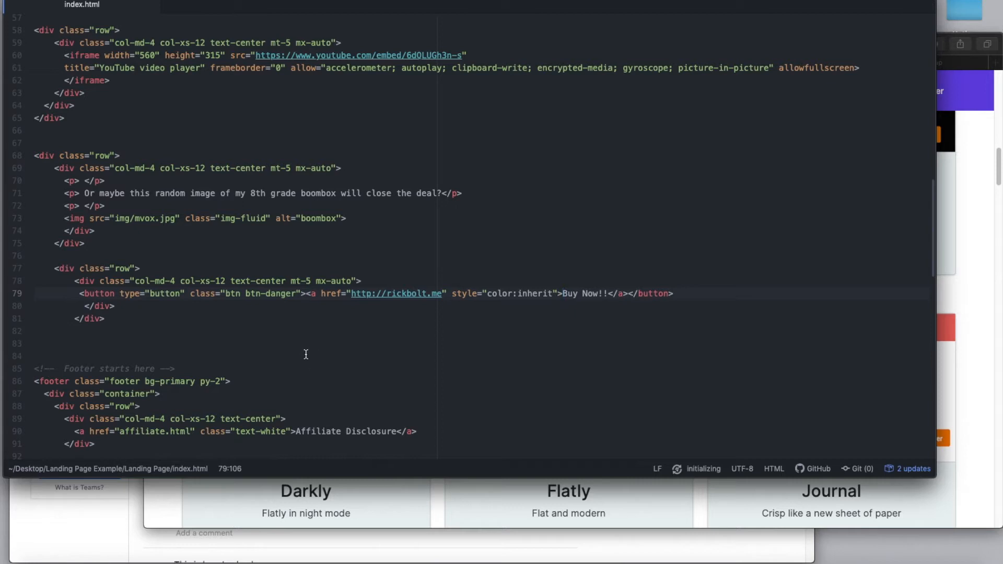
# Review the Buy Now button and footer markup, then open the Landing Page Example folder
pyautogui.scroll(-3)
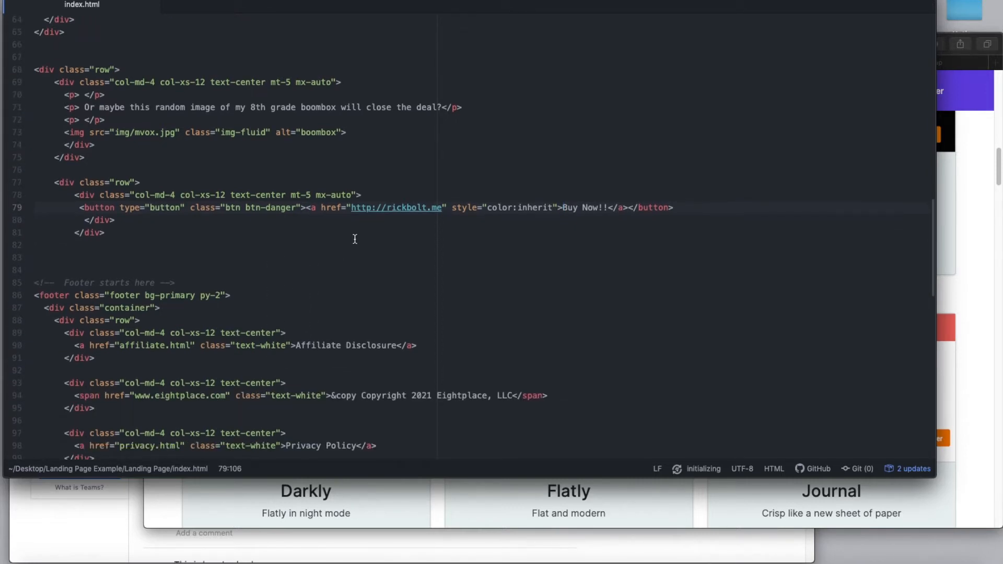
pyautogui.click(562, 207)
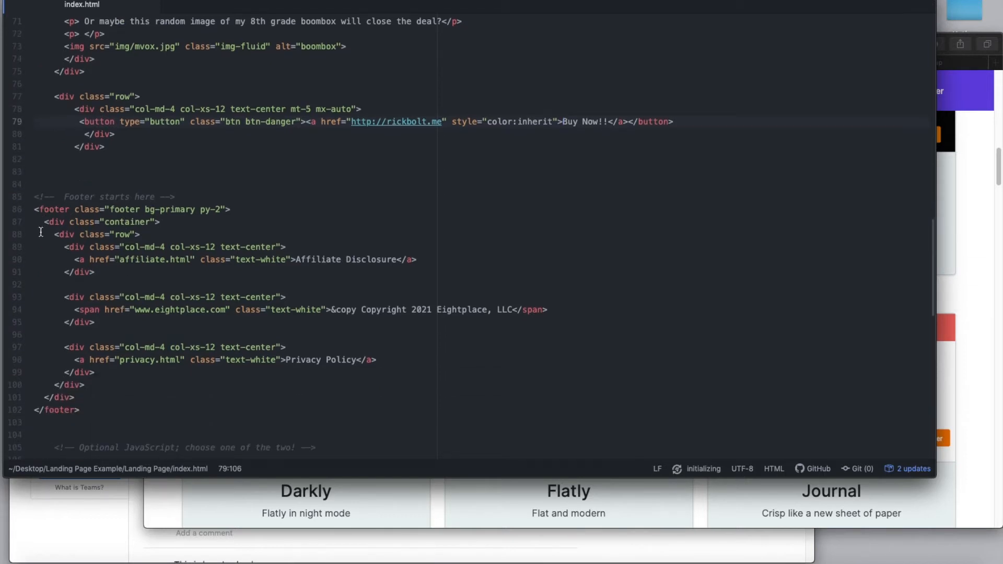
pyautogui.click(562, 122)
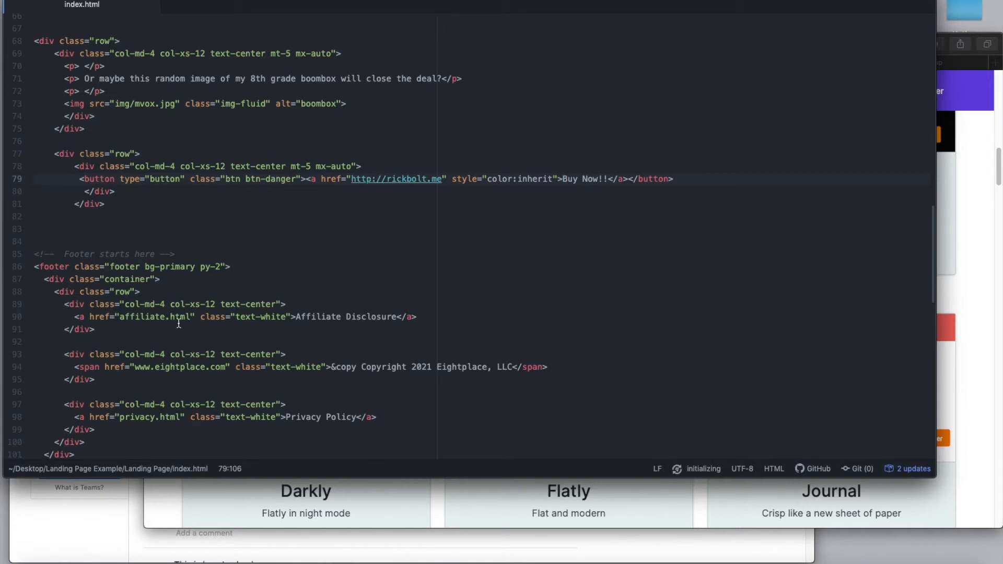
pyautogui.scroll(-3)
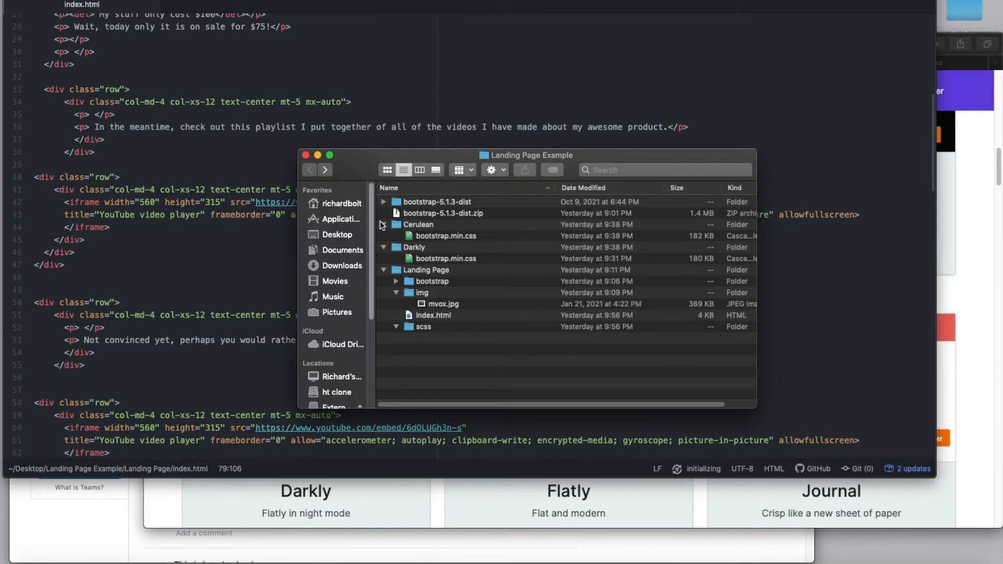
# Expand and collapse bootstrap-5.1.3-dist, Landing Page's bootstrap folder, and the empty scss folder
pyautogui.click(382, 202)
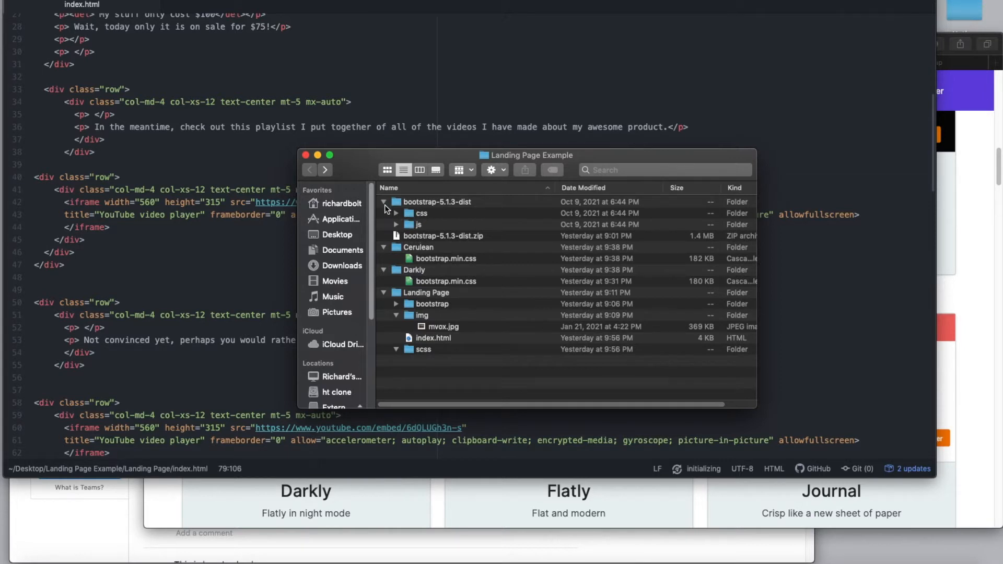
pyautogui.click(382, 201)
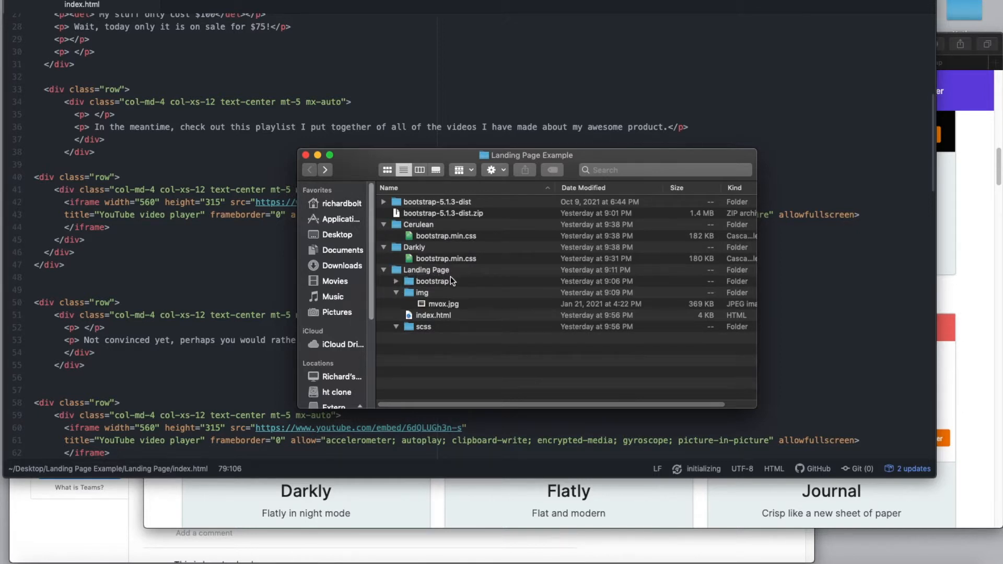
pyautogui.click(396, 282)
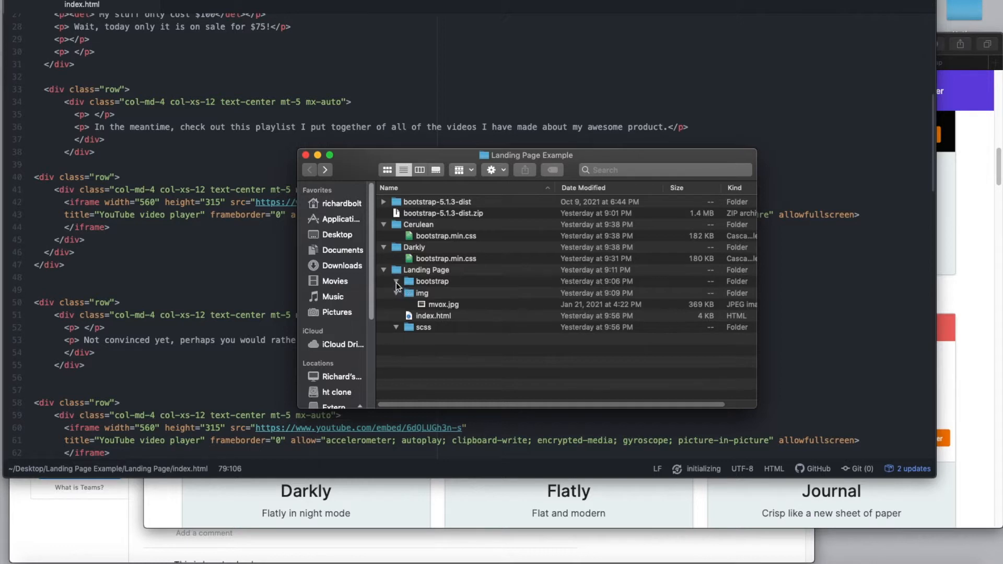
pyautogui.click(396, 281)
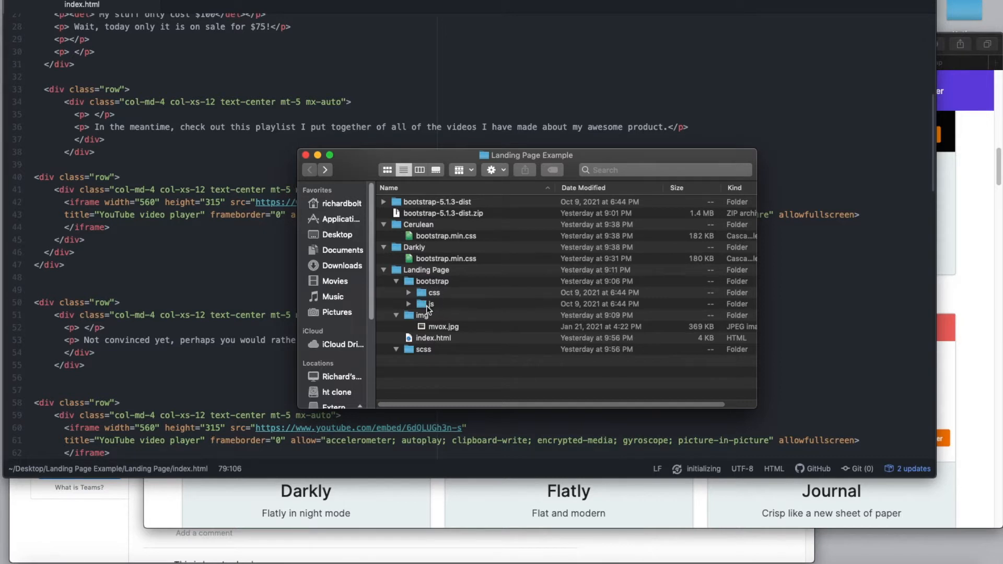
pyautogui.click(396, 281)
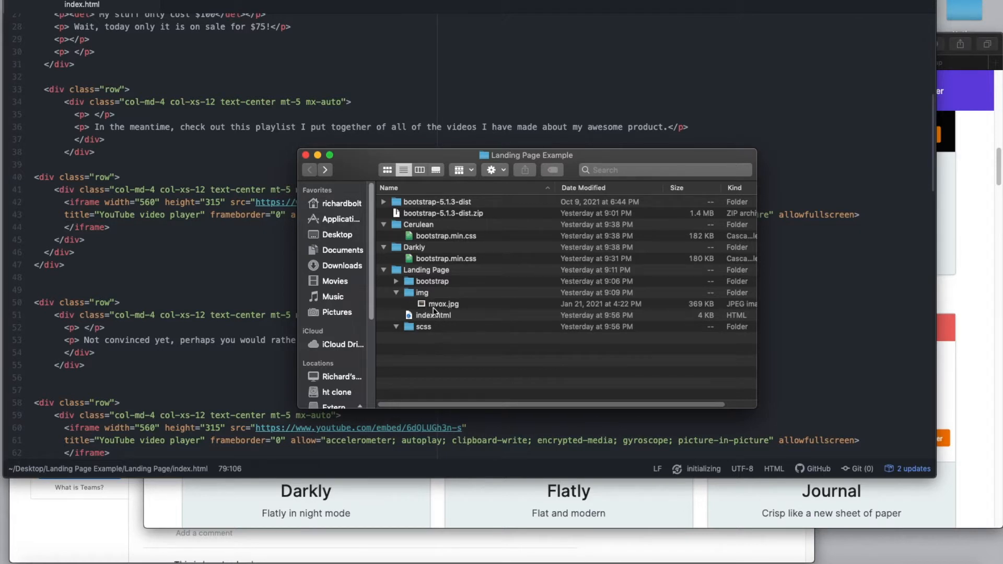
pyautogui.moveTo(434, 313)
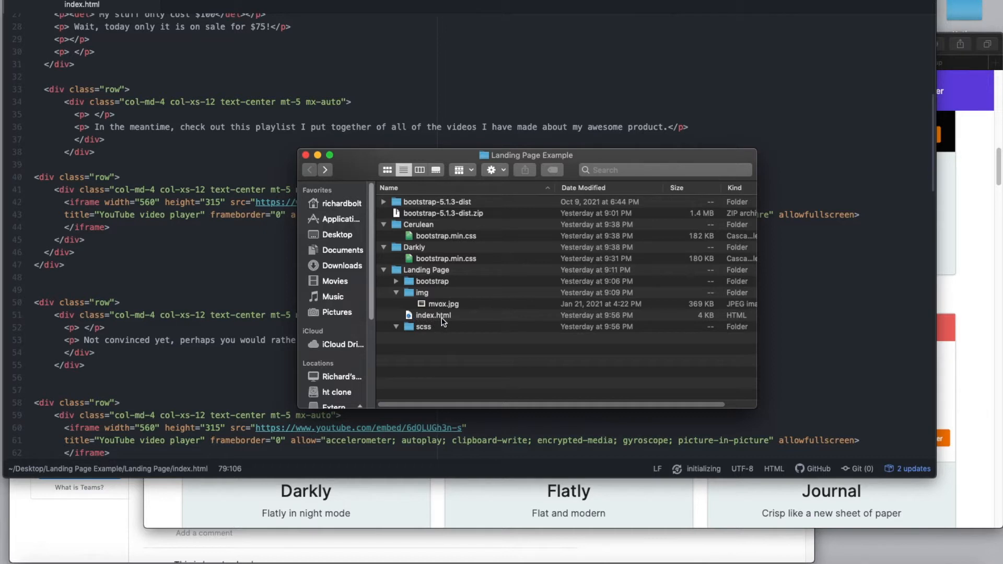
pyautogui.moveTo(421, 297)
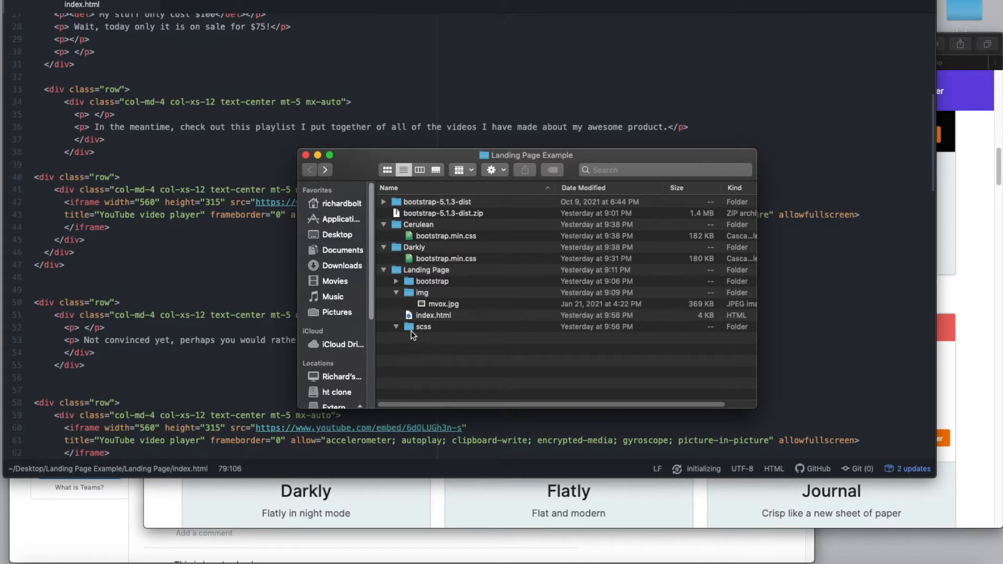
pyautogui.moveTo(425, 336)
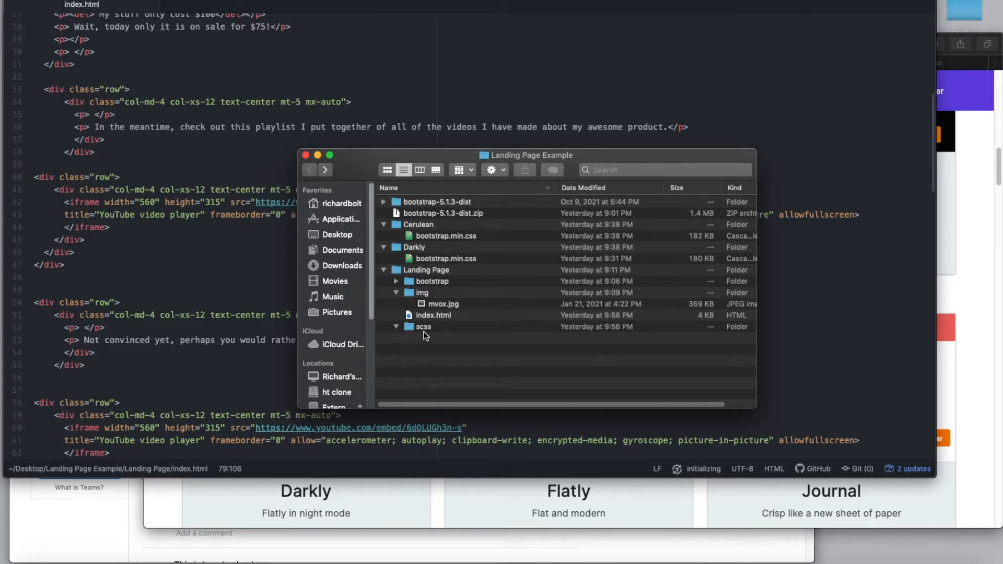
pyautogui.moveTo(428, 339)
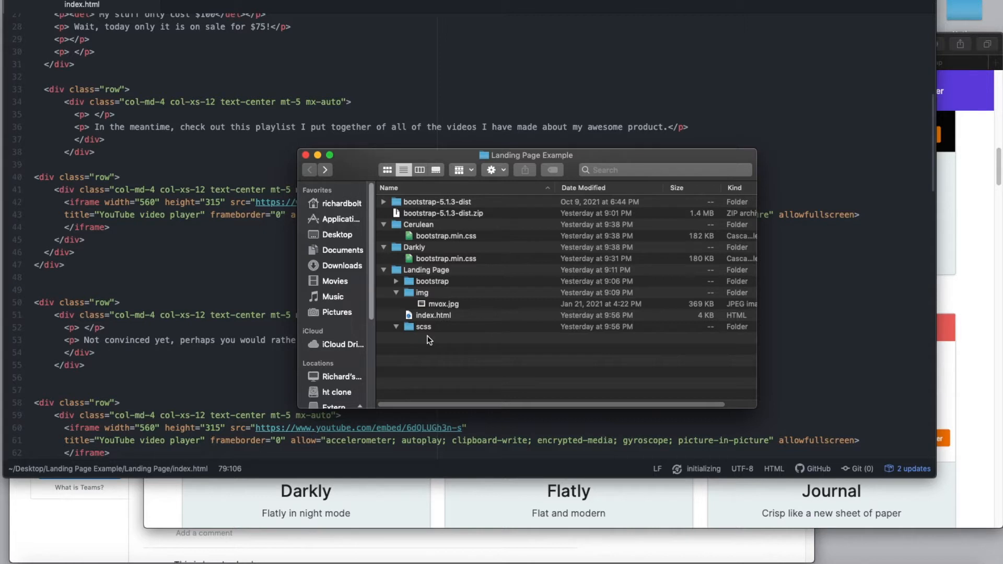
pyautogui.moveTo(414, 334)
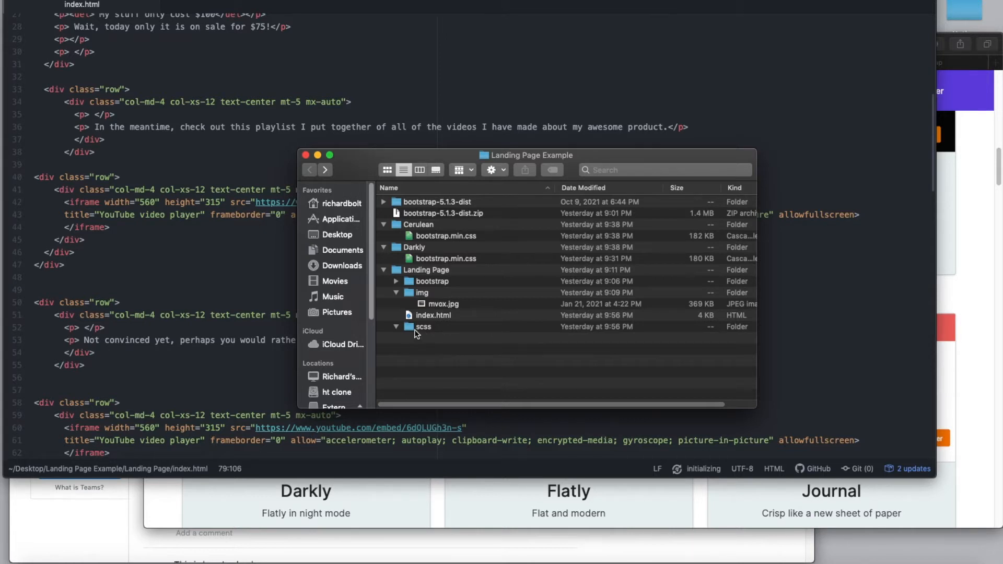
pyautogui.click(396, 327)
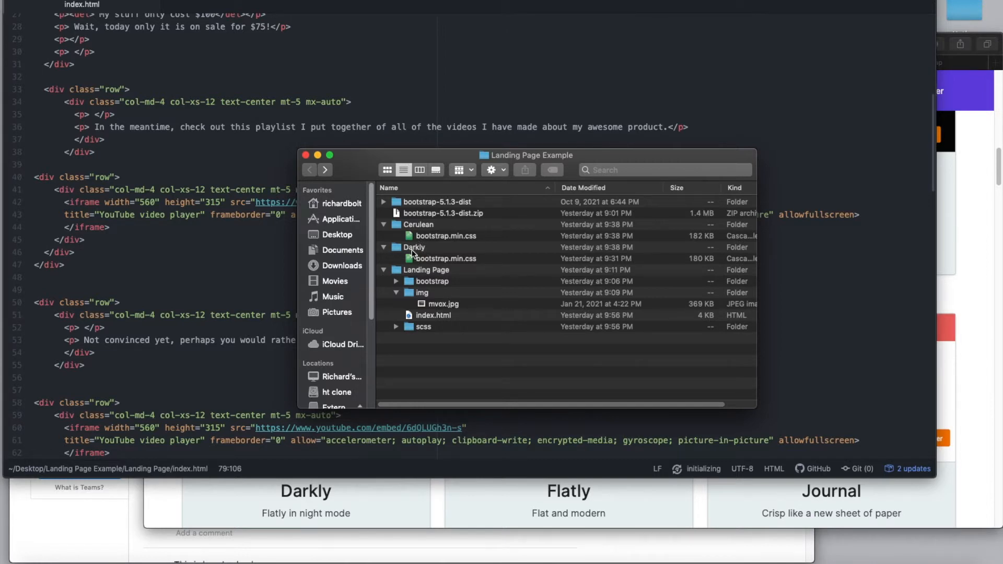
pyautogui.moveTo(403, 245)
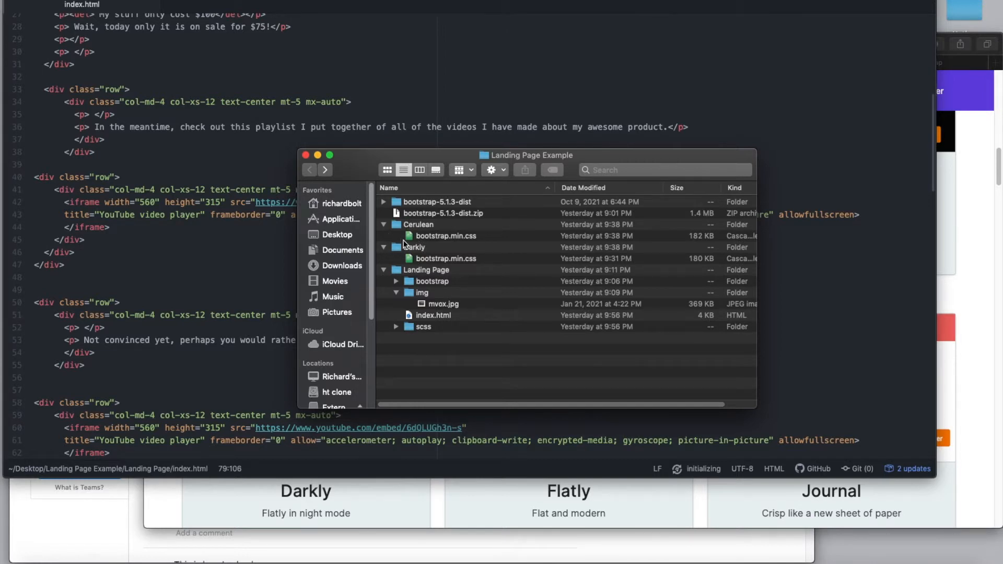
pyautogui.click(383, 247)
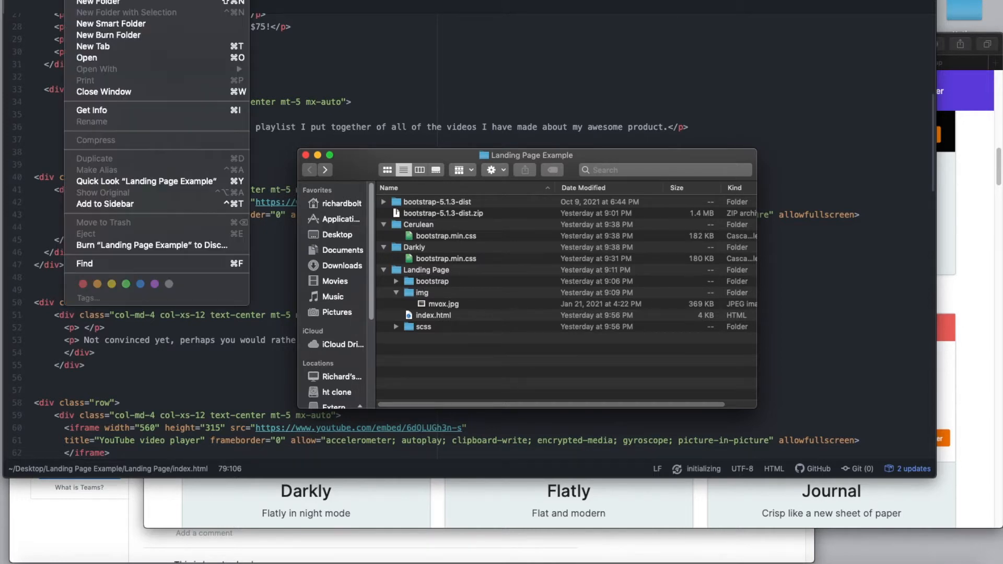
pyautogui.moveTo(72, 60)
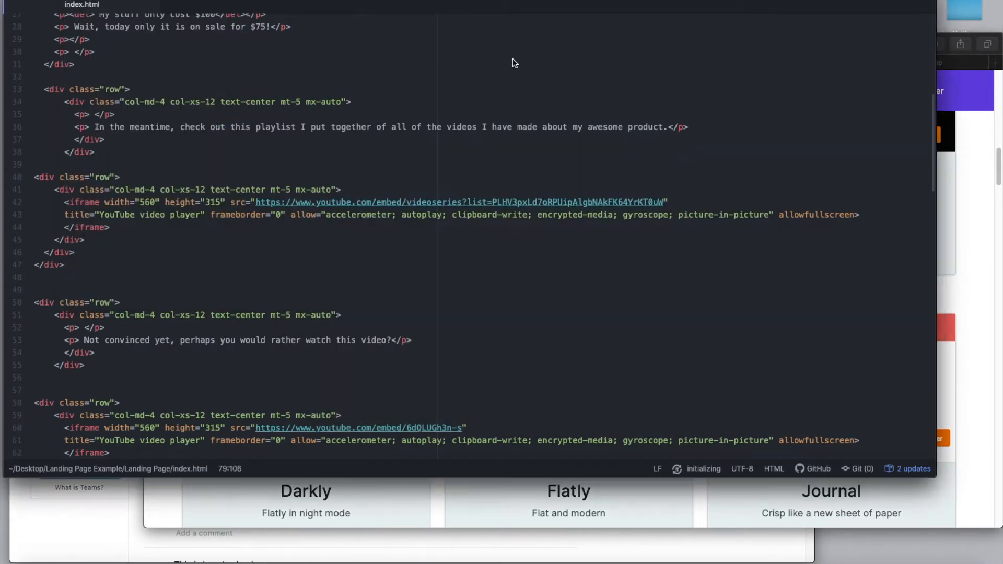
pyautogui.moveTo(965, 254)
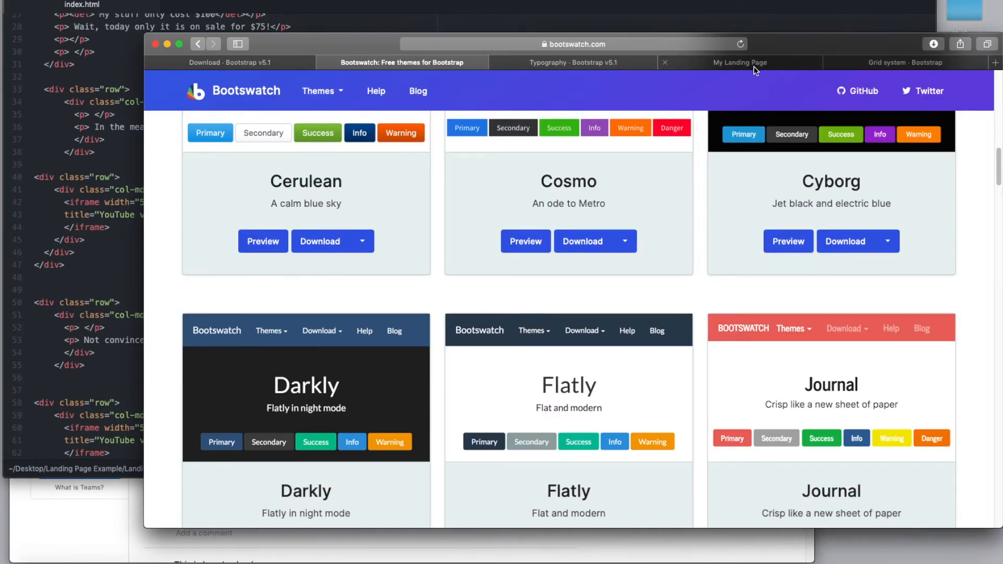
# Scroll the My Landing Page preview through its heading, sale text, videos and boombox image
pyautogui.click(739, 63)
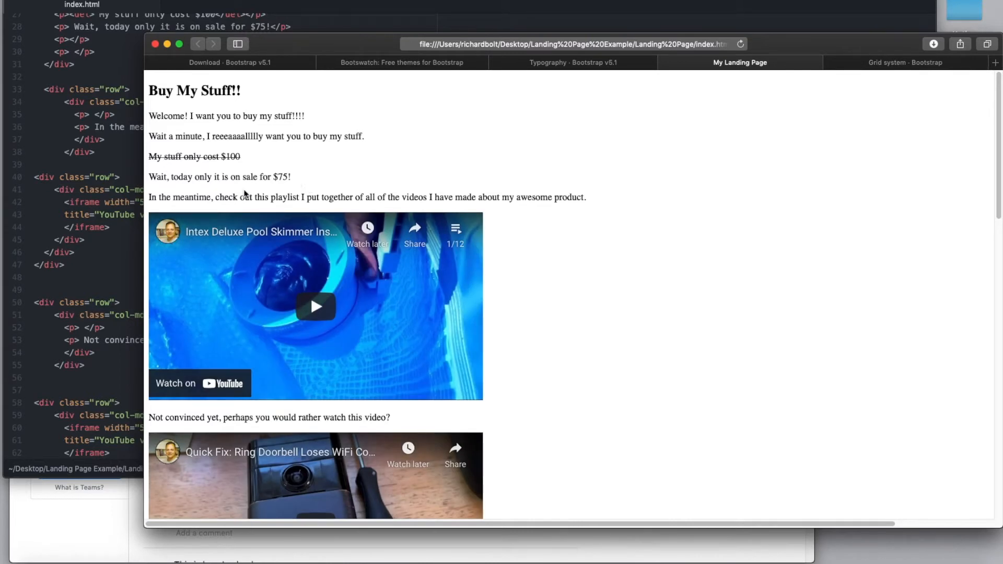
pyautogui.moveTo(368, 228)
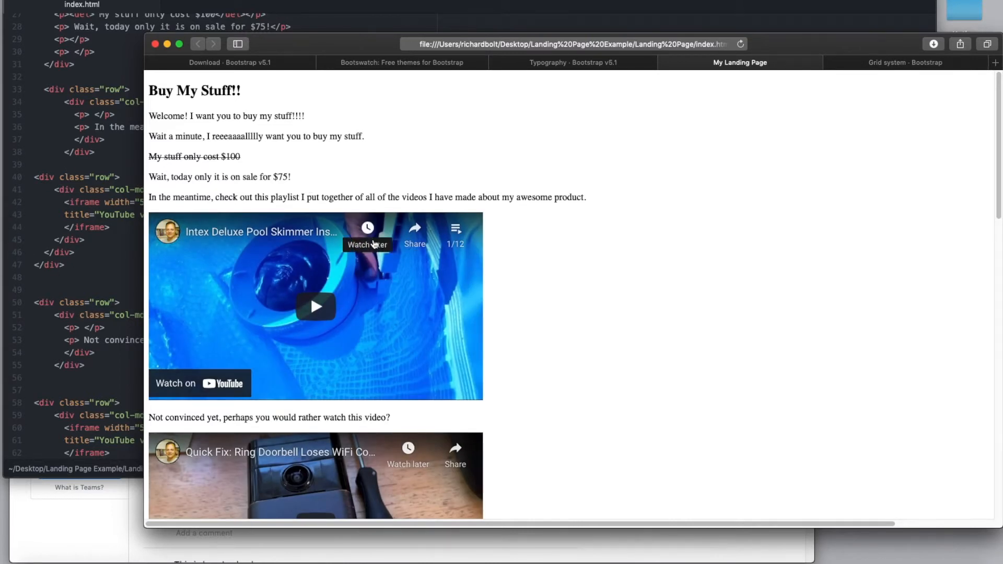
pyautogui.scroll(-3)
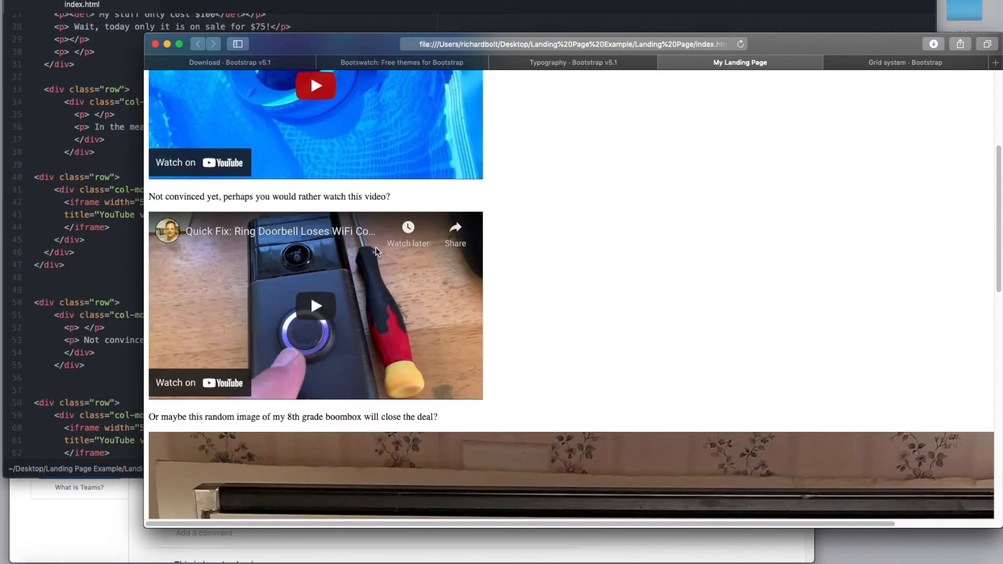
pyautogui.scroll(-3)
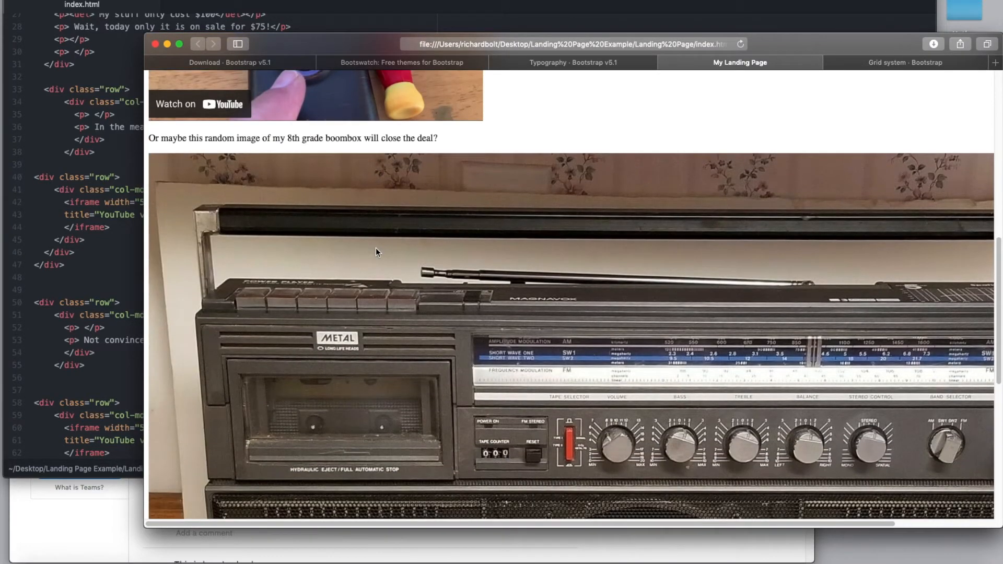
pyautogui.scroll(-3)
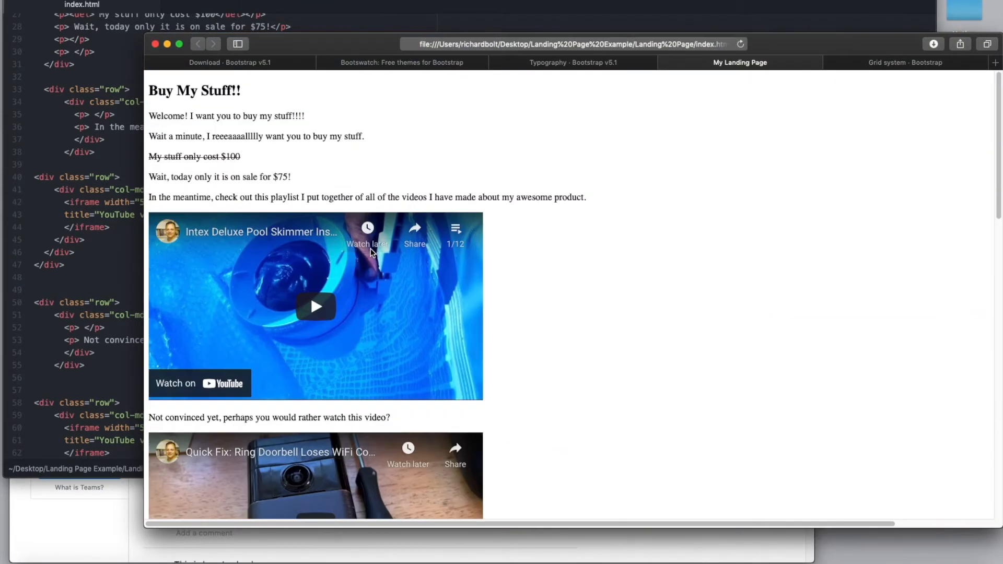
pyautogui.scroll(-3)
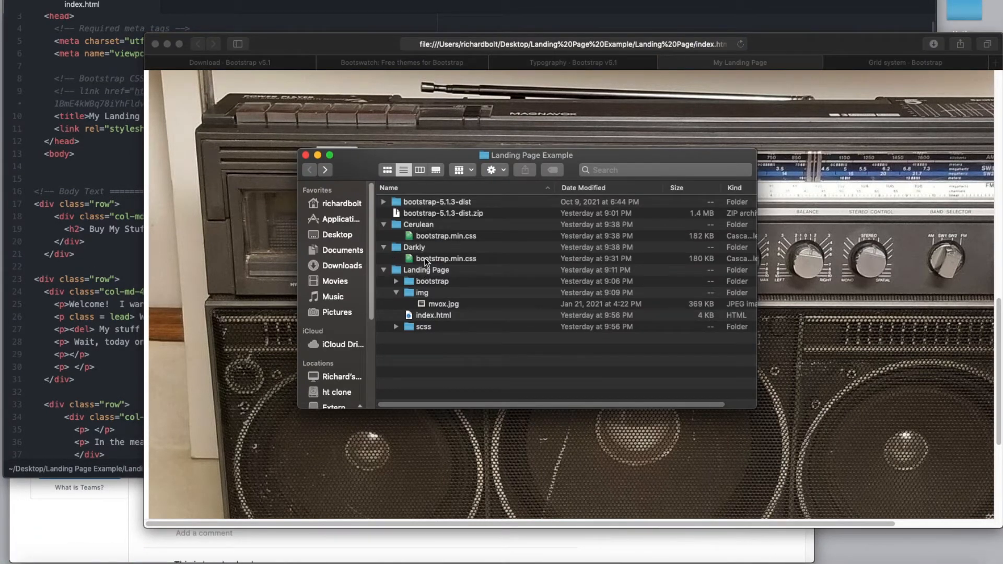
# Select Darkly's bootstrap.min.css, open the empty scss folder, then go back
pyautogui.rightClick(445, 259)
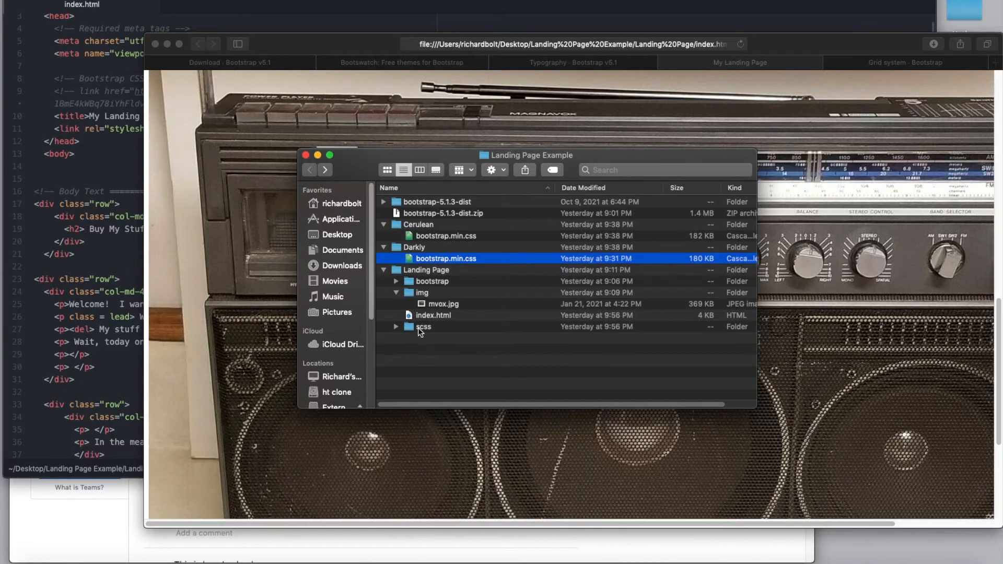
pyautogui.doubleClick(422, 326)
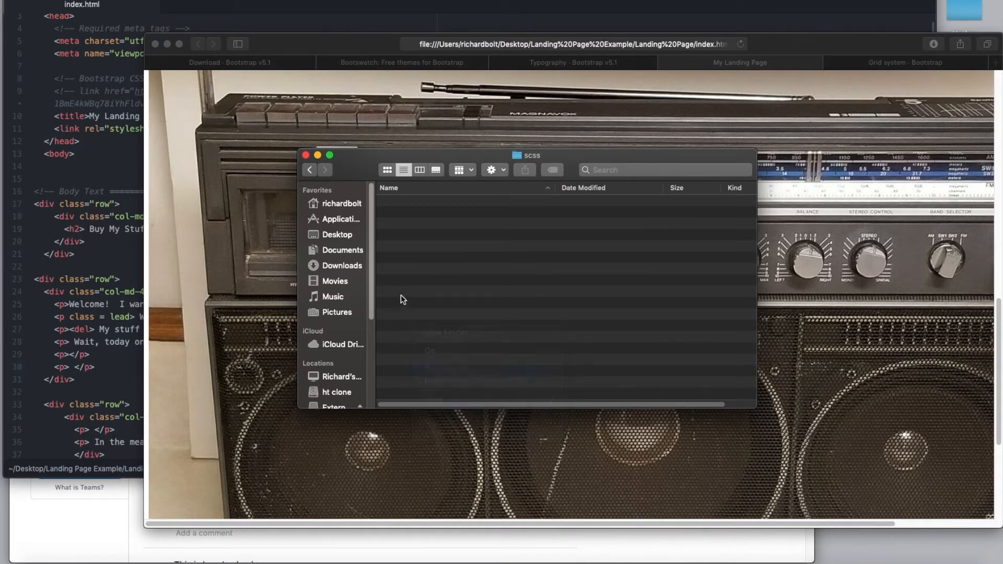
pyautogui.click(308, 169)
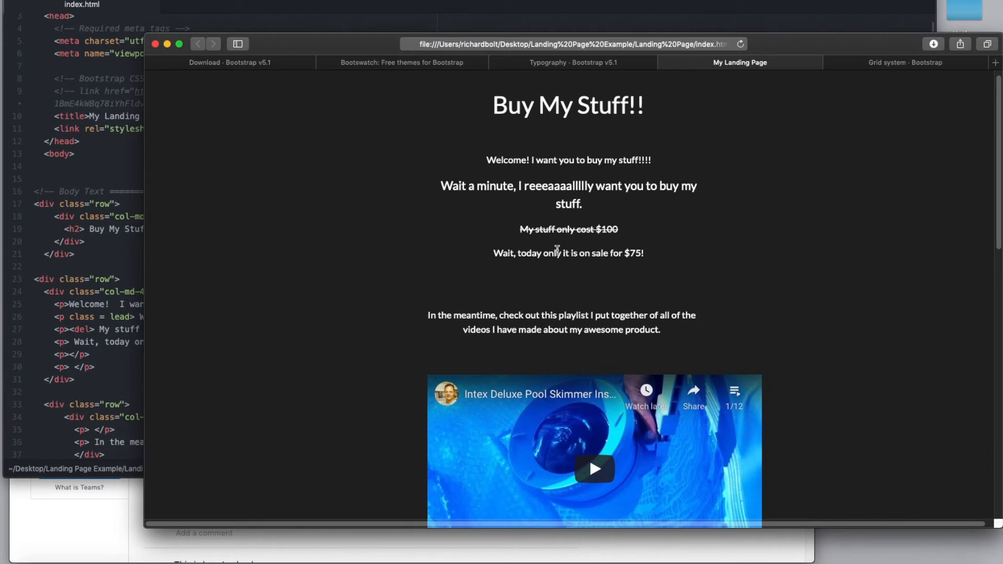
pyautogui.moveTo(597, 240)
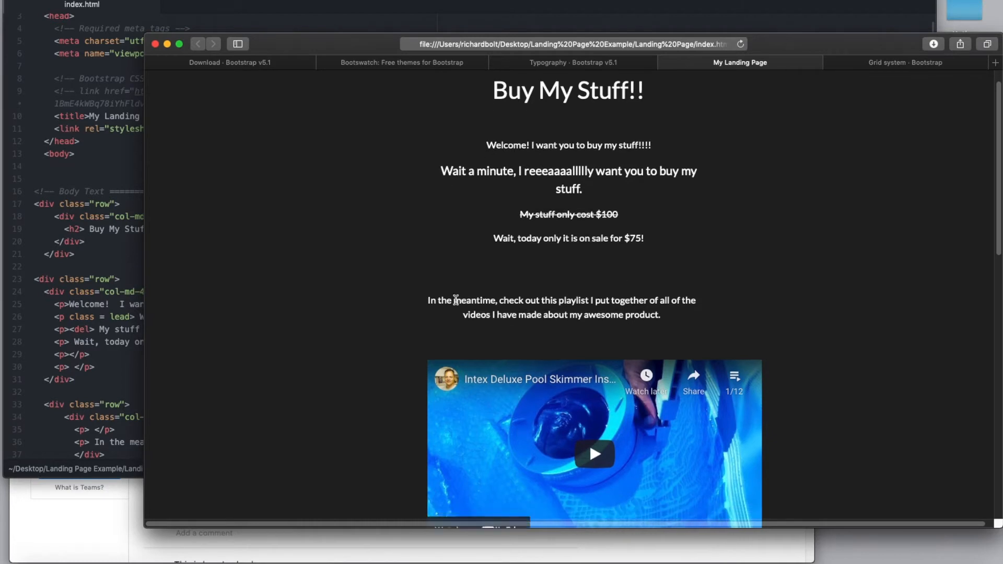
# Scroll the dark-themed page to the 'Not convinced yet' paragraph and second video
pyautogui.scroll(-3)
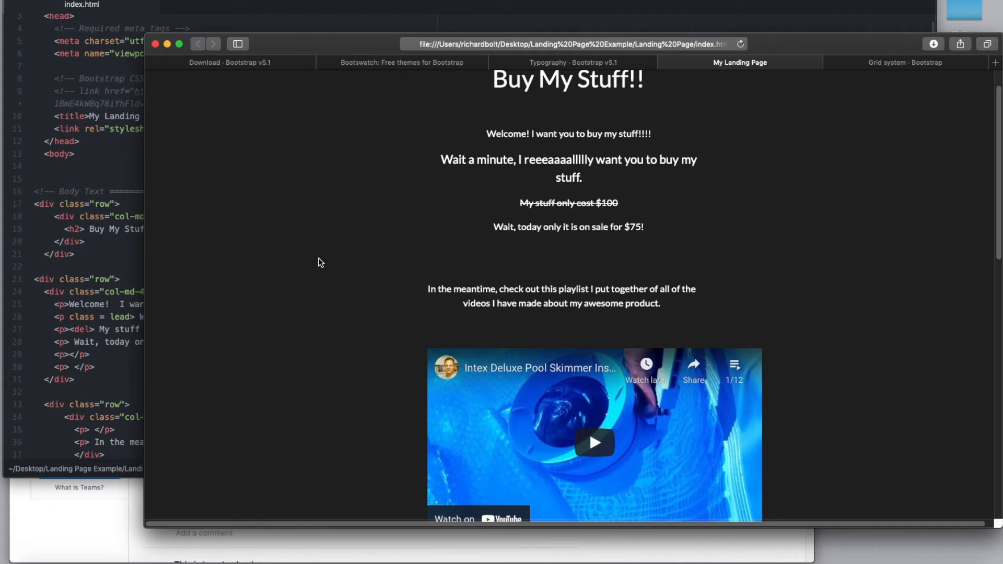
pyautogui.moveTo(339, 256)
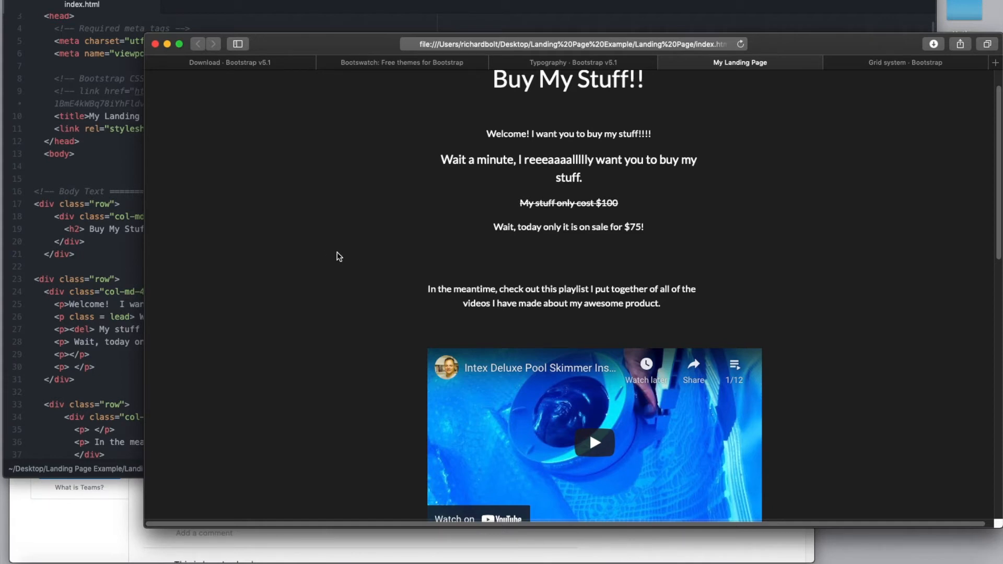
pyautogui.moveTo(475, 249)
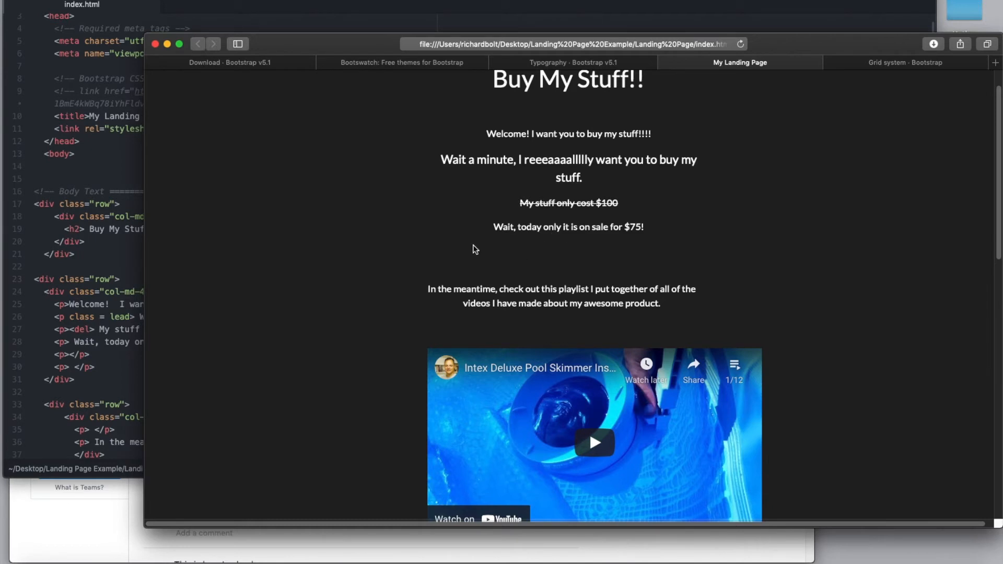
pyautogui.moveTo(293, 215)
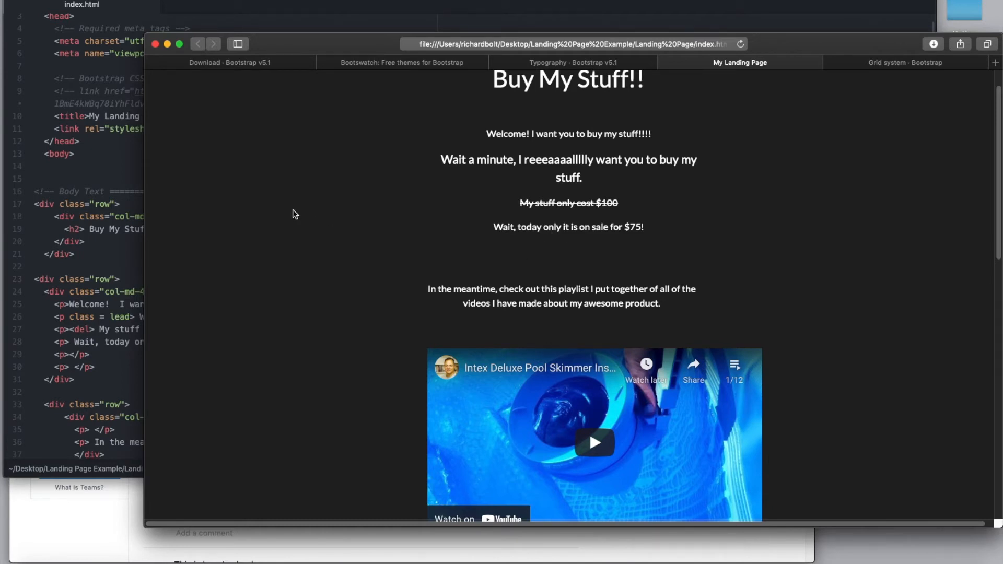
pyautogui.moveTo(313, 217)
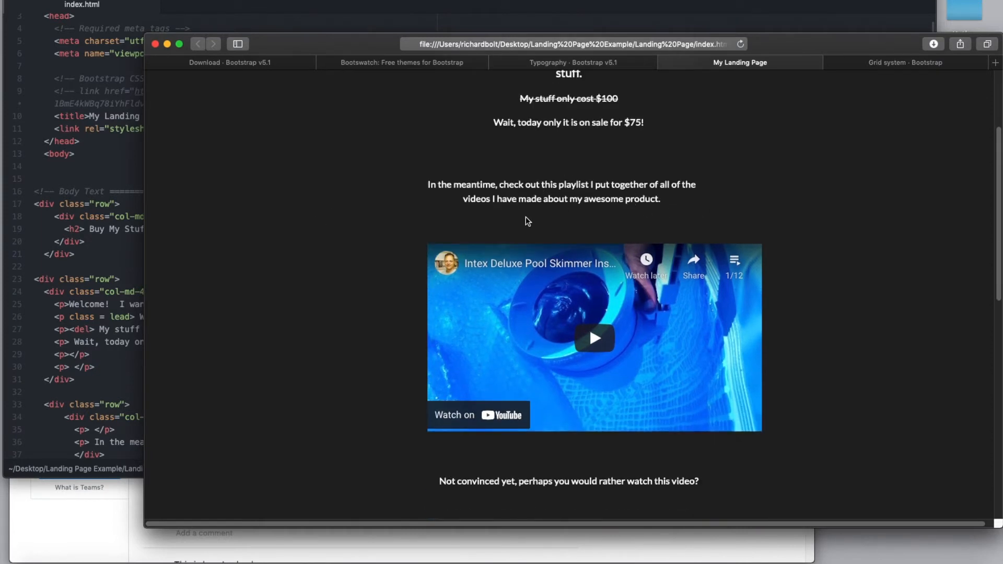
pyautogui.scroll(-3)
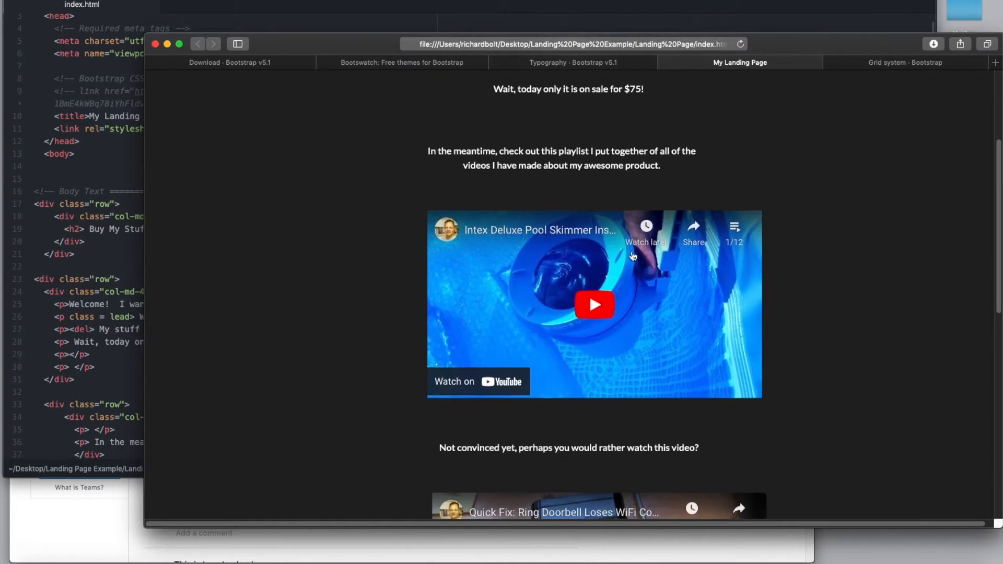
pyautogui.moveTo(318, 51)
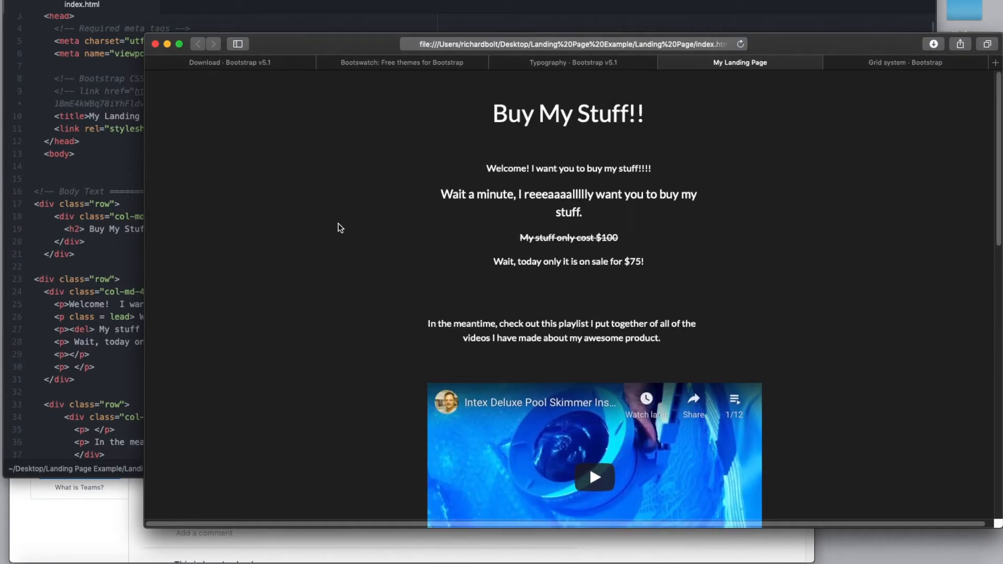
pyautogui.moveTo(398, 144)
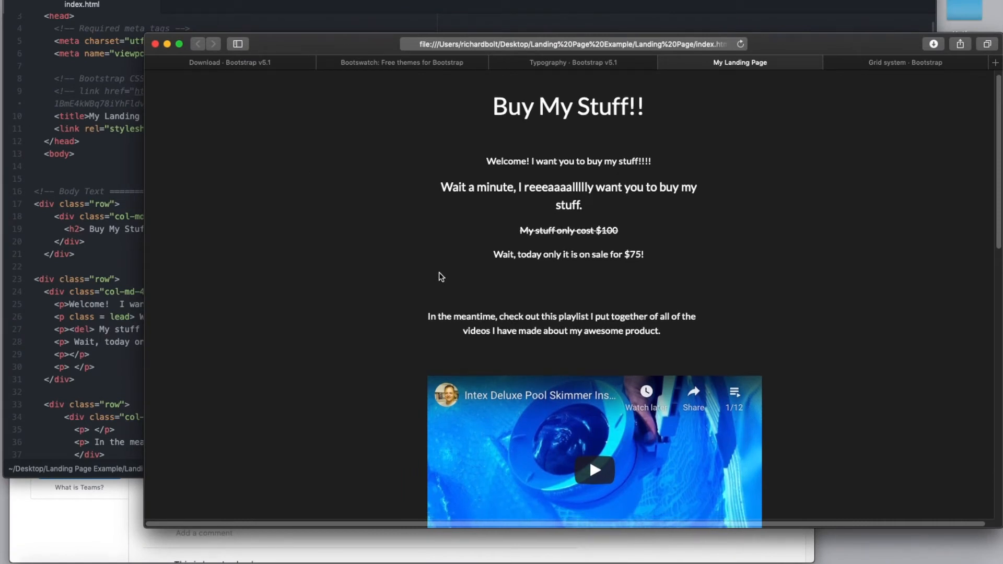
pyautogui.moveTo(559, 226)
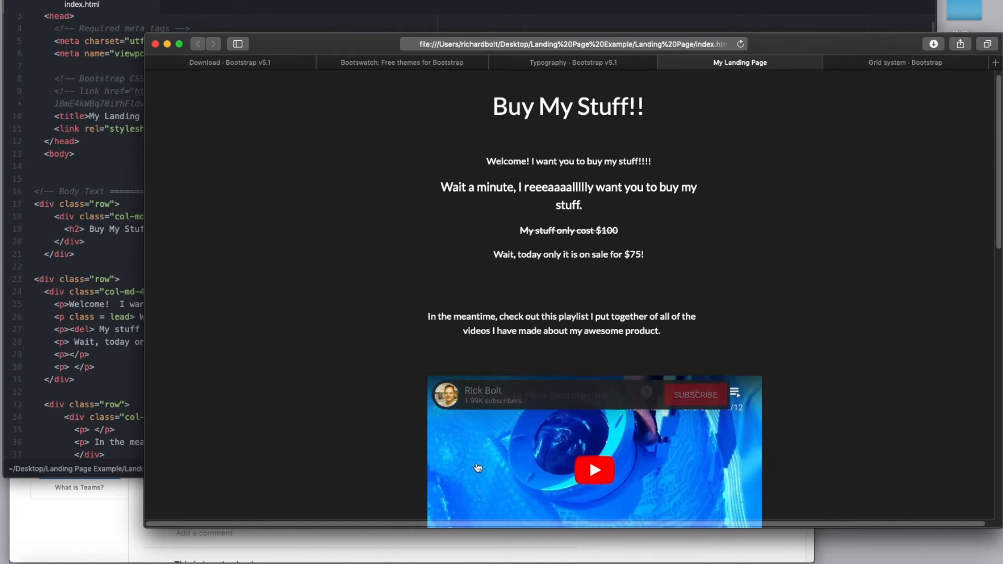
# Scroll the dark page past both videos to the boombox image, Buy Now!! button and footer
pyautogui.scroll(-3)
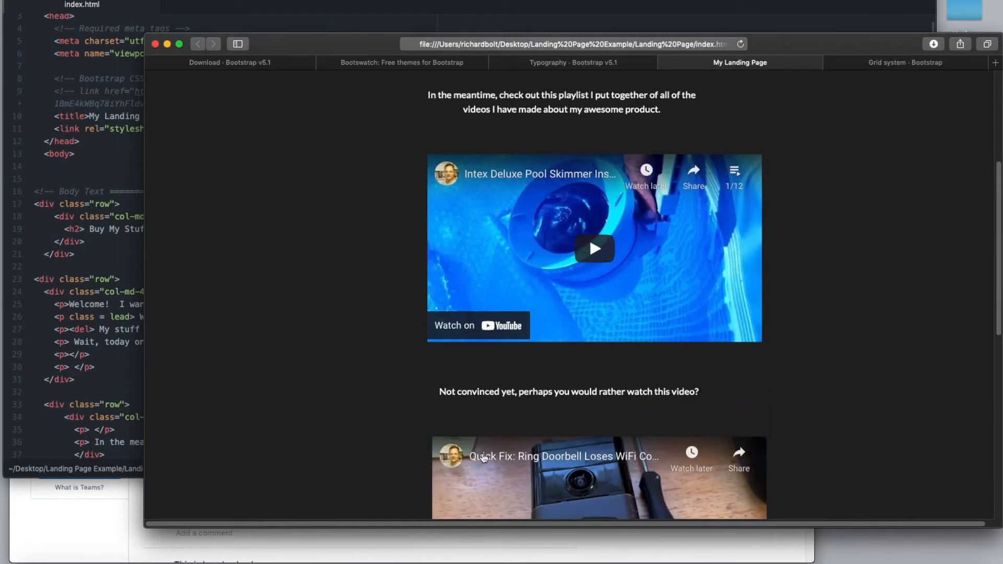
pyautogui.scroll(-3)
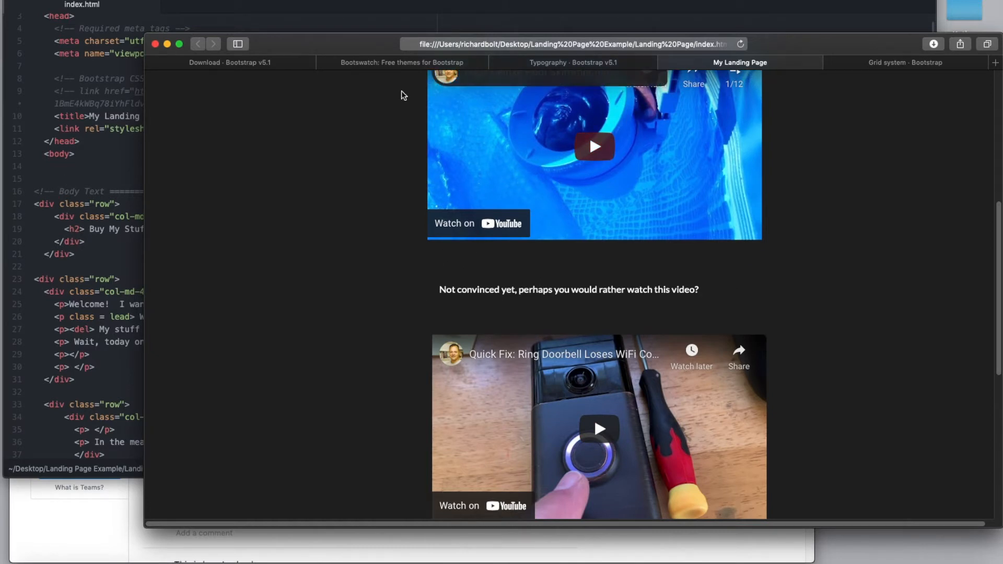
pyautogui.moveTo(751, 339)
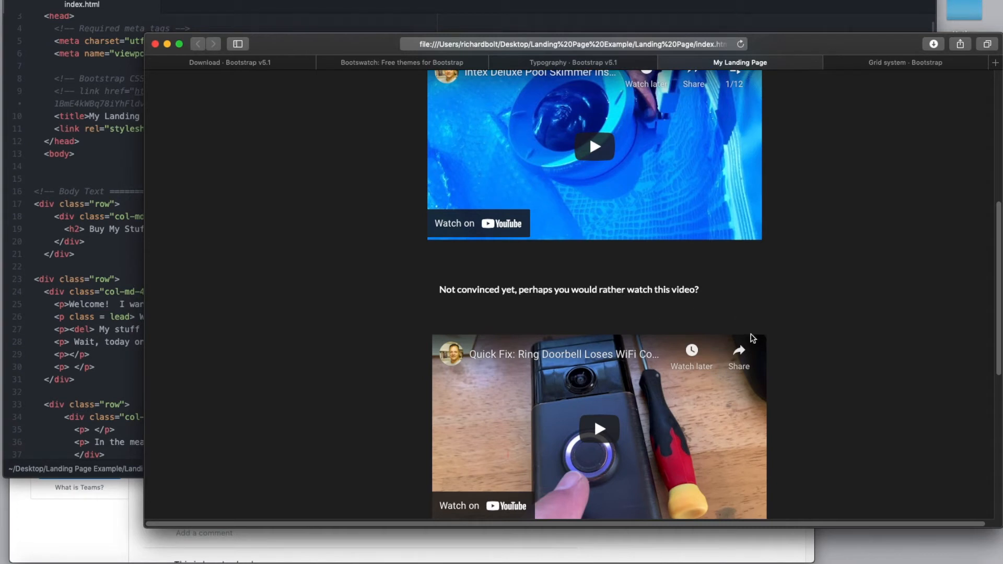
pyautogui.scroll(-3)
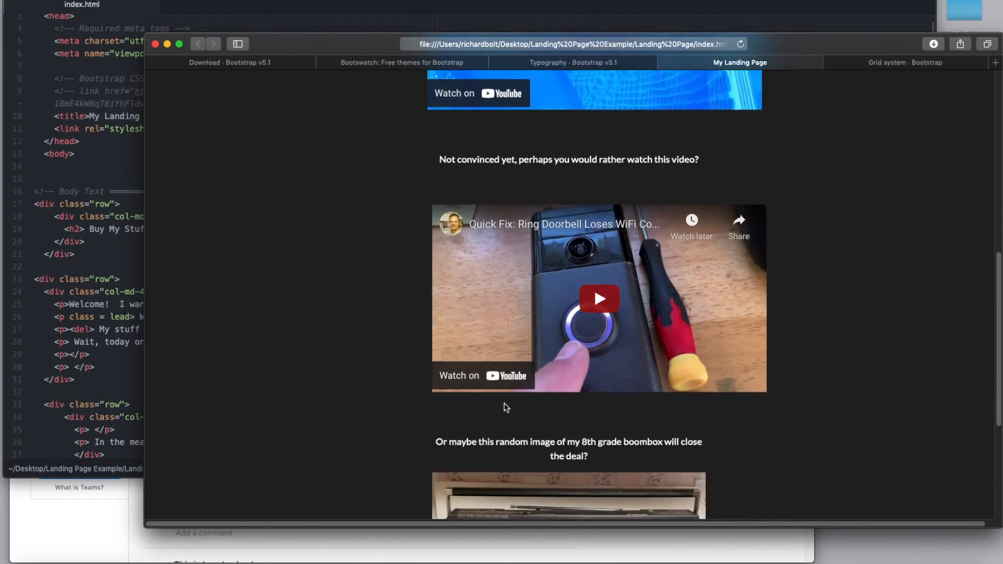
pyautogui.scroll(-3)
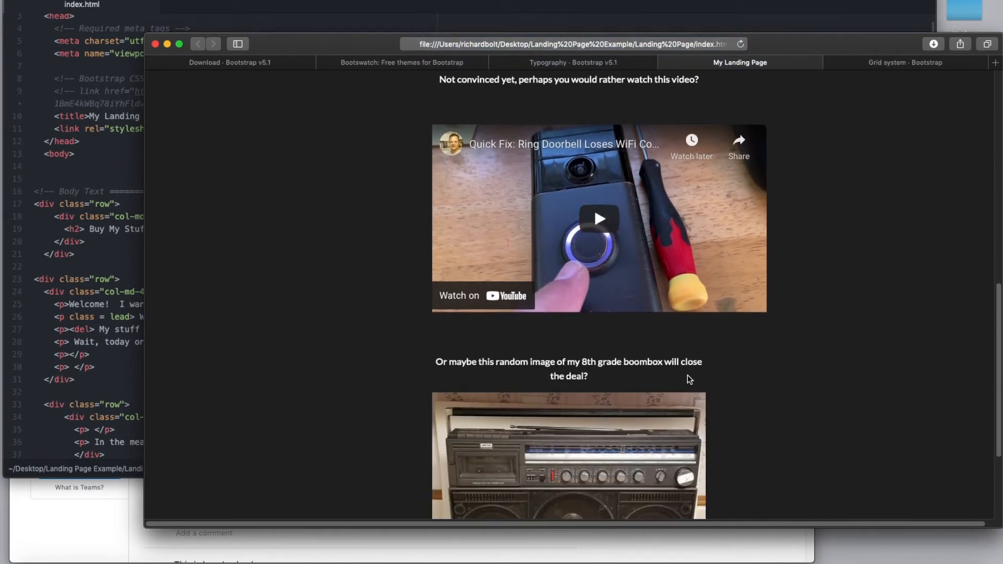
pyautogui.scroll(-3)
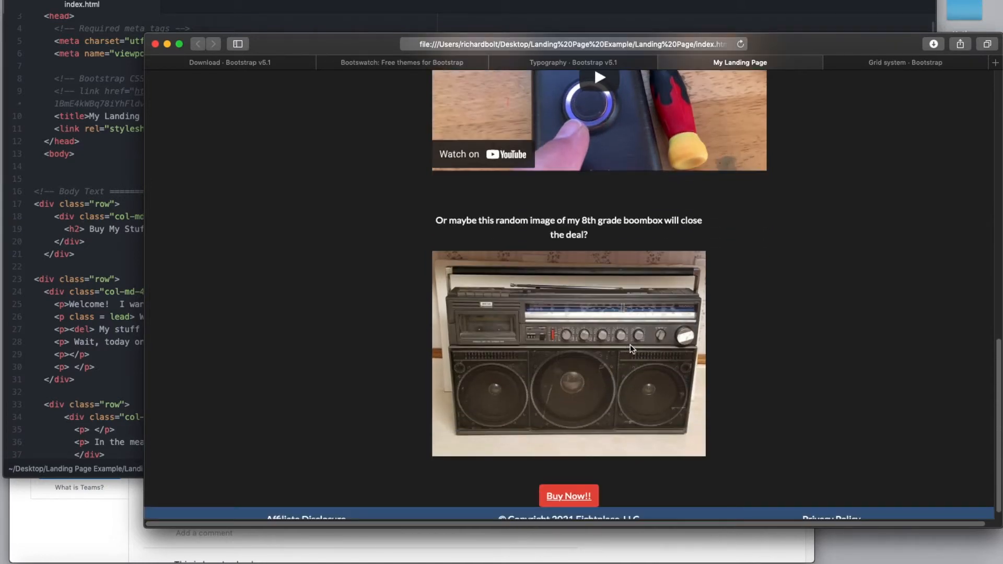
pyautogui.scroll(-3)
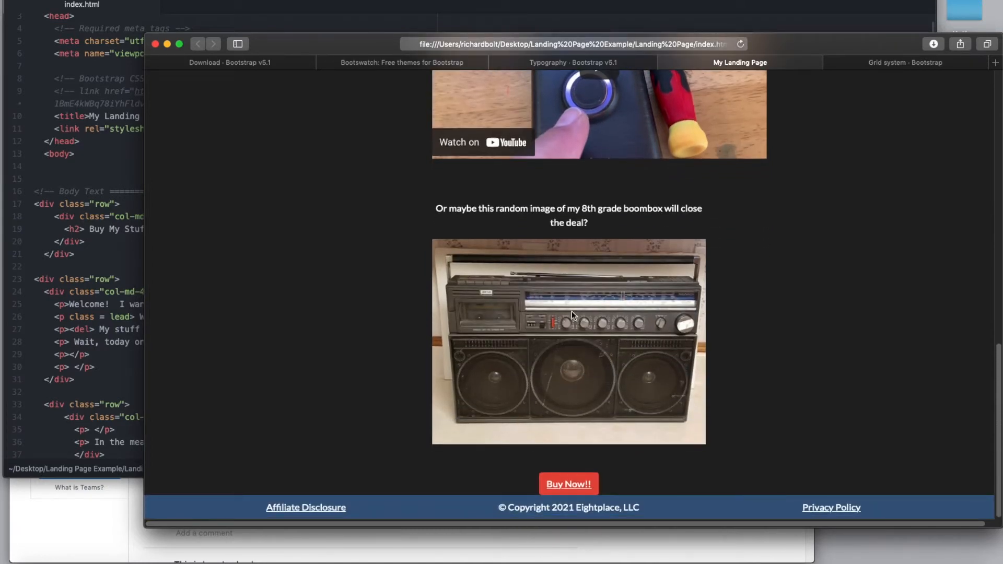
pyautogui.moveTo(468, 285)
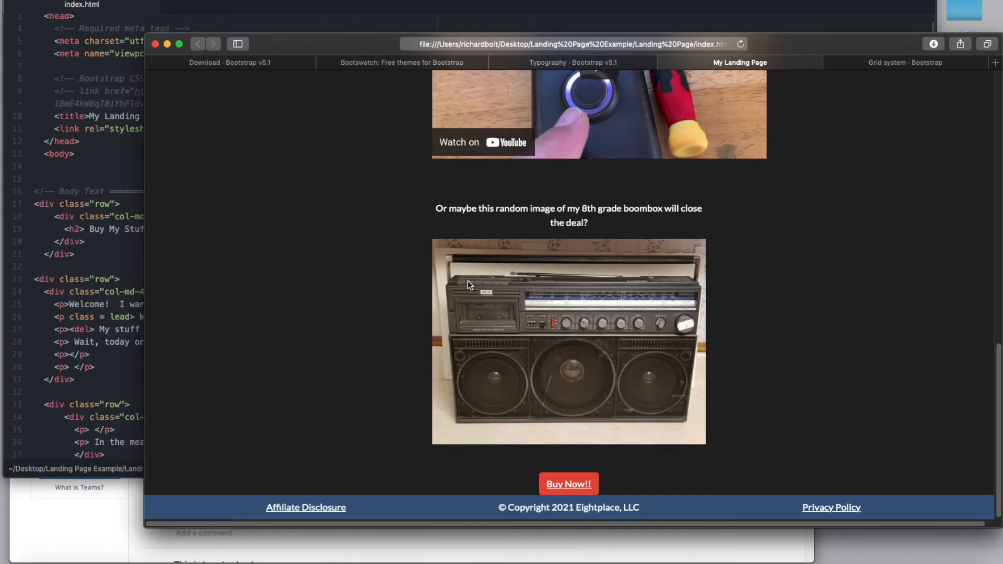
pyautogui.moveTo(585, 370)
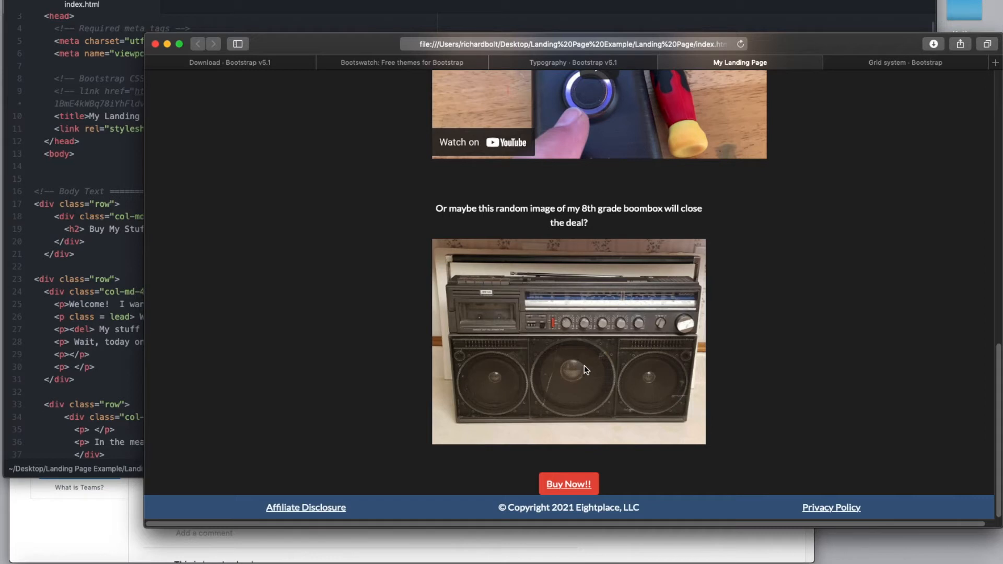
pyautogui.moveTo(616, 371)
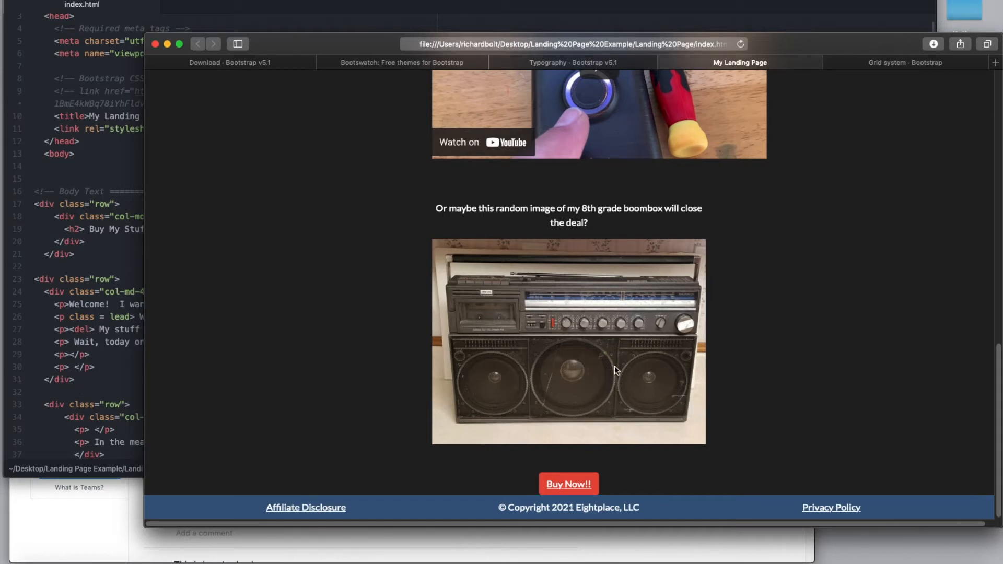
pyautogui.moveTo(610, 328)
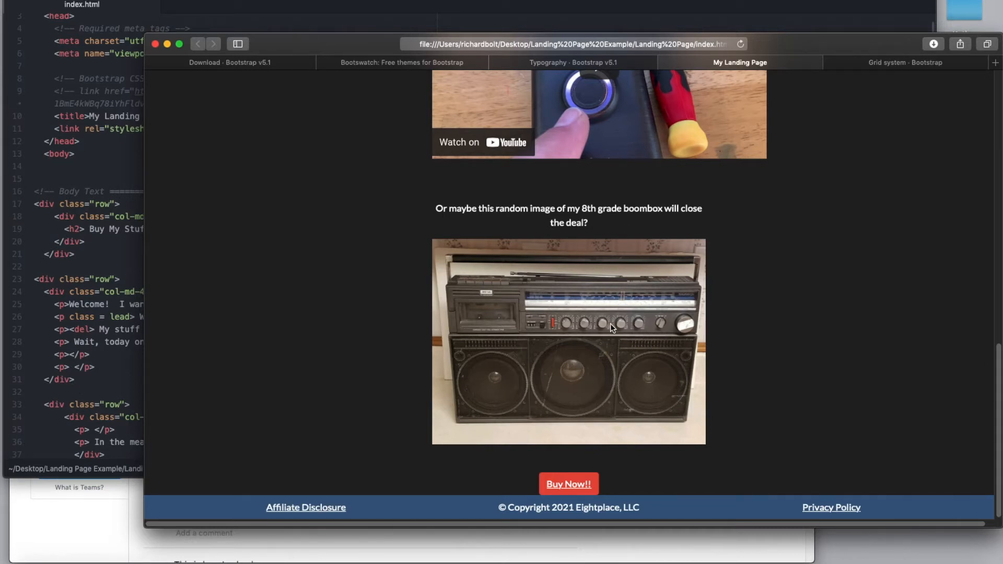
pyautogui.moveTo(593, 345)
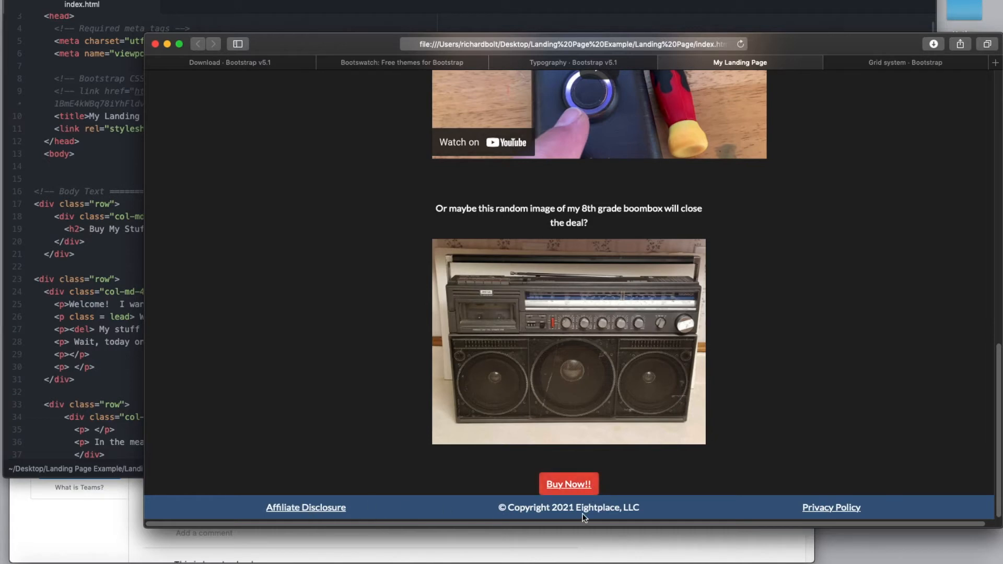
pyautogui.moveTo(261, 433)
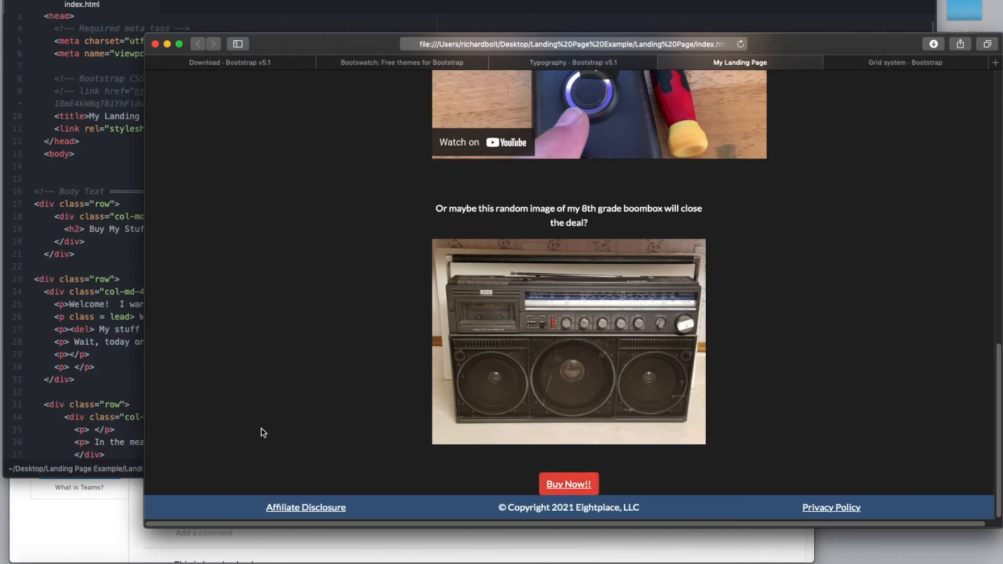
pyautogui.scroll(3)
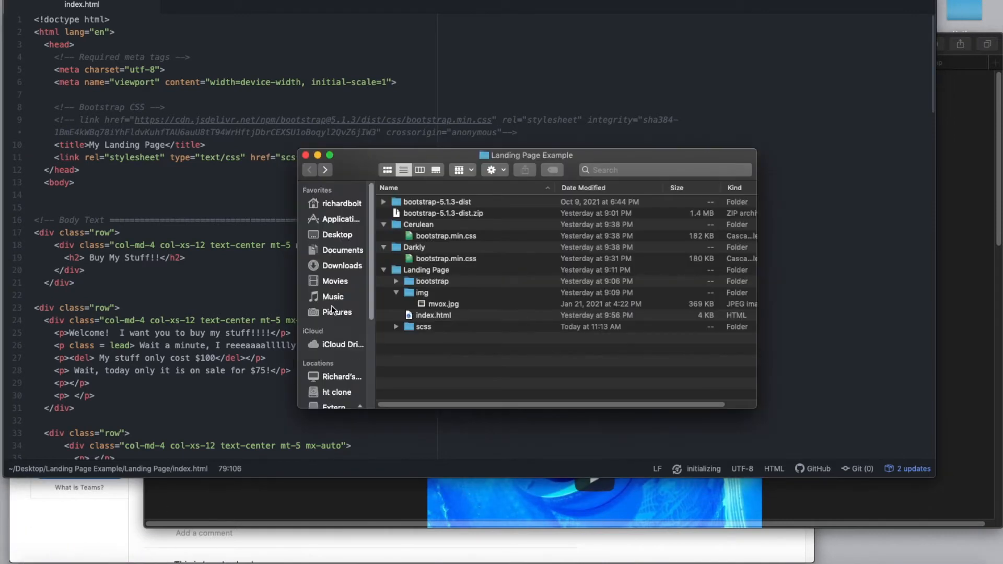
pyautogui.moveTo(456, 424)
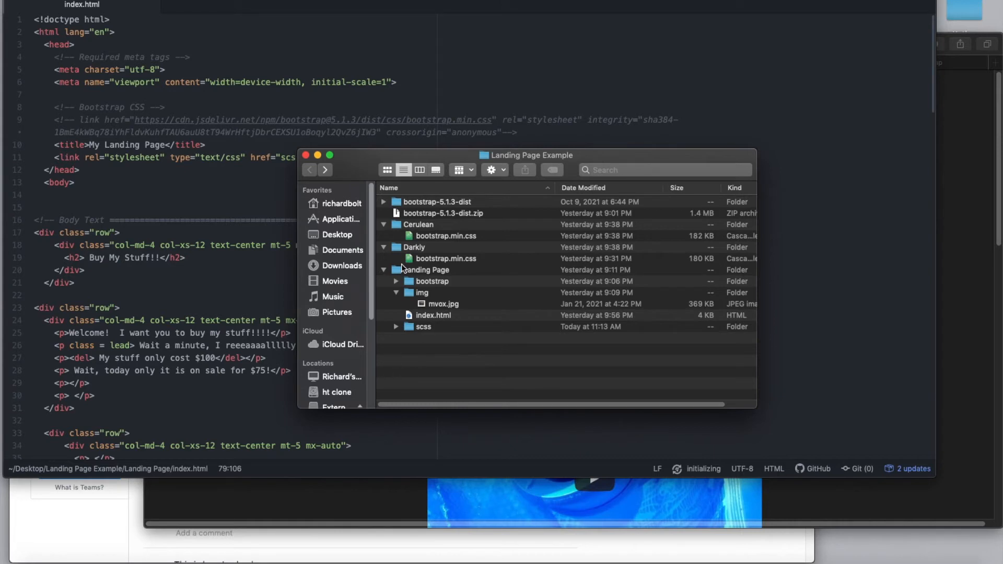
# Trash the old bootstrap.min.css in scss and copy Cerulean's bootstrap.min.css in its place
pyautogui.click(396, 326)
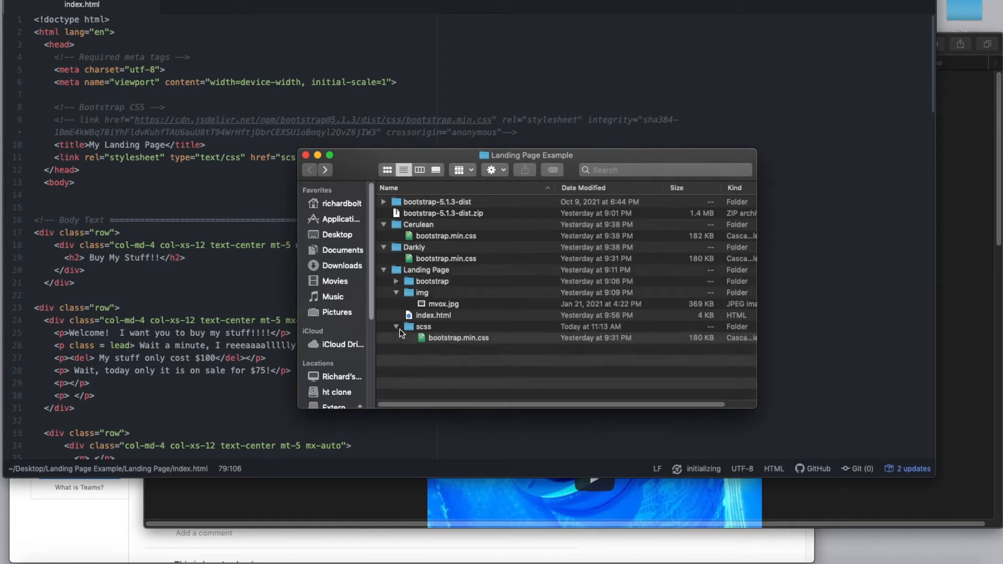
pyautogui.rightClick(458, 338)
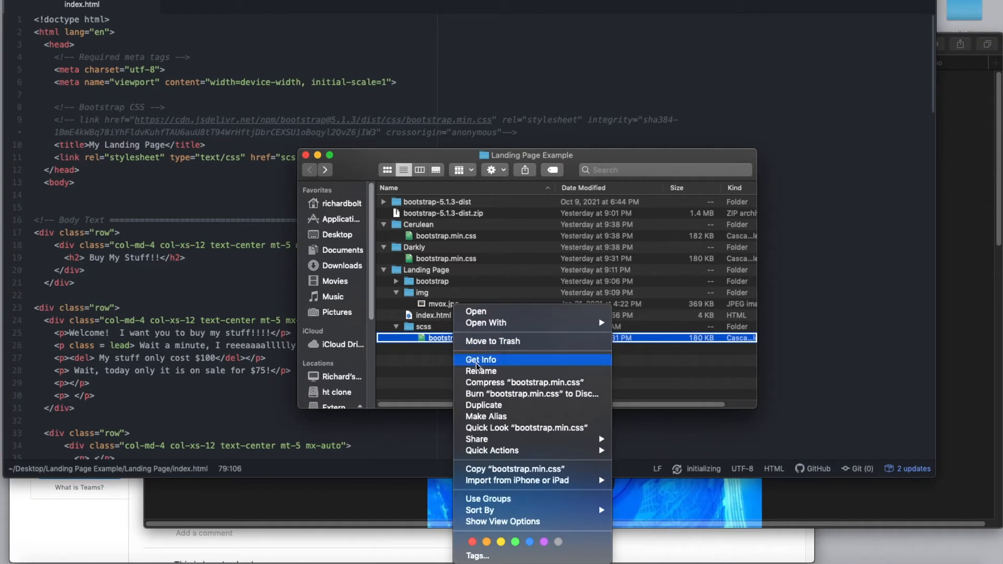
pyautogui.moveTo(438, 344)
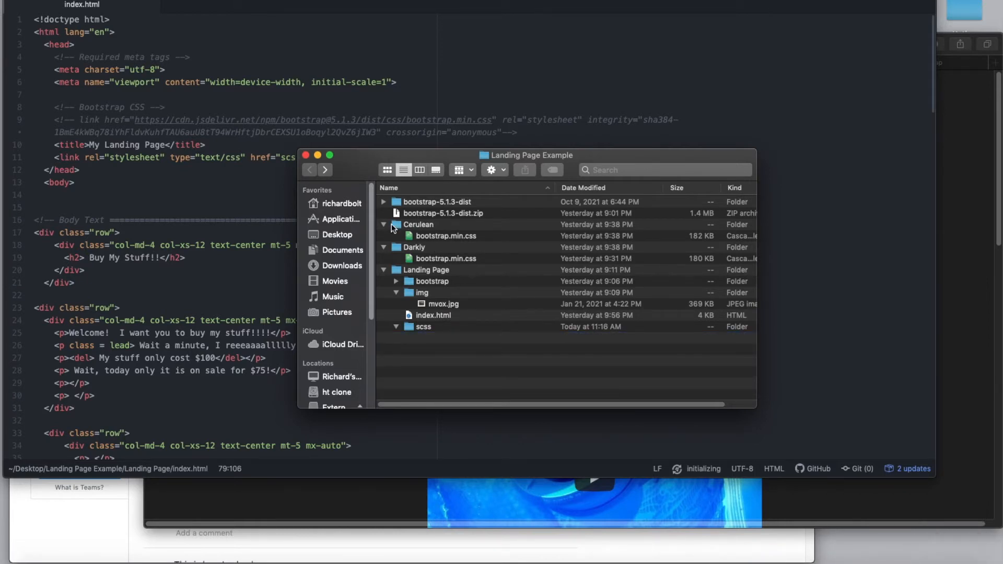
pyautogui.rightClick(444, 236)
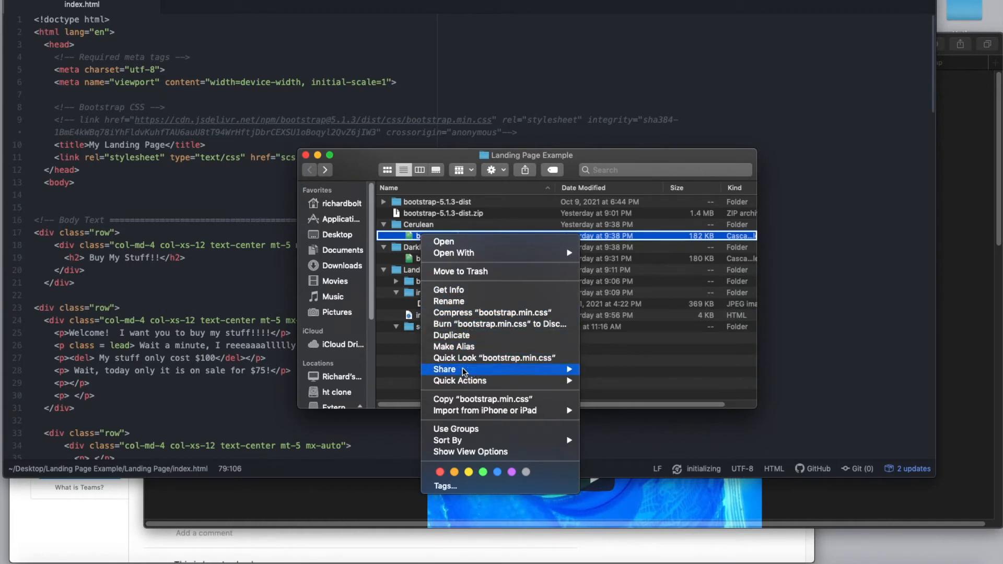
pyautogui.click(421, 326)
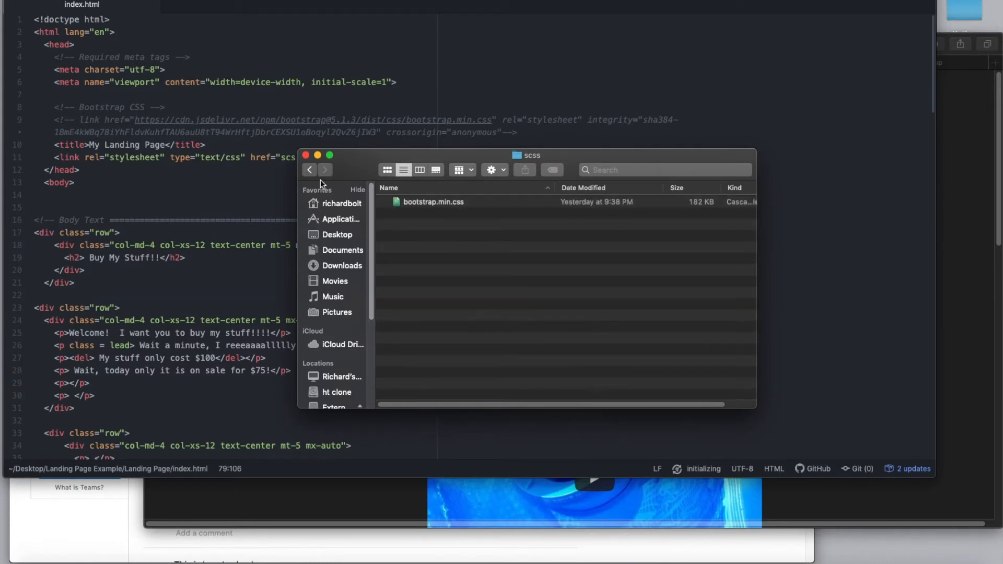
pyautogui.click(310, 169)
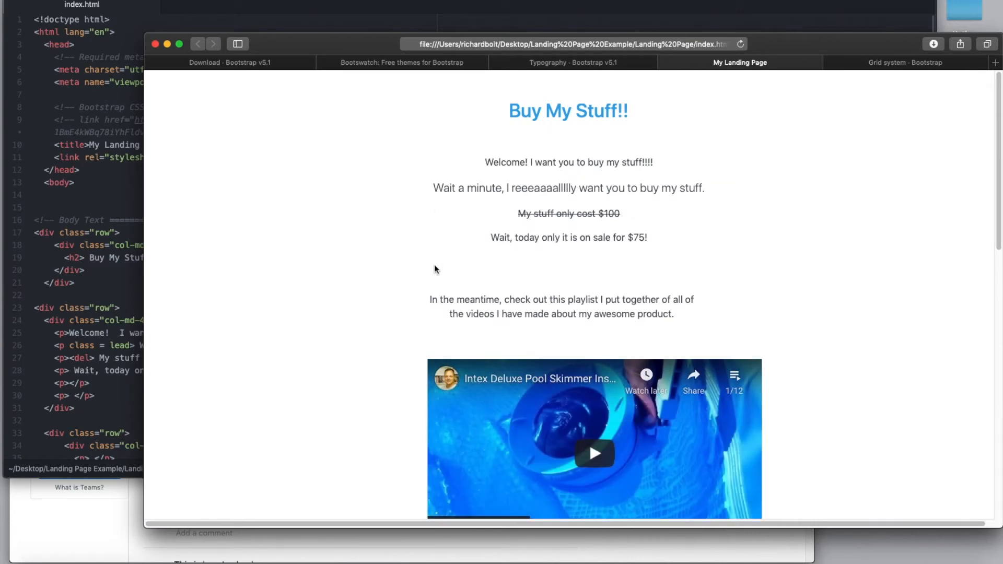
# Scroll the Cerulean-styled landing page to its blue footer, then switch to the Bootswatch Cerulean tab
pyautogui.scroll(-3)
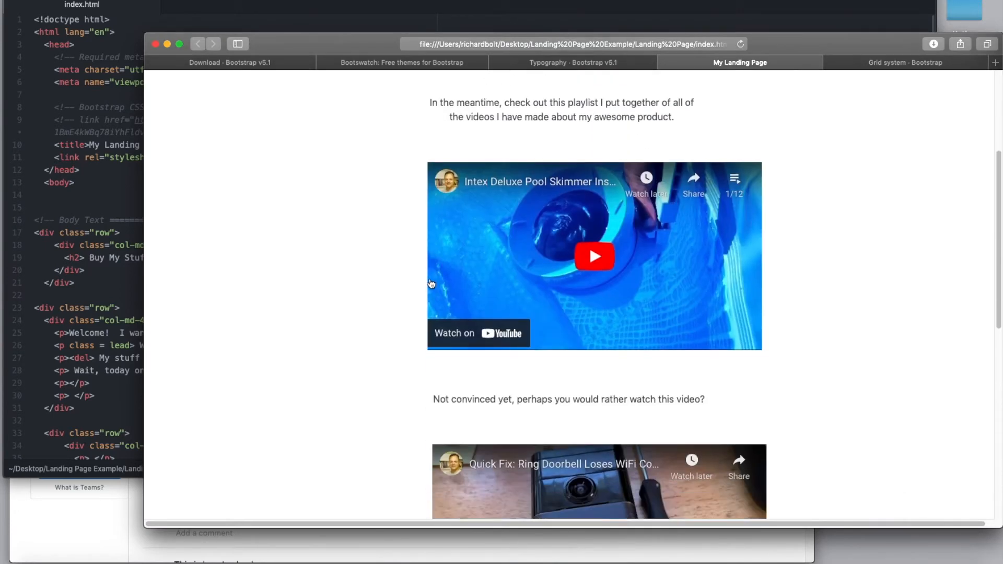
pyautogui.scroll(-3)
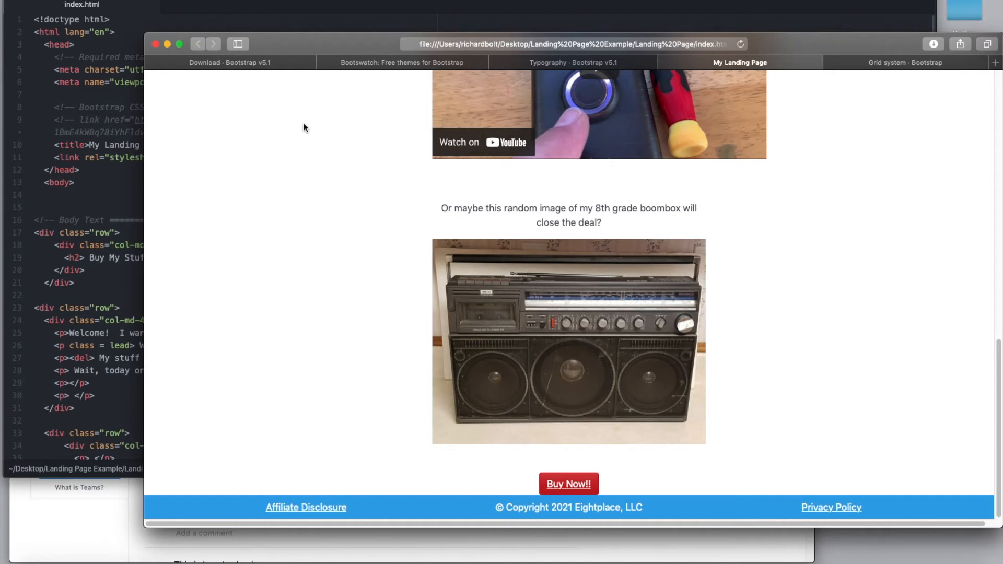
pyautogui.click(402, 62)
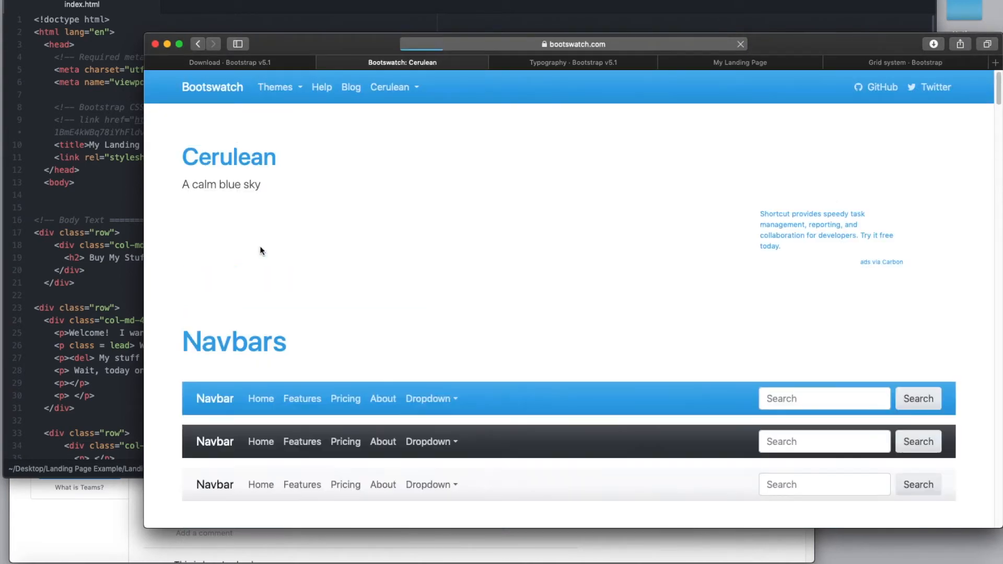
pyautogui.scroll(-3)
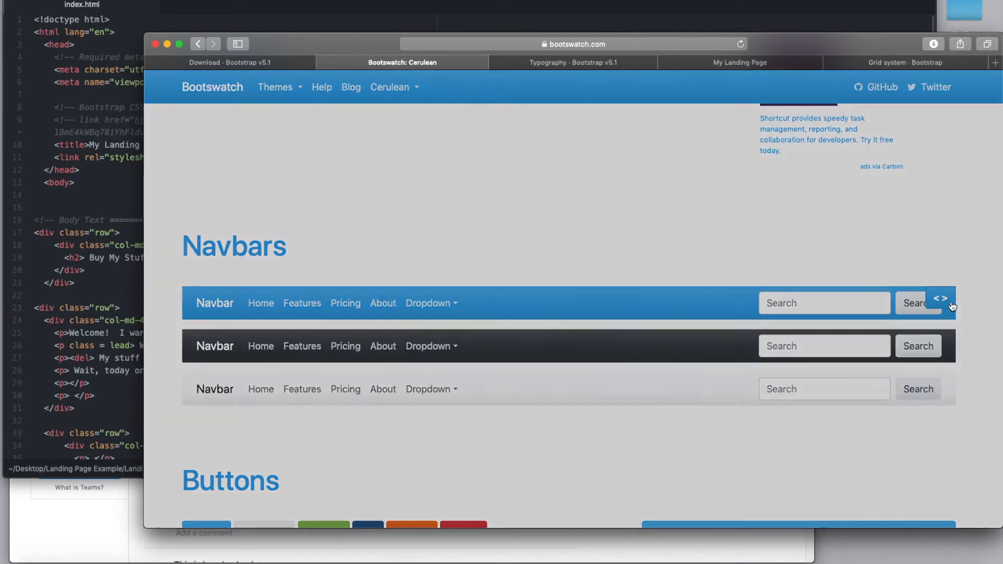
pyautogui.click(941, 299)
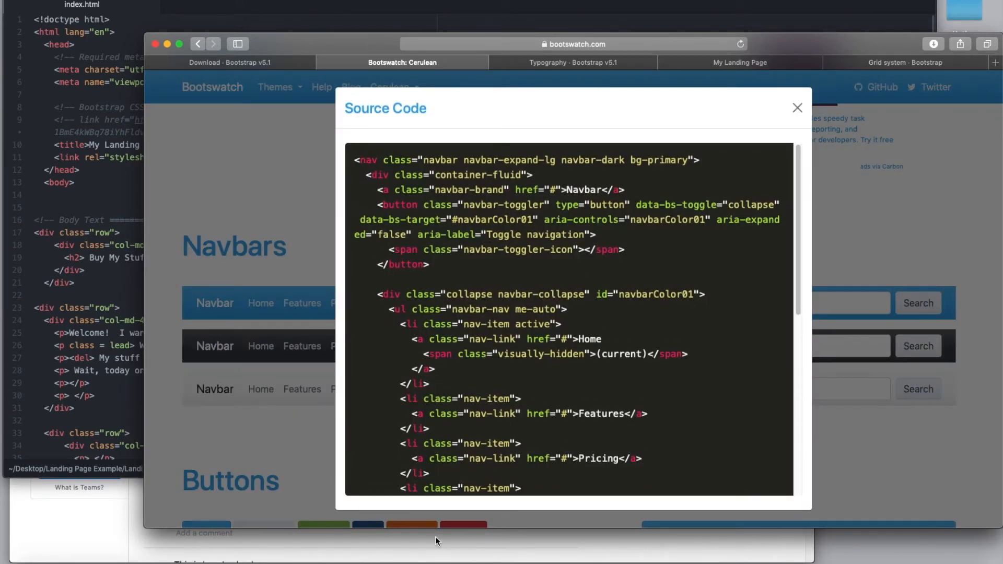
pyautogui.moveTo(629, 364)
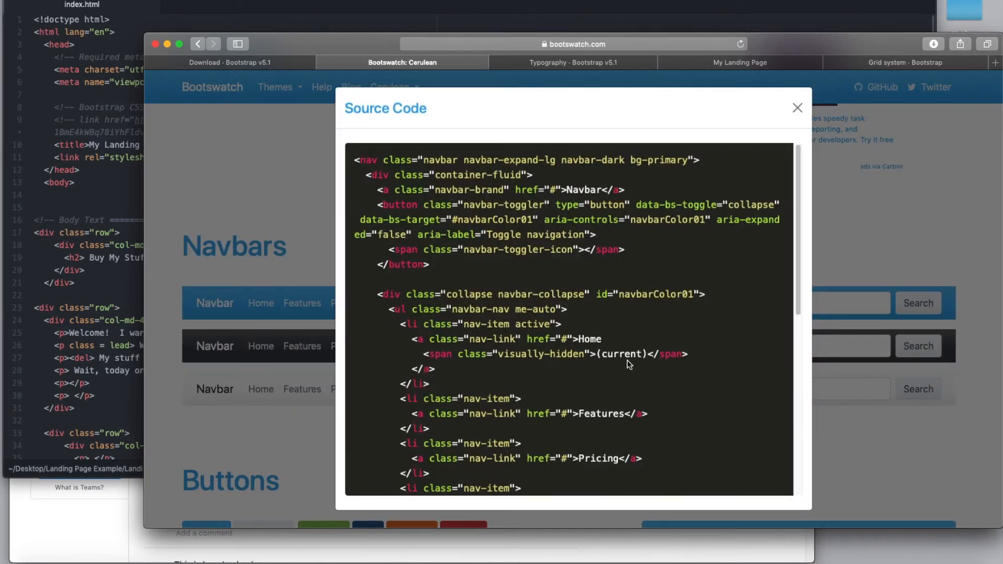
pyautogui.moveTo(263, 322)
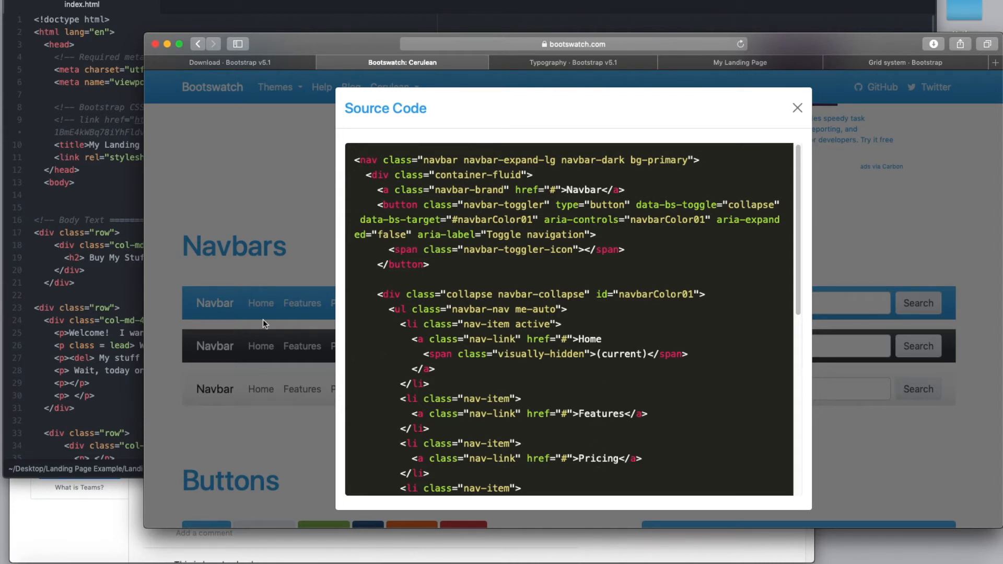
pyautogui.scroll(-3)
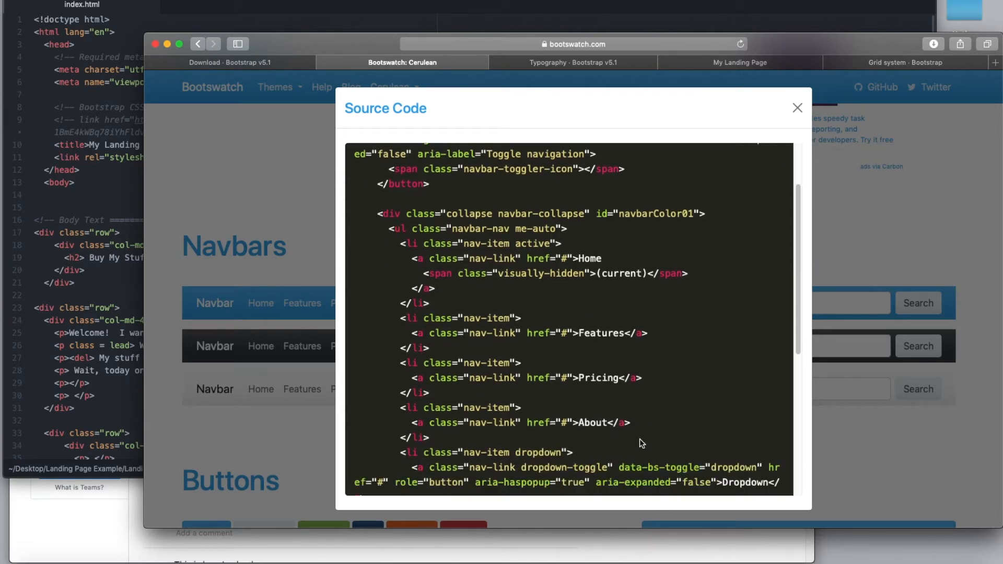
pyautogui.scroll(-3)
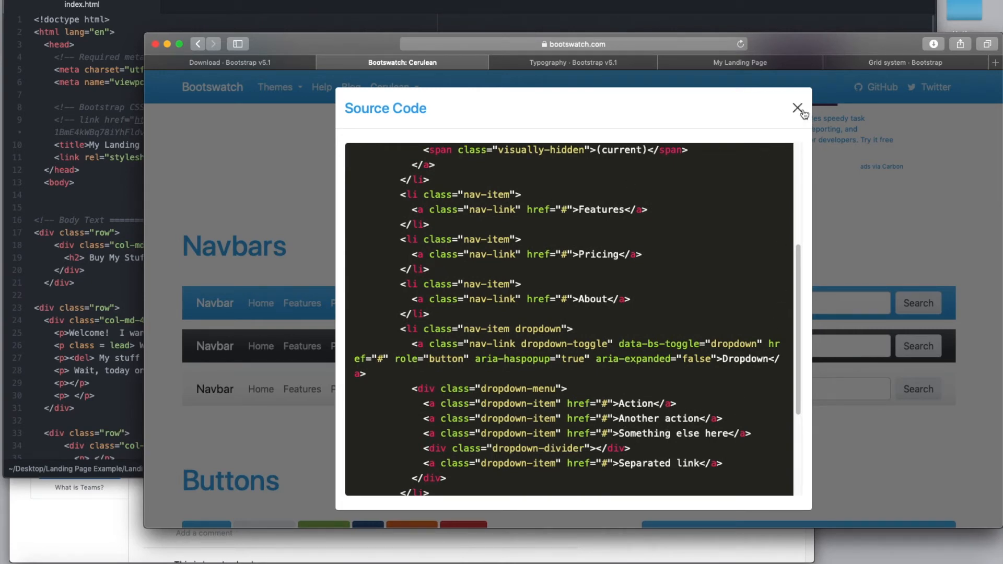
pyautogui.click(797, 108)
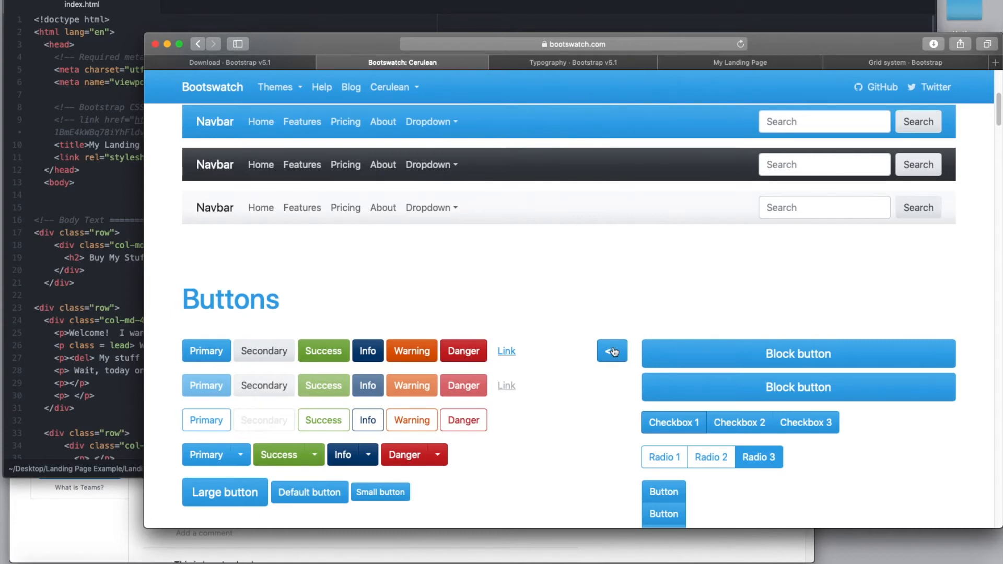
pyautogui.click(612, 350)
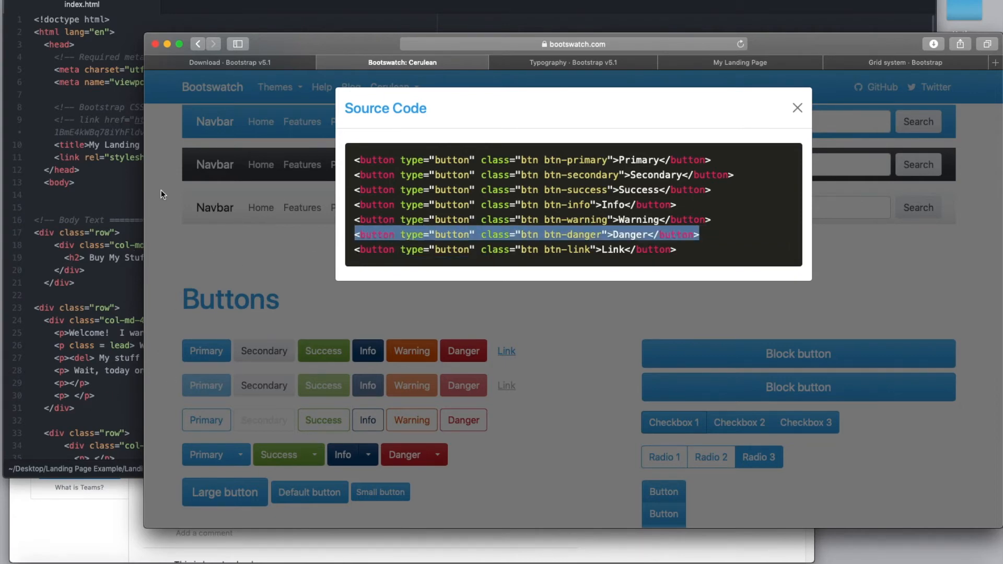
pyautogui.click(797, 108)
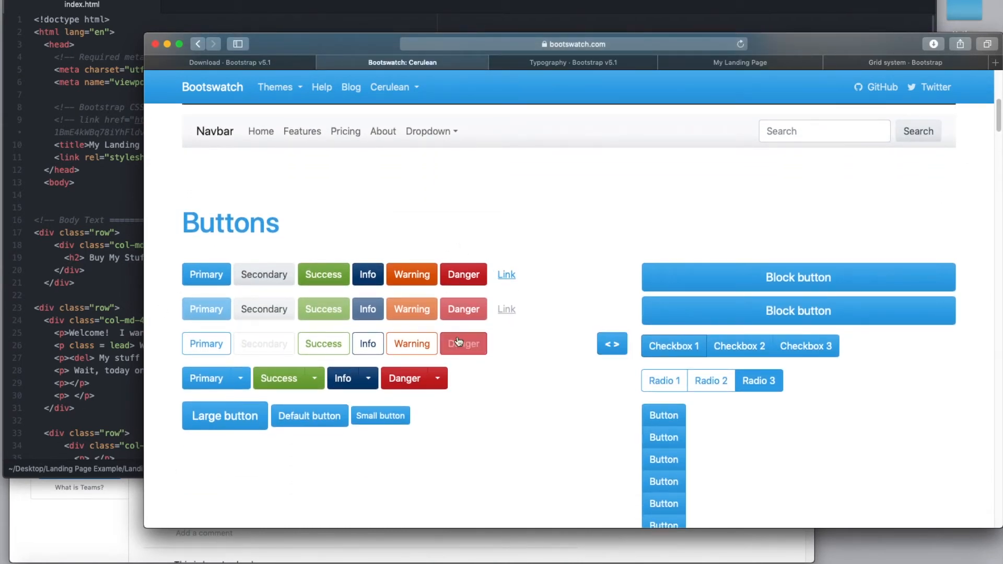
pyautogui.moveTo(553, 345)
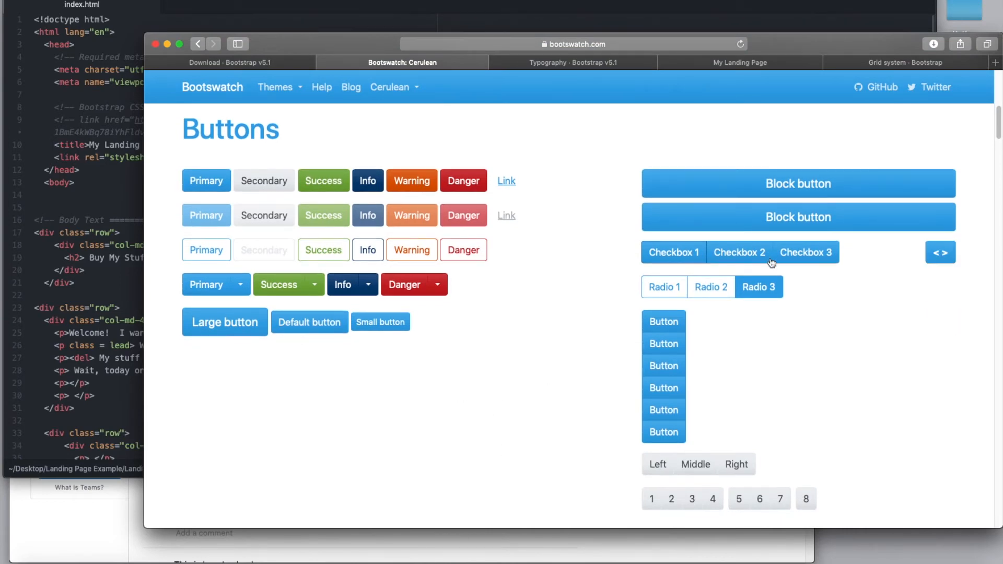
pyautogui.scroll(-3)
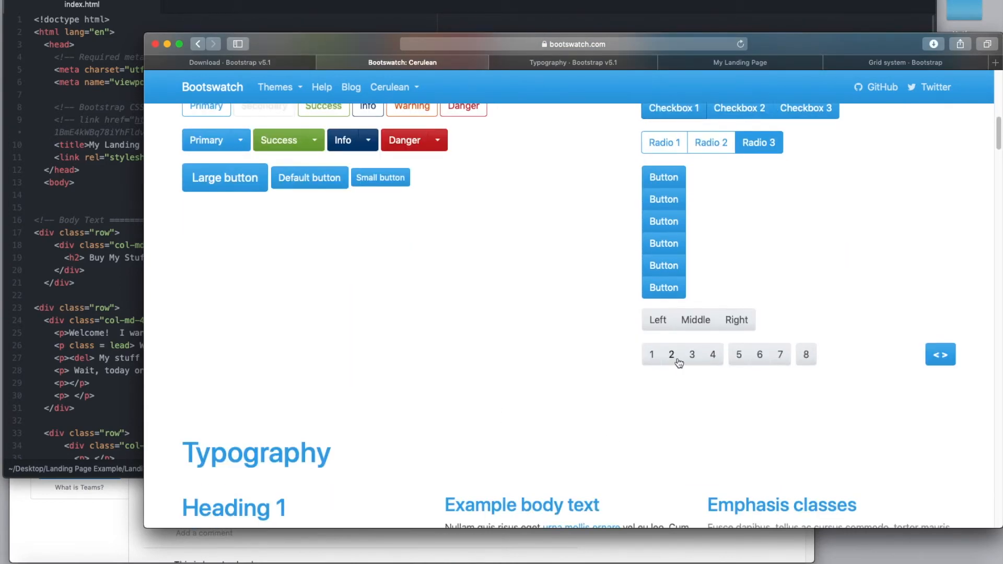
pyautogui.scroll(-3)
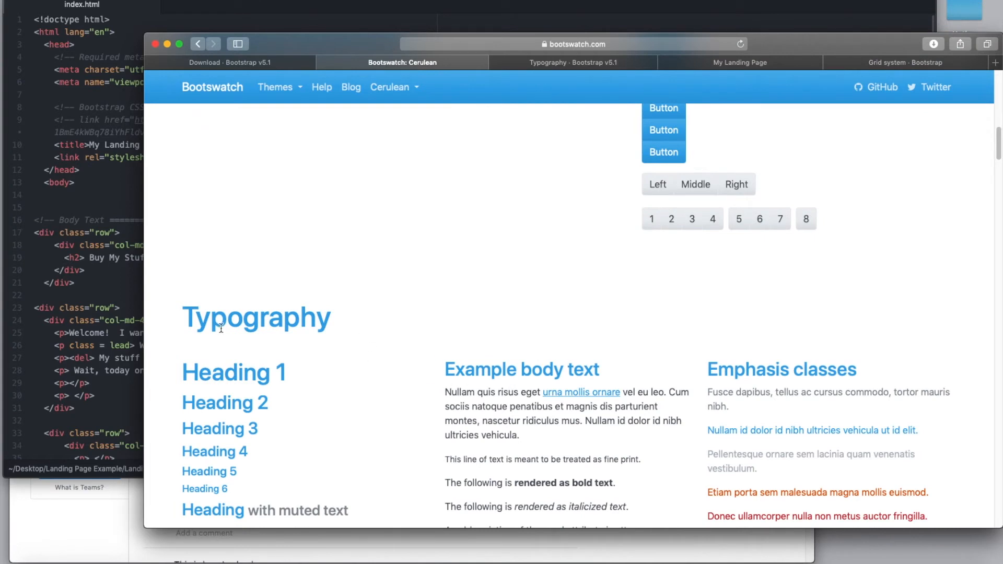
pyautogui.scroll(-3)
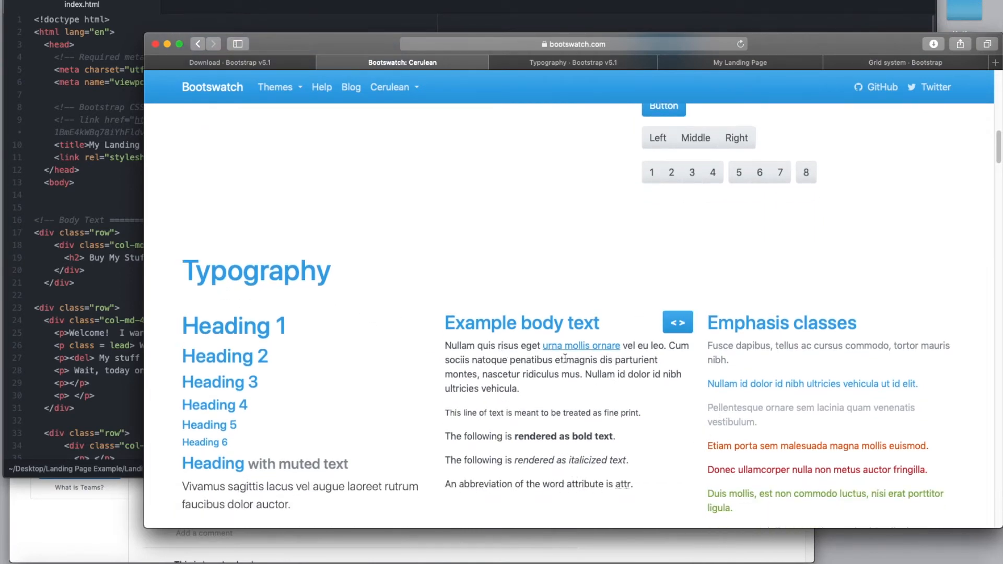
pyautogui.scroll(-3)
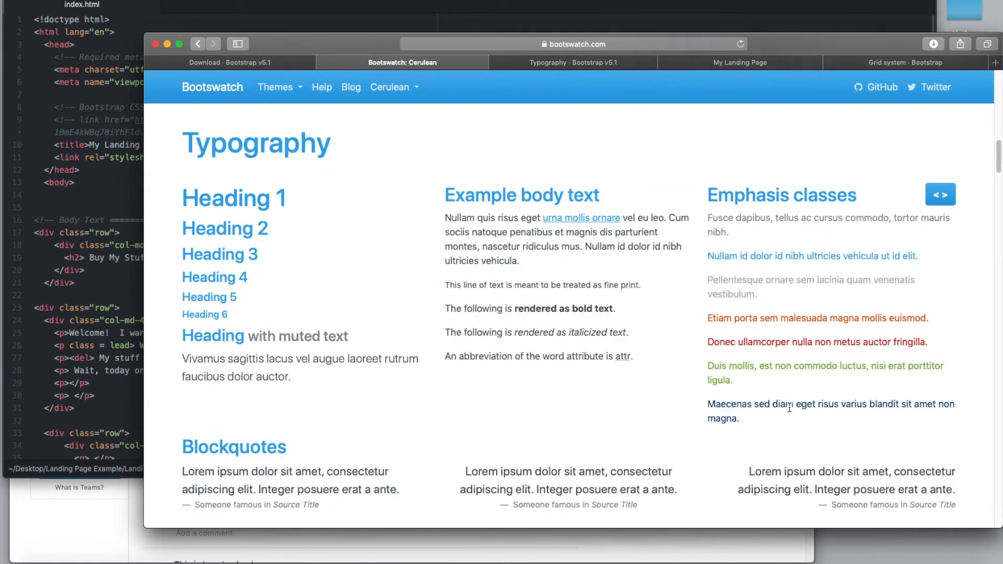
pyautogui.scroll(-3)
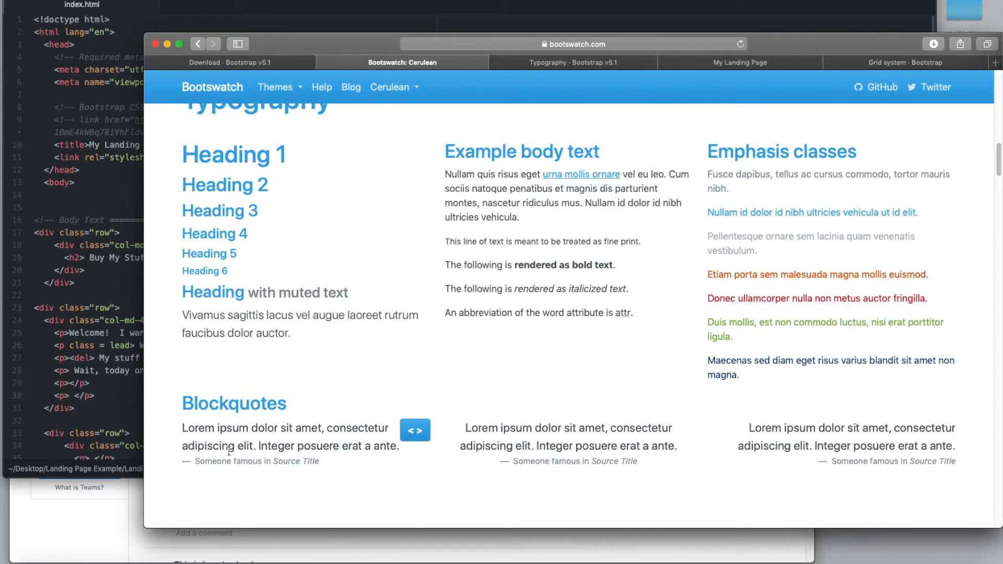
pyautogui.moveTo(356, 458)
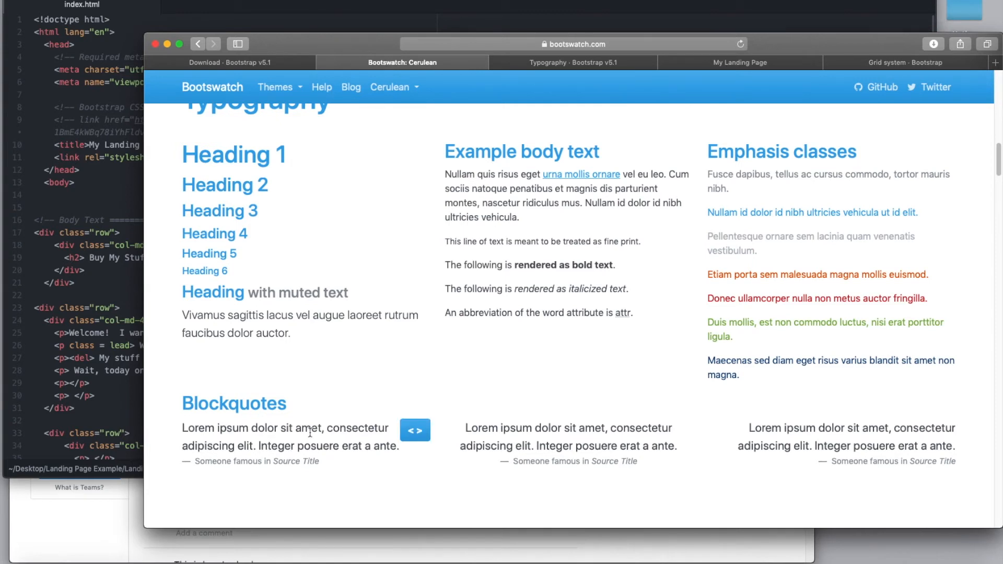
pyautogui.moveTo(322, 474)
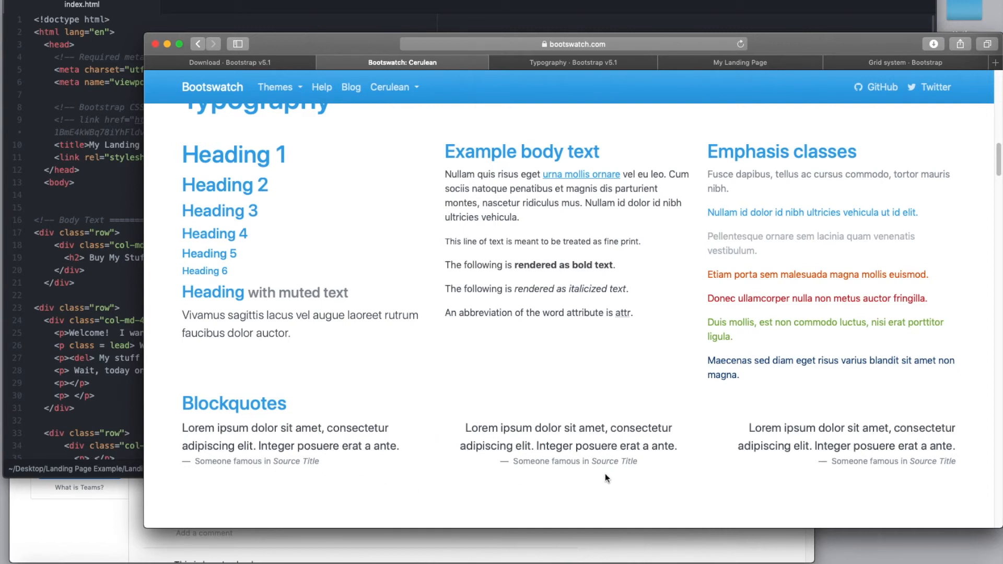
pyautogui.moveTo(416, 479)
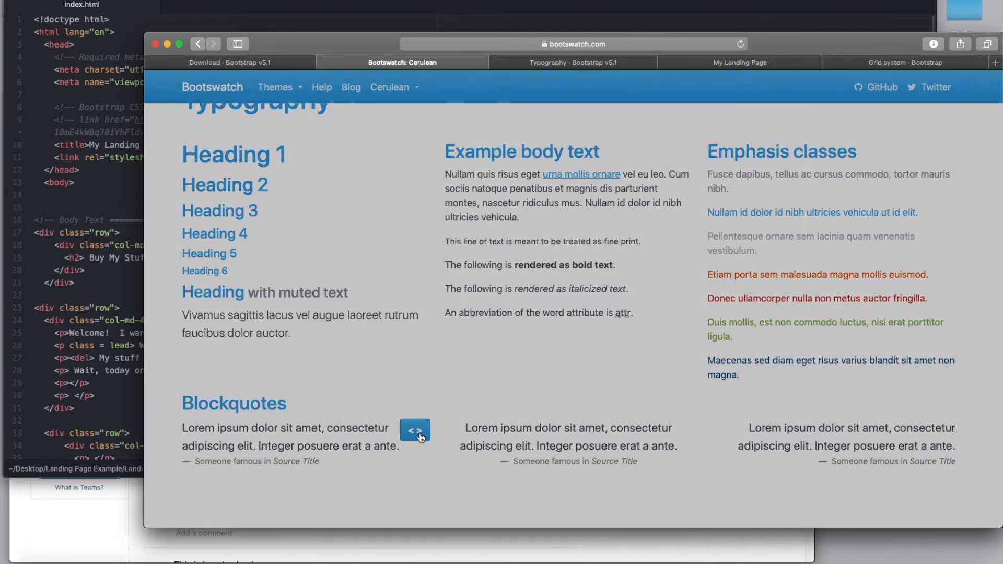
pyautogui.click(414, 431)
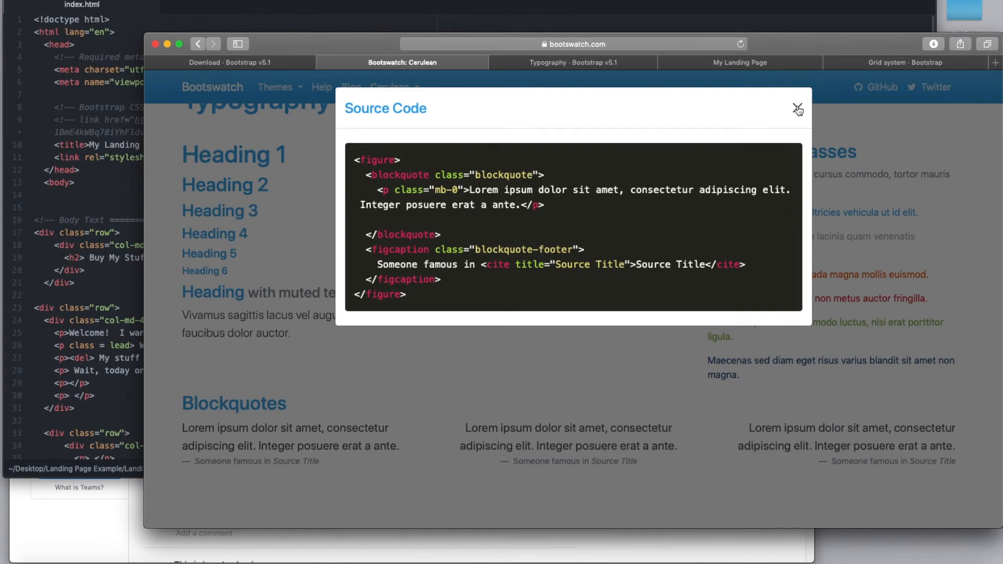
pyautogui.click(798, 109)
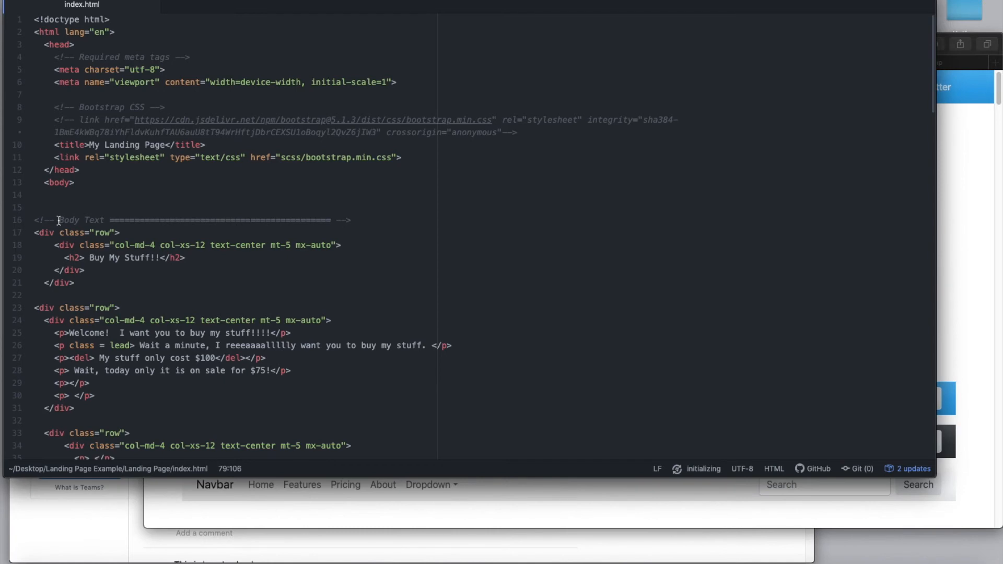
pyautogui.moveTo(76, 176)
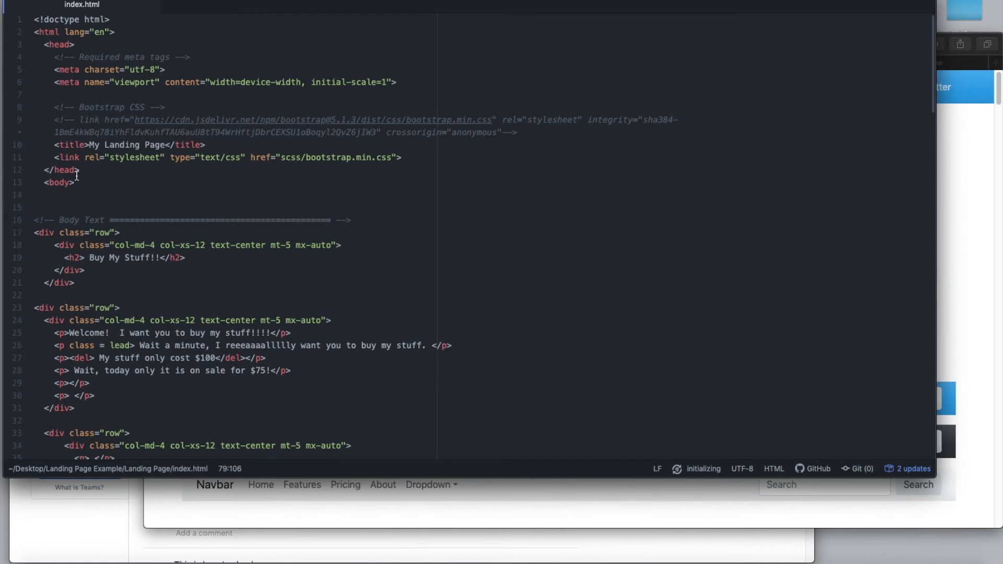
pyautogui.moveTo(152, 463)
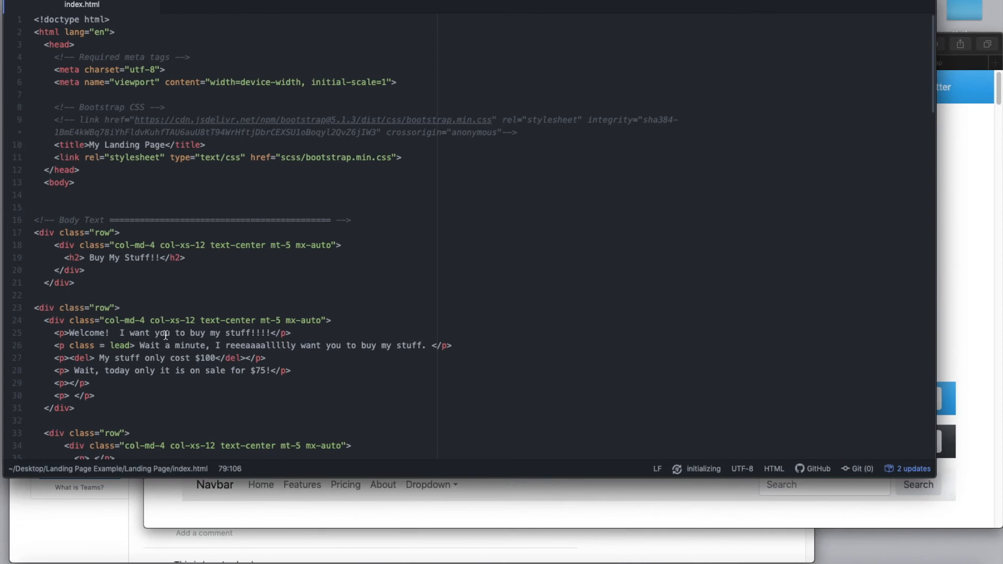
pyautogui.moveTo(63, 336)
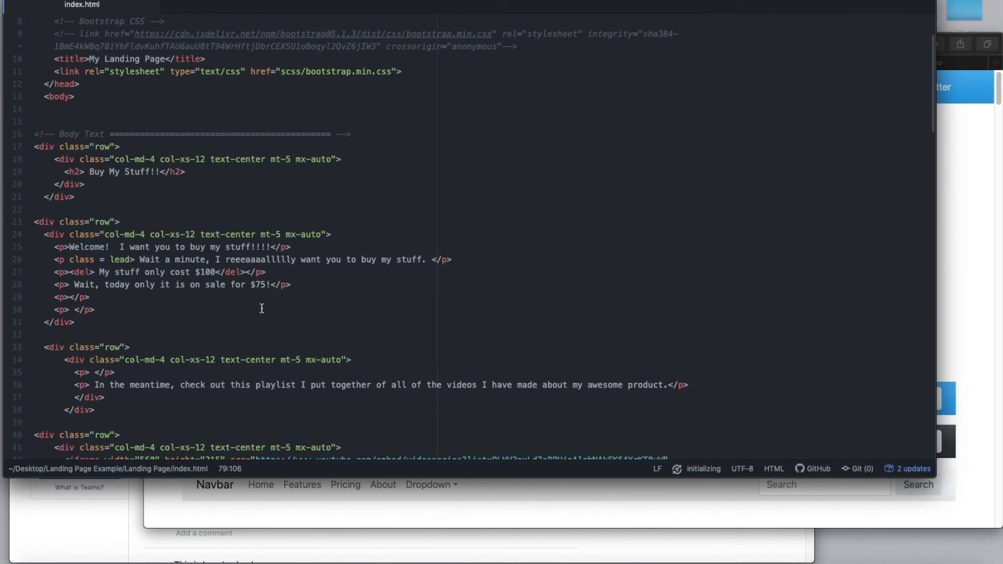
pyautogui.scroll(-3)
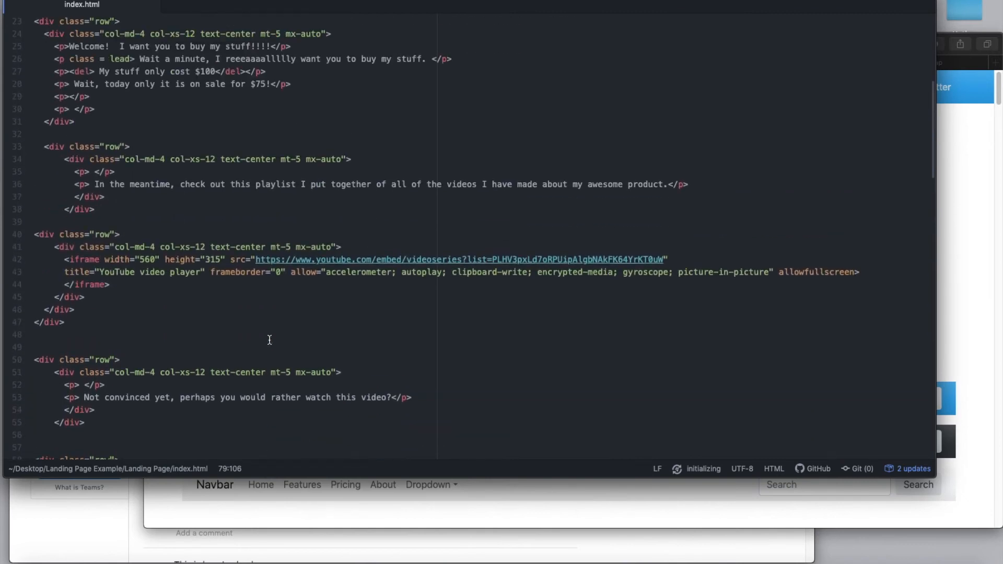
pyautogui.scroll(3)
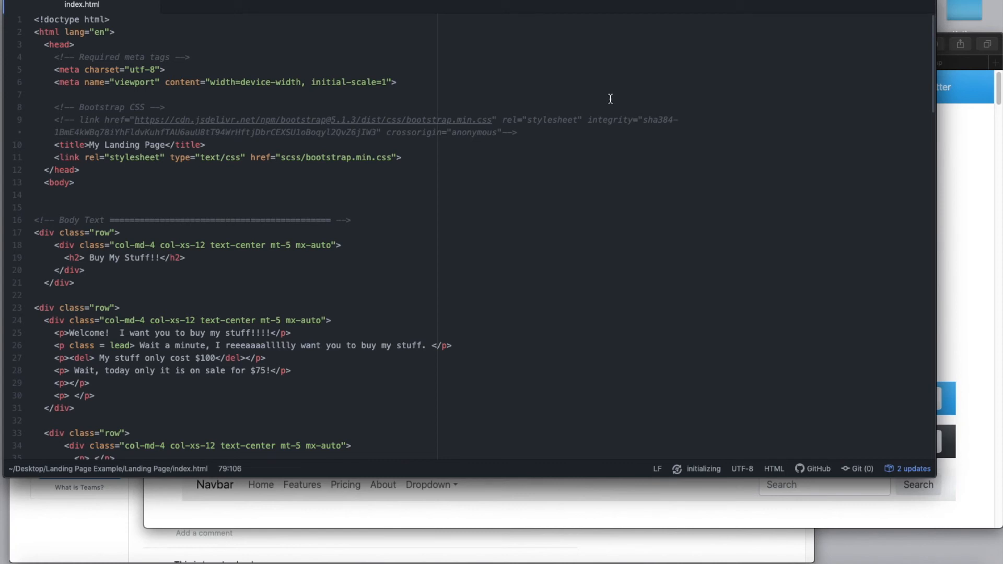
pyautogui.moveTo(156, 415)
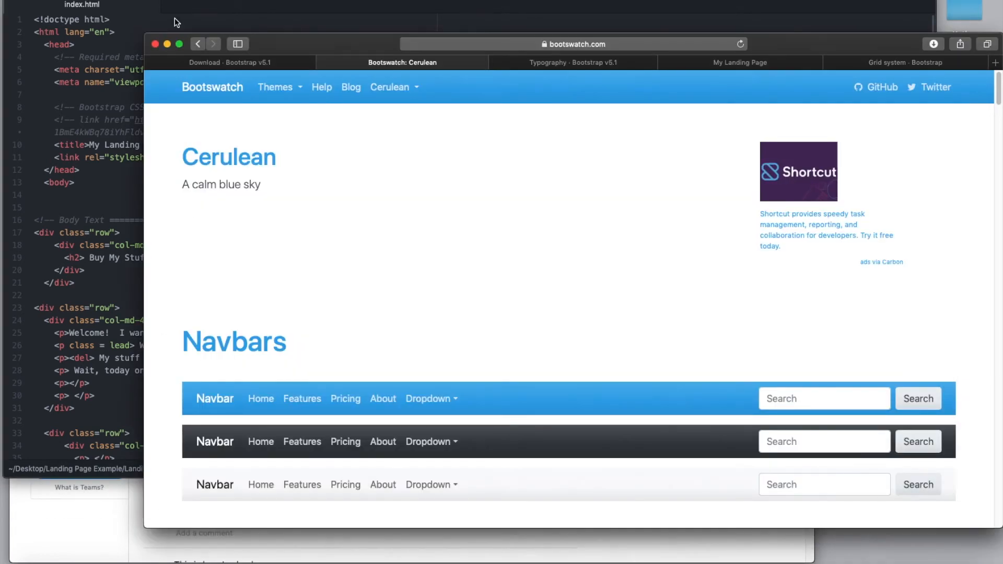
# Pass through the Bootstrap v5.1 Download tab to the Grid system page's Grid options table
pyautogui.click(227, 62)
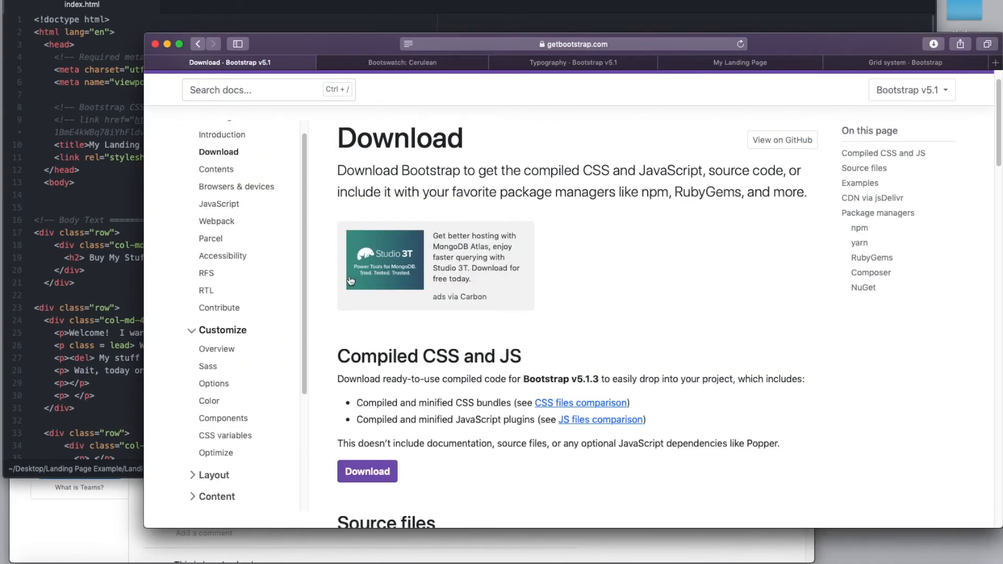
pyautogui.moveTo(801, 96)
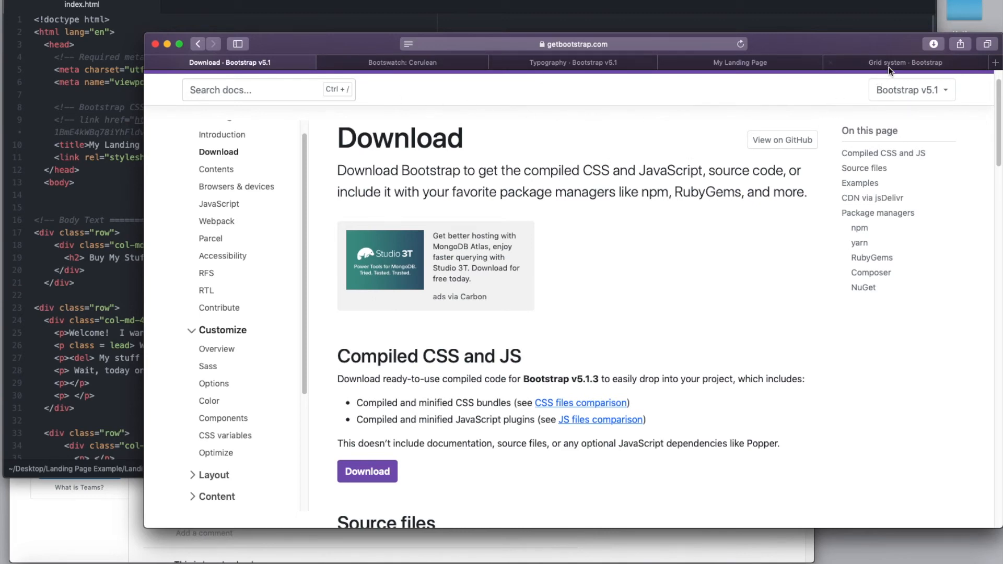
pyautogui.click(902, 62)
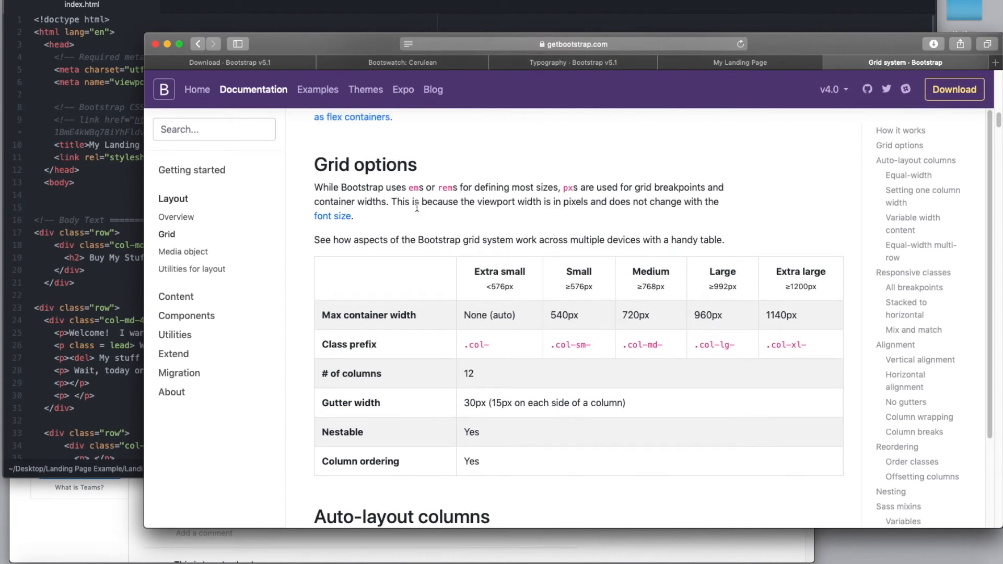
# Scroll through Bootstrap's grid auto-layout examples, then switch to the 'My Landing Page' preview tab
pyautogui.scroll(-3)
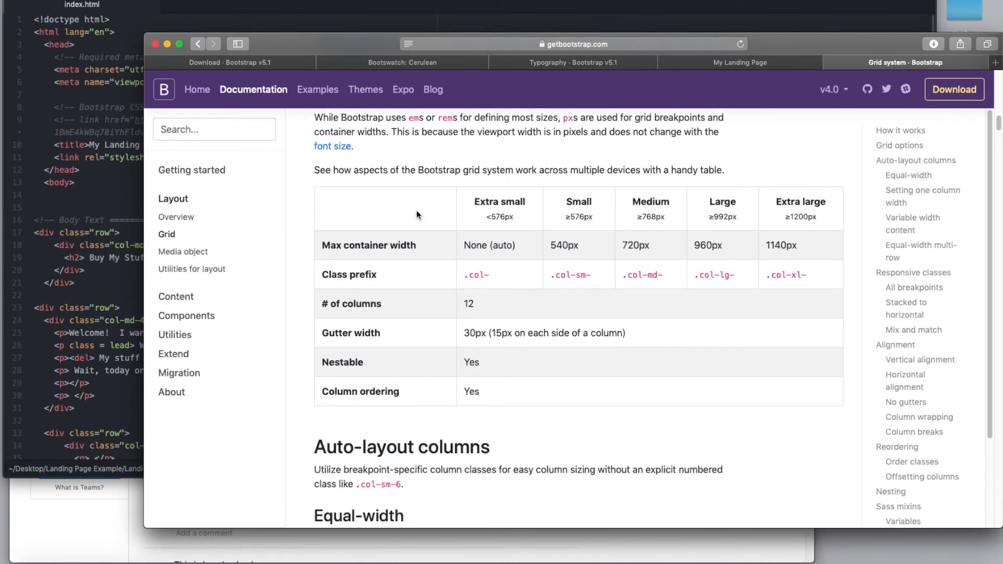
pyautogui.moveTo(519, 228)
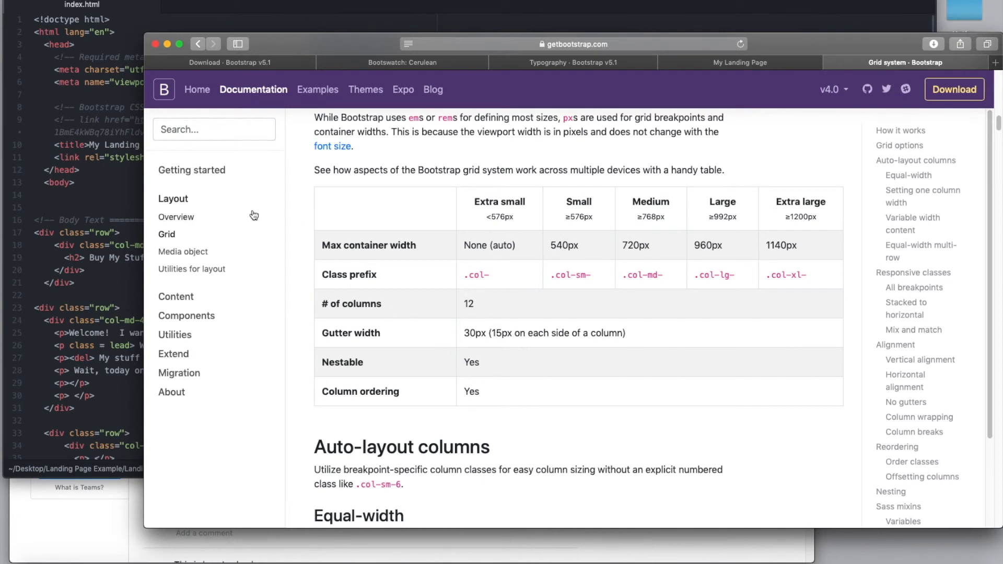
pyautogui.moveTo(267, 105)
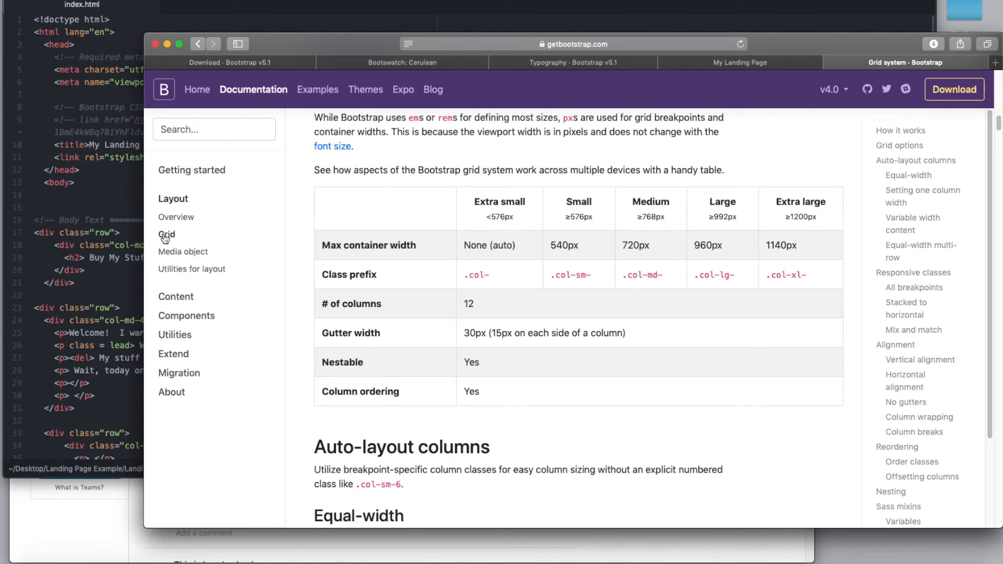
pyautogui.scroll(-3)
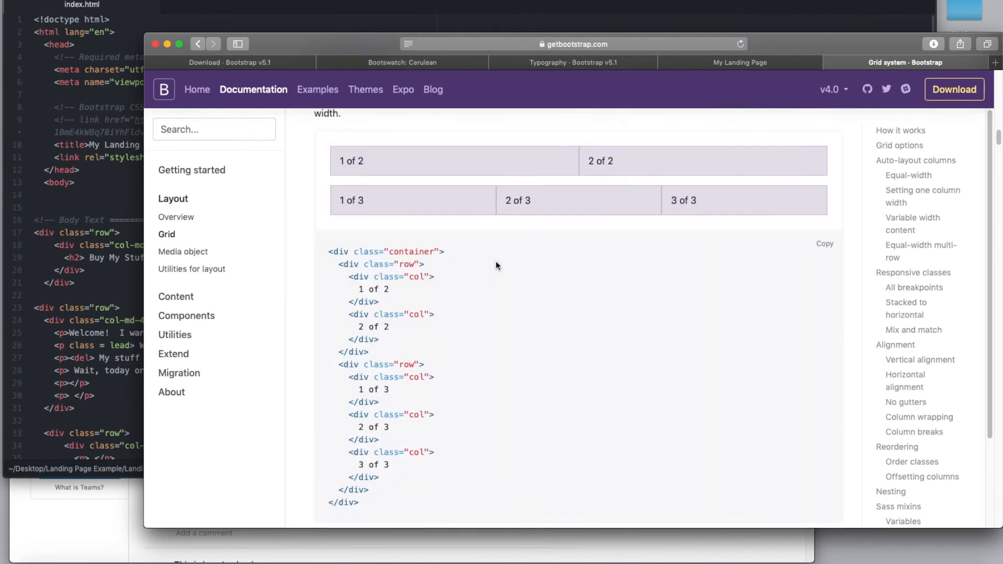
pyautogui.scroll(-3)
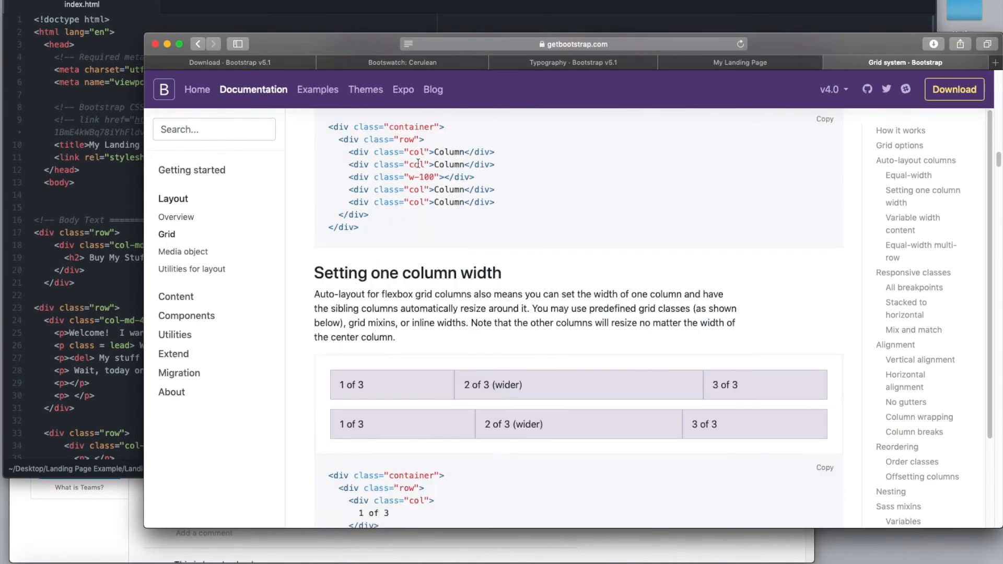
pyautogui.scroll(-3)
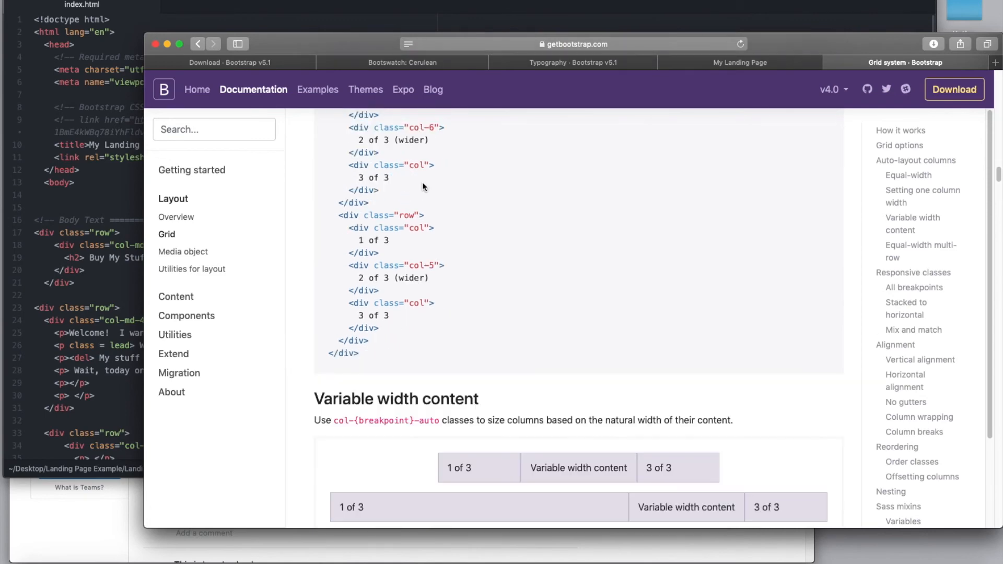
pyautogui.scroll(-3)
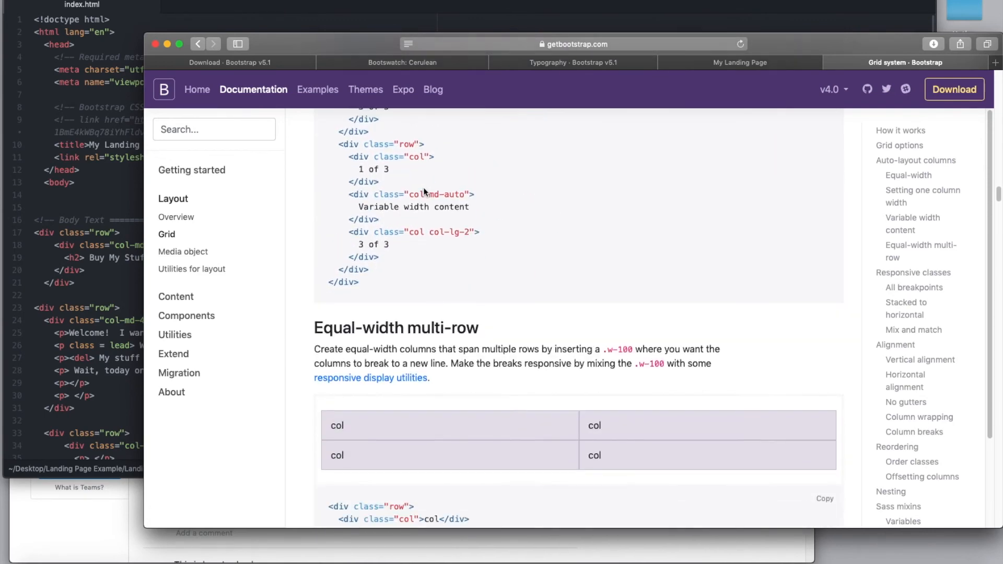
pyautogui.scroll(-3)
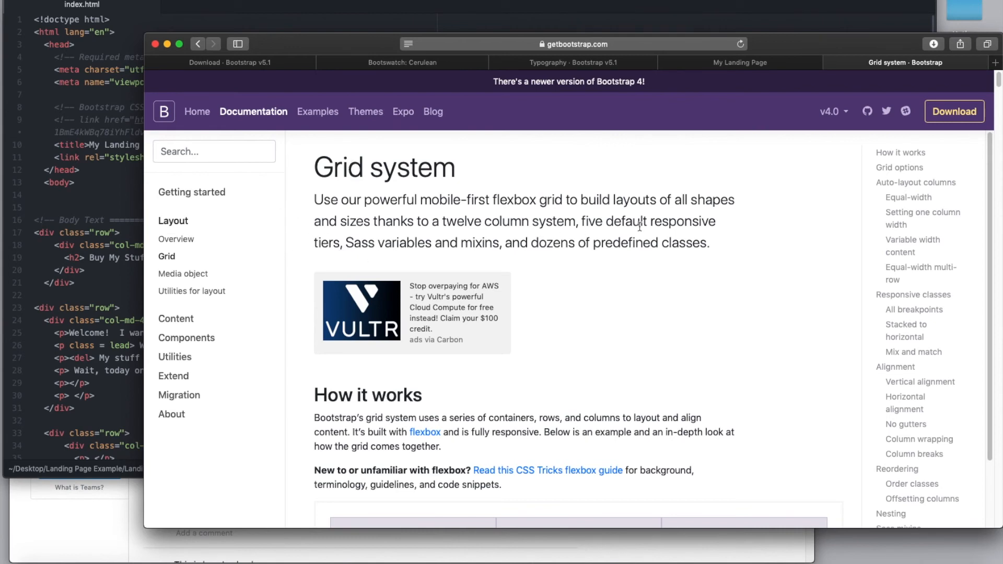
pyautogui.moveTo(687, 211)
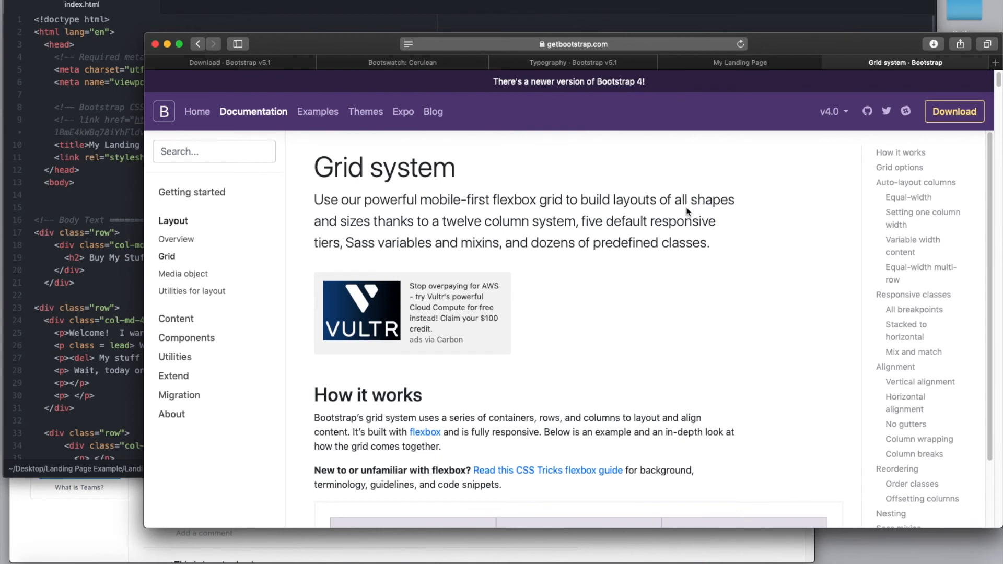
pyautogui.moveTo(565, 280)
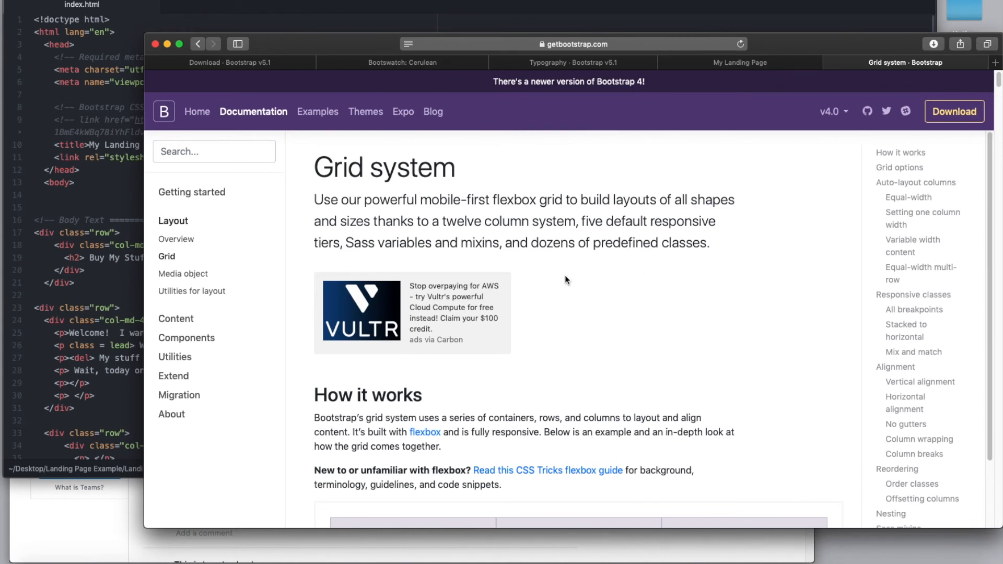
pyautogui.moveTo(557, 257)
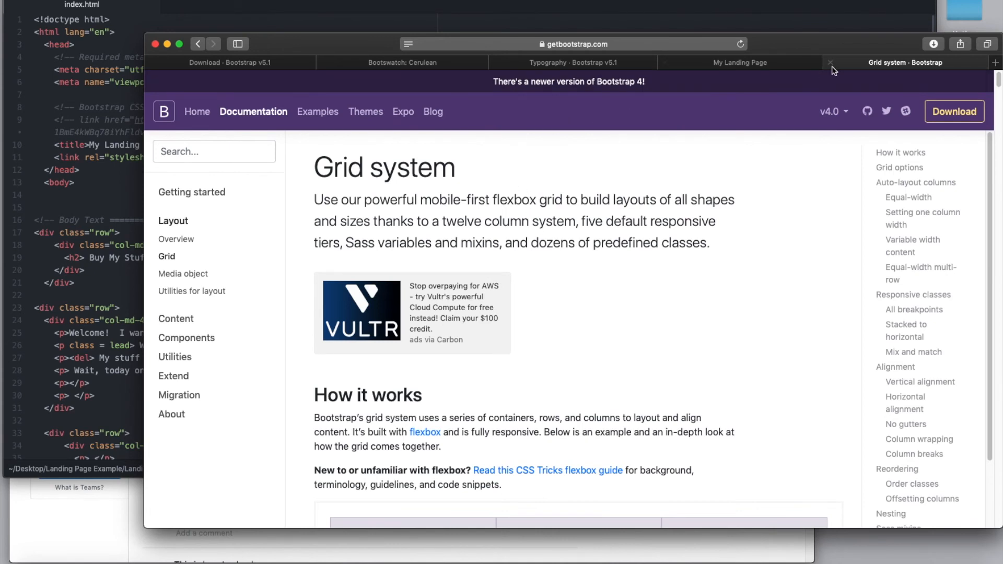
pyautogui.click(739, 63)
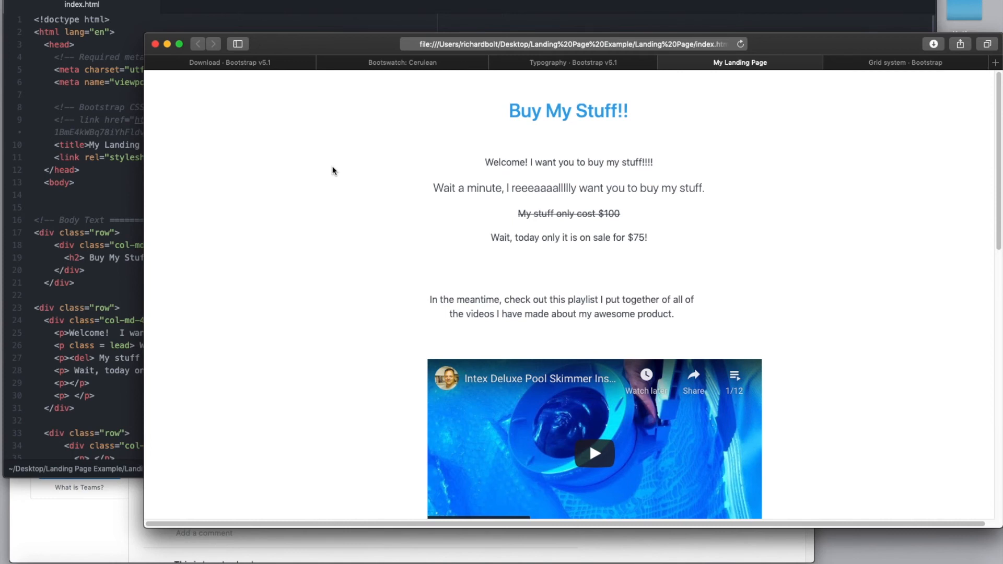
pyautogui.moveTo(843, 154)
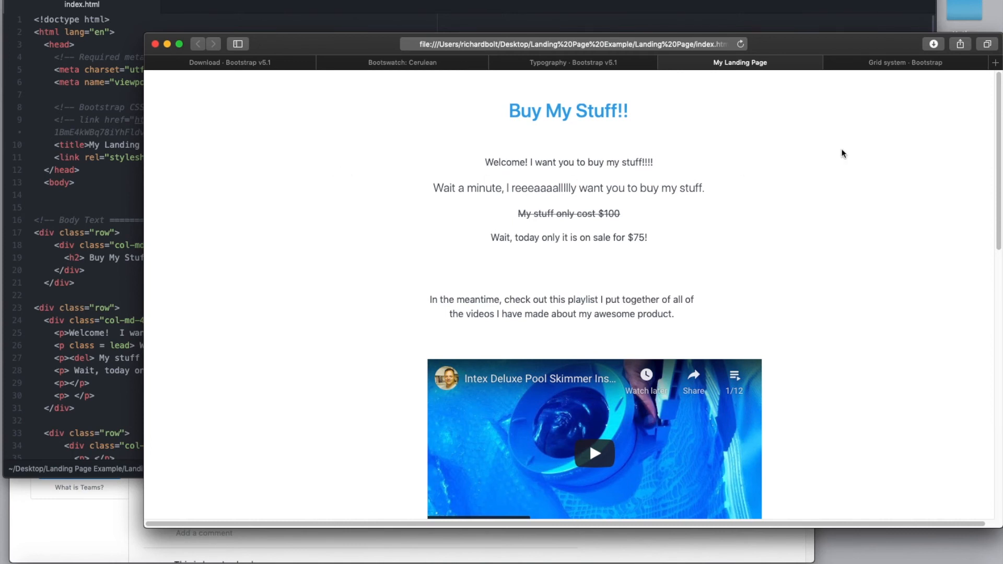
pyautogui.moveTo(938, 111)
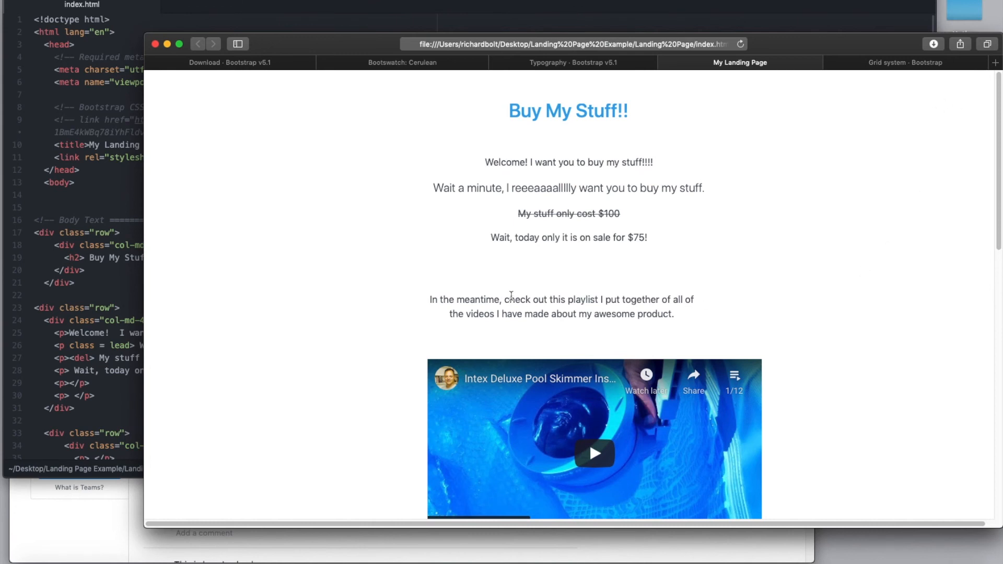
pyautogui.moveTo(513, 296)
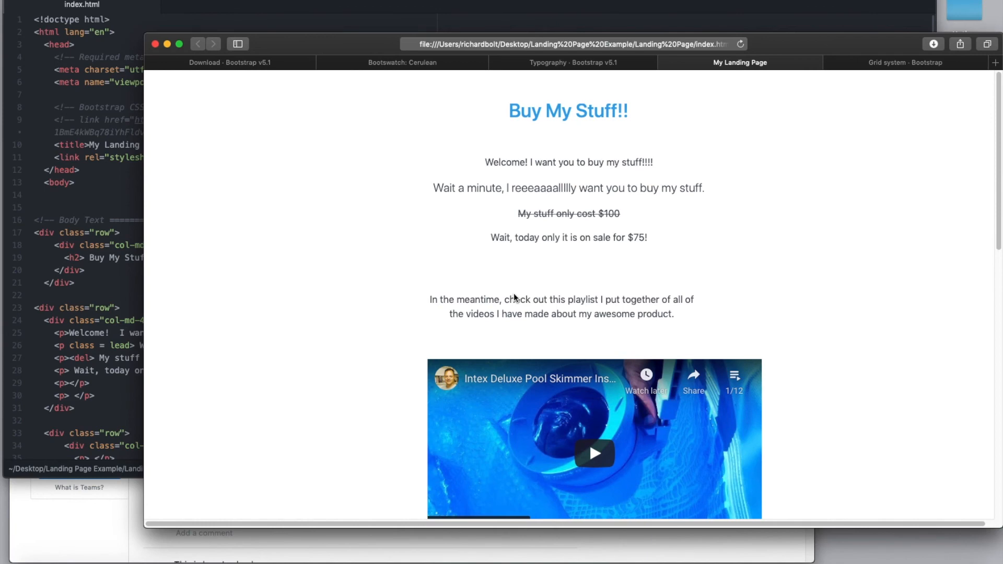
pyautogui.moveTo(368, 279)
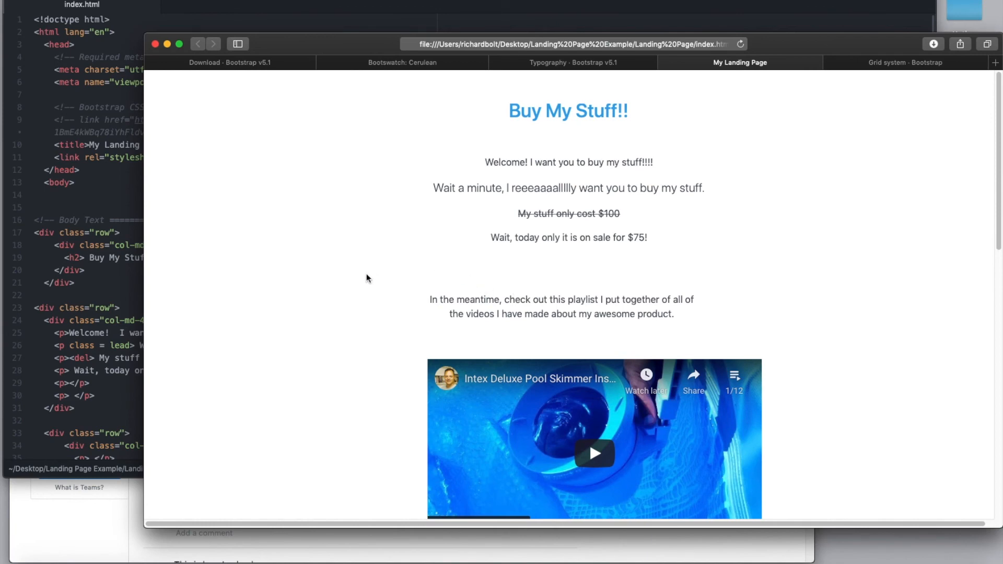
pyautogui.moveTo(465, 219)
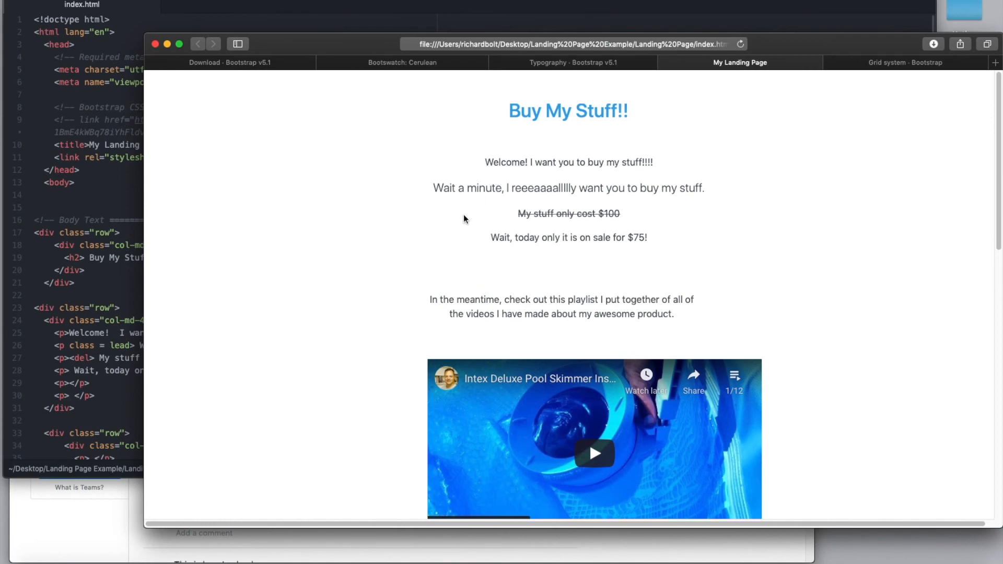
pyautogui.scroll(-3)
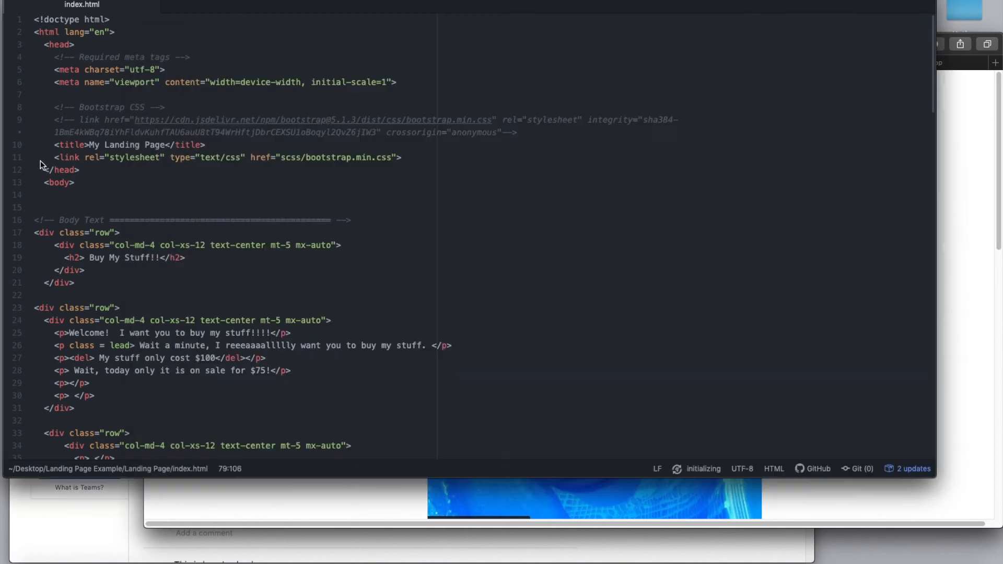
pyautogui.scroll(-3)
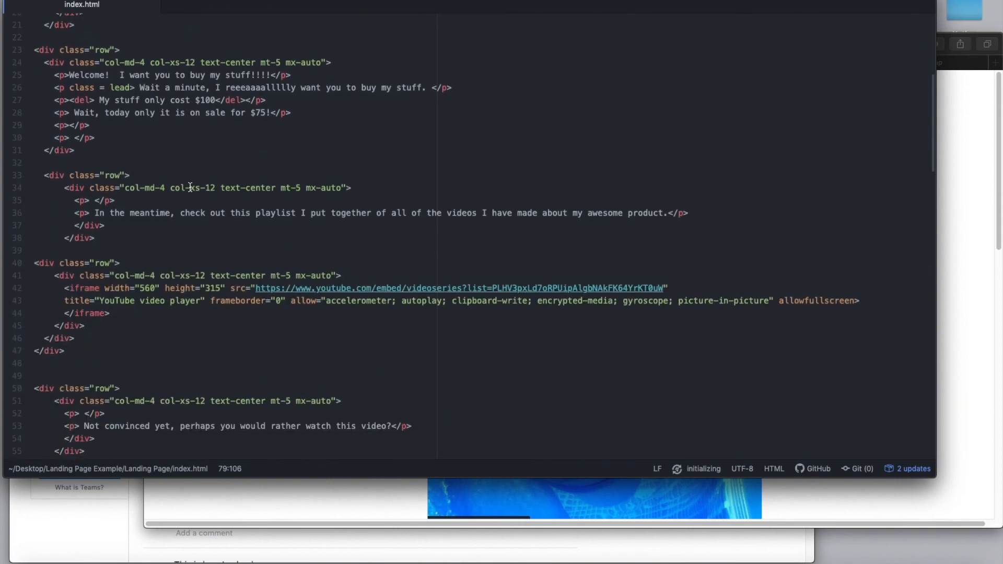
pyautogui.scroll(-3)
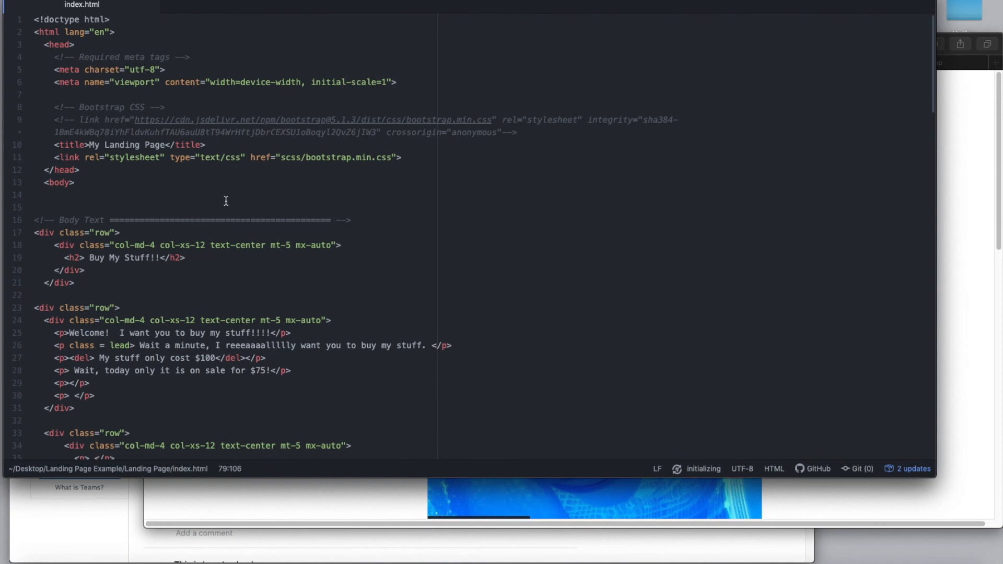
pyautogui.moveTo(222, 263)
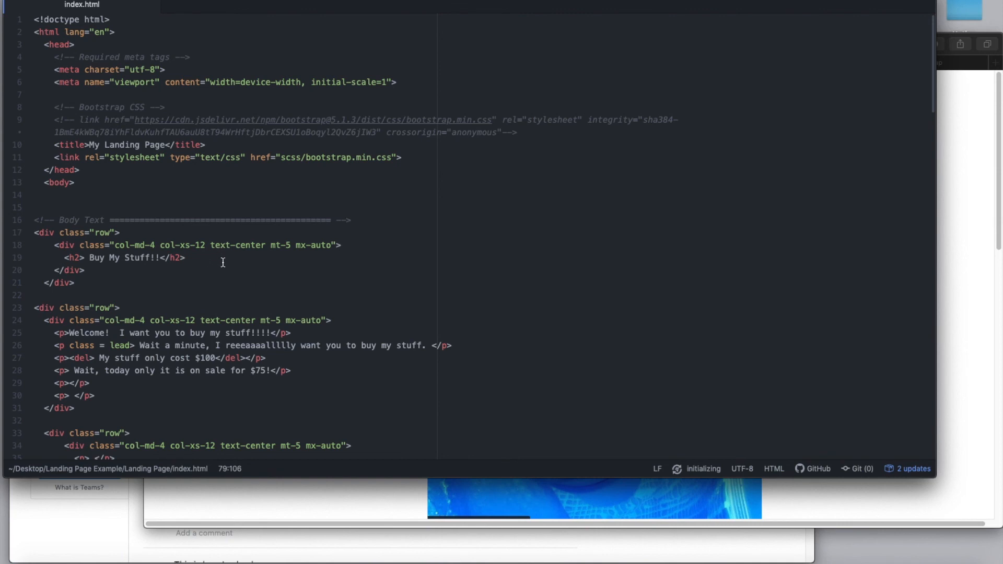
pyautogui.scroll(-3)
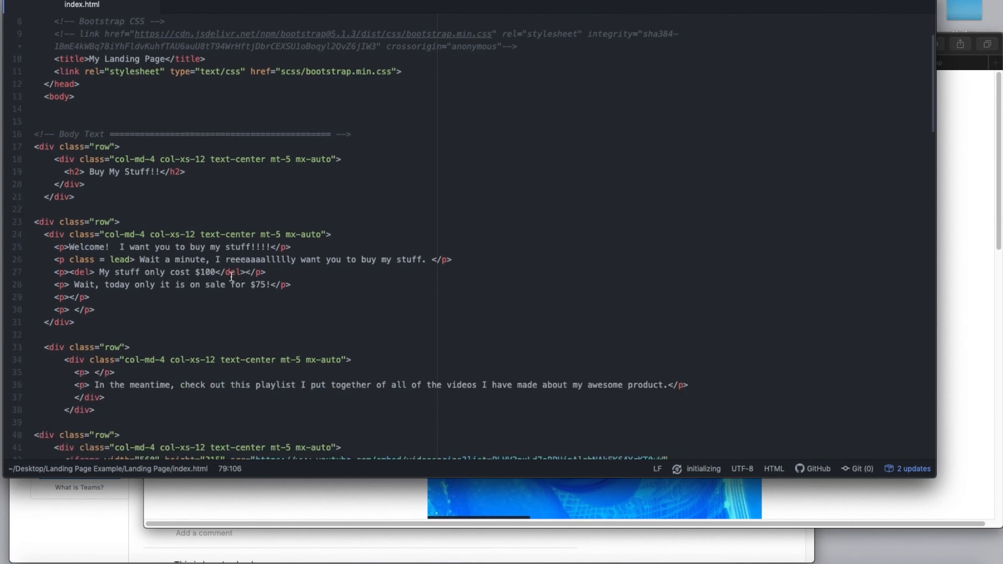